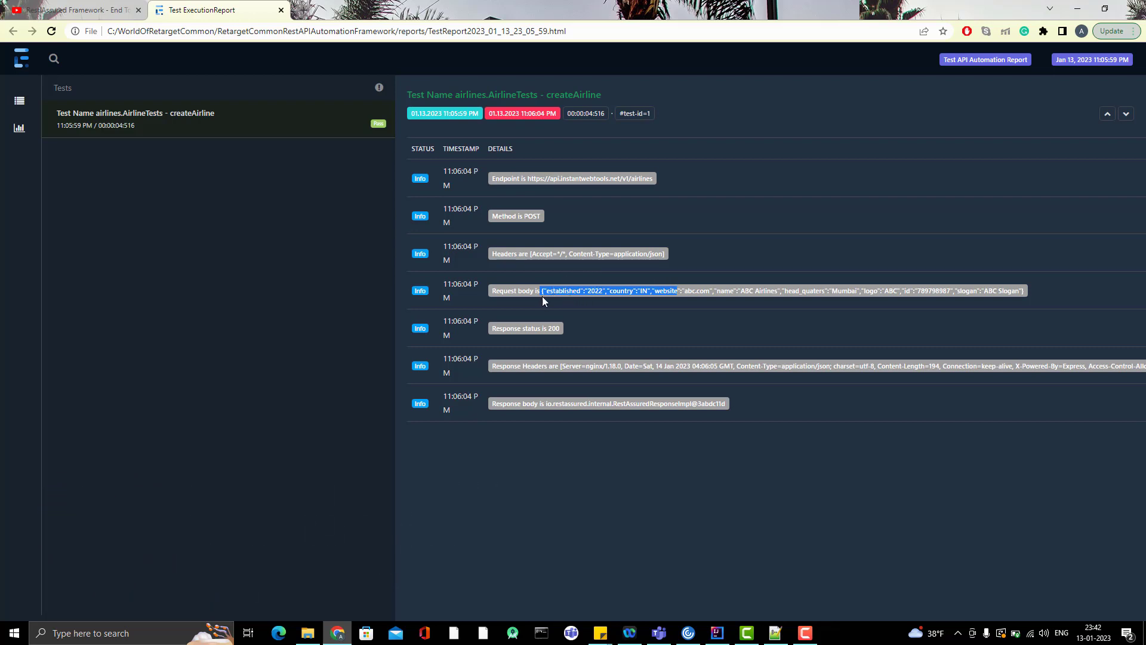
pyautogui.moveTo(570, 418)
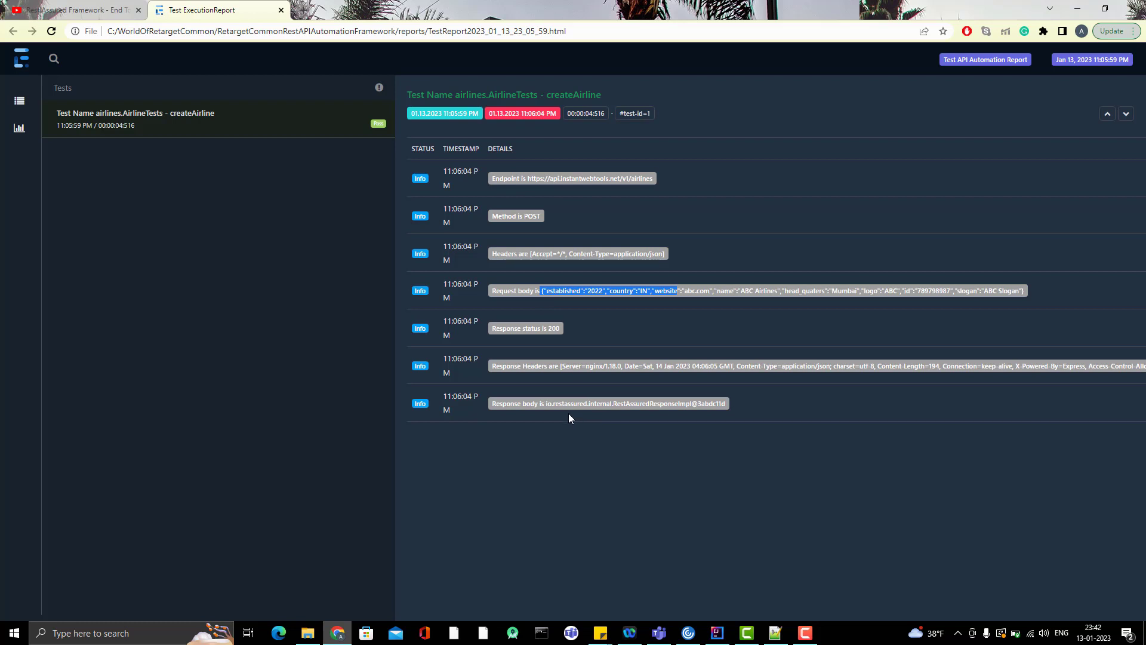
pyautogui.moveTo(581, 401)
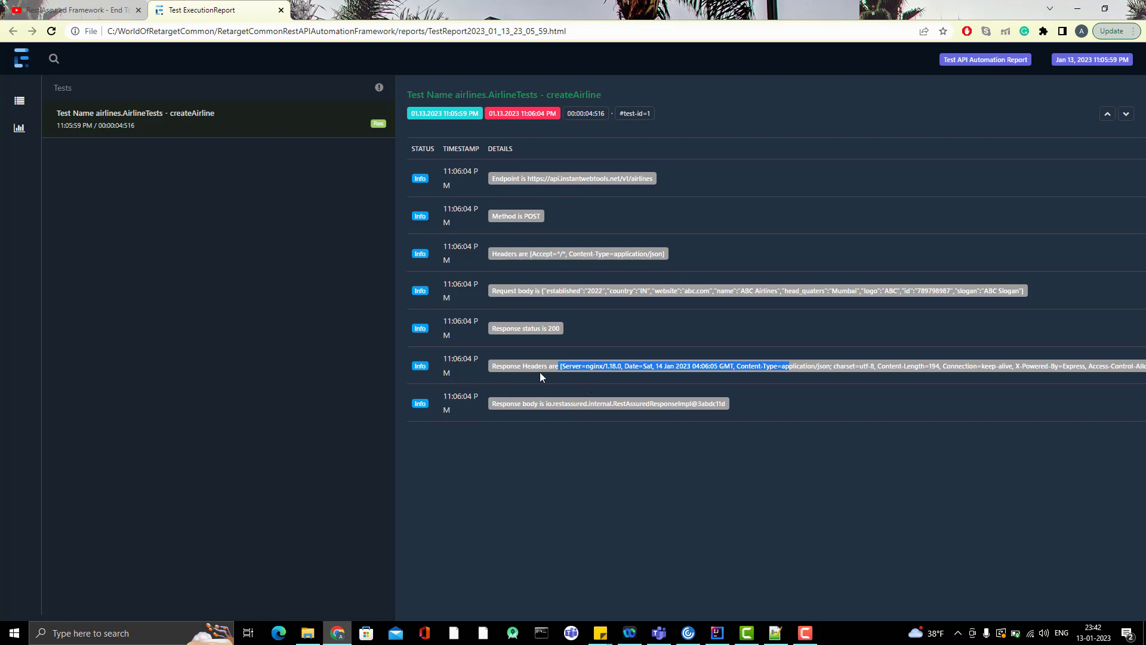
pyautogui.moveTo(543, 377)
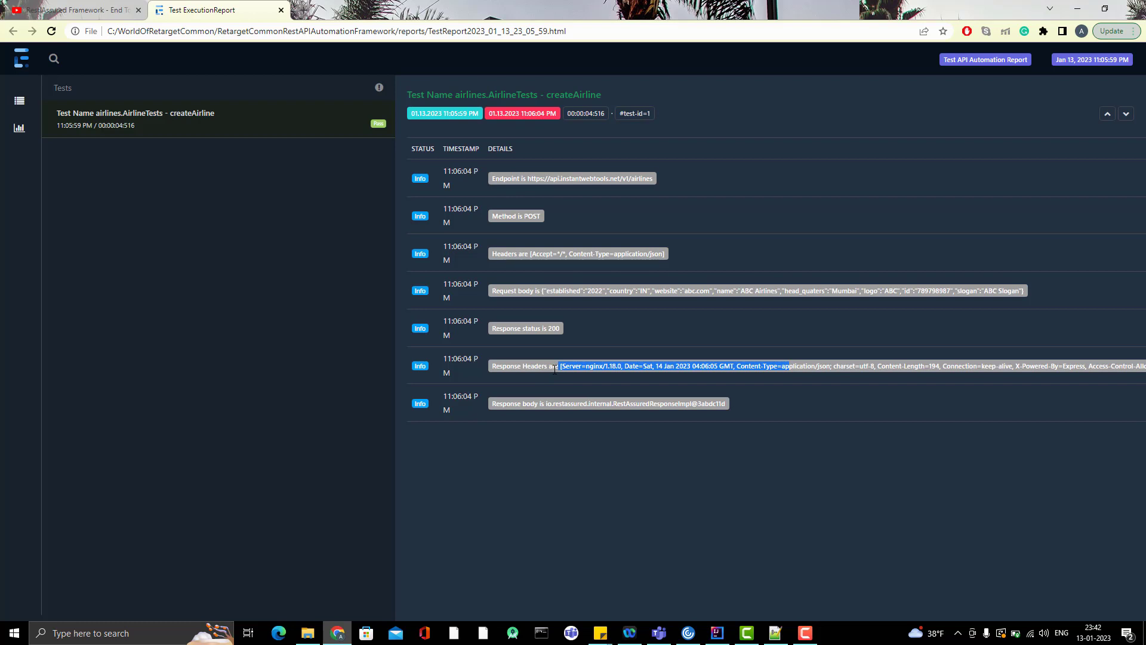
pyautogui.moveTo(549, 402)
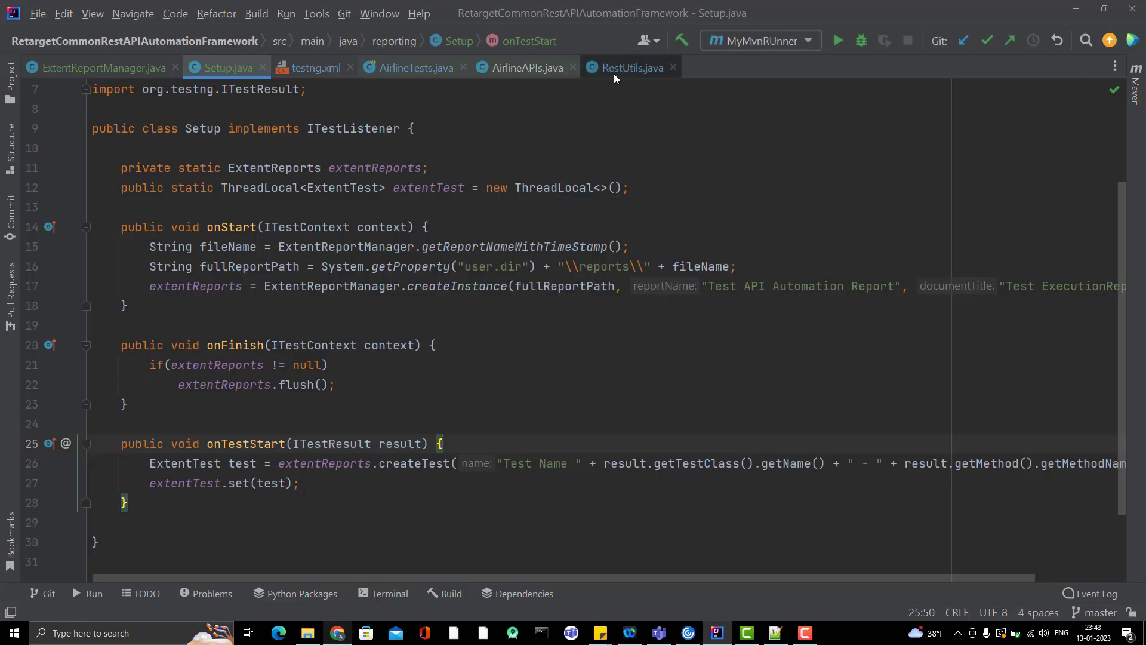
# Step: In RestUtils, log the response body with getBody().prettyPrint()
pyautogui.click(631, 67)
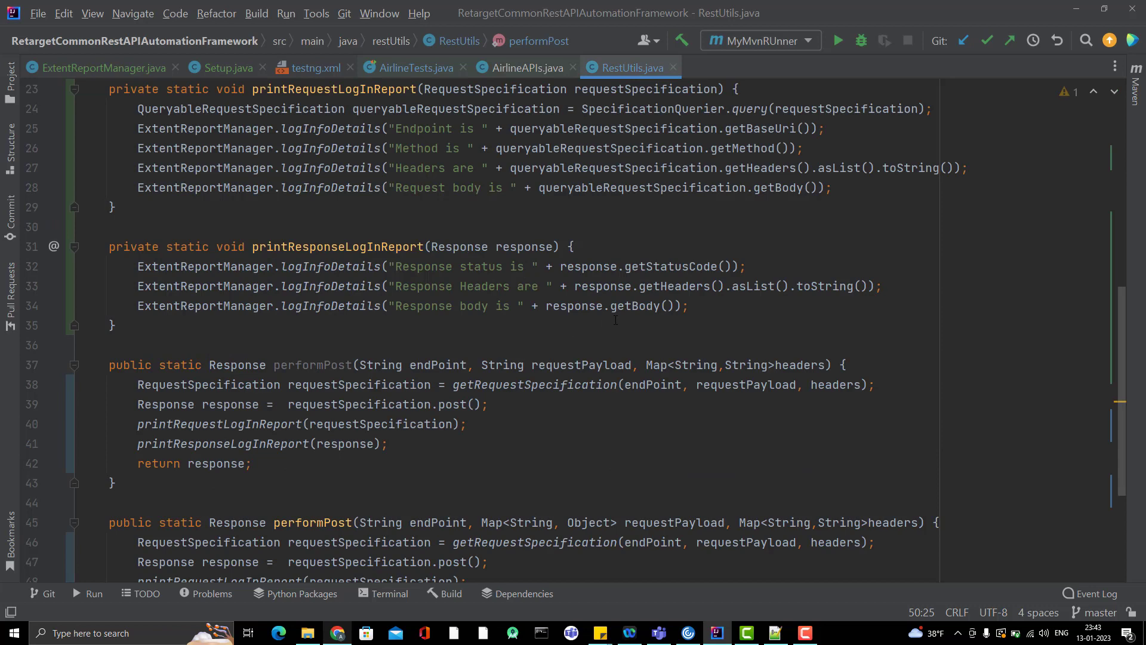
pyautogui.write('.')
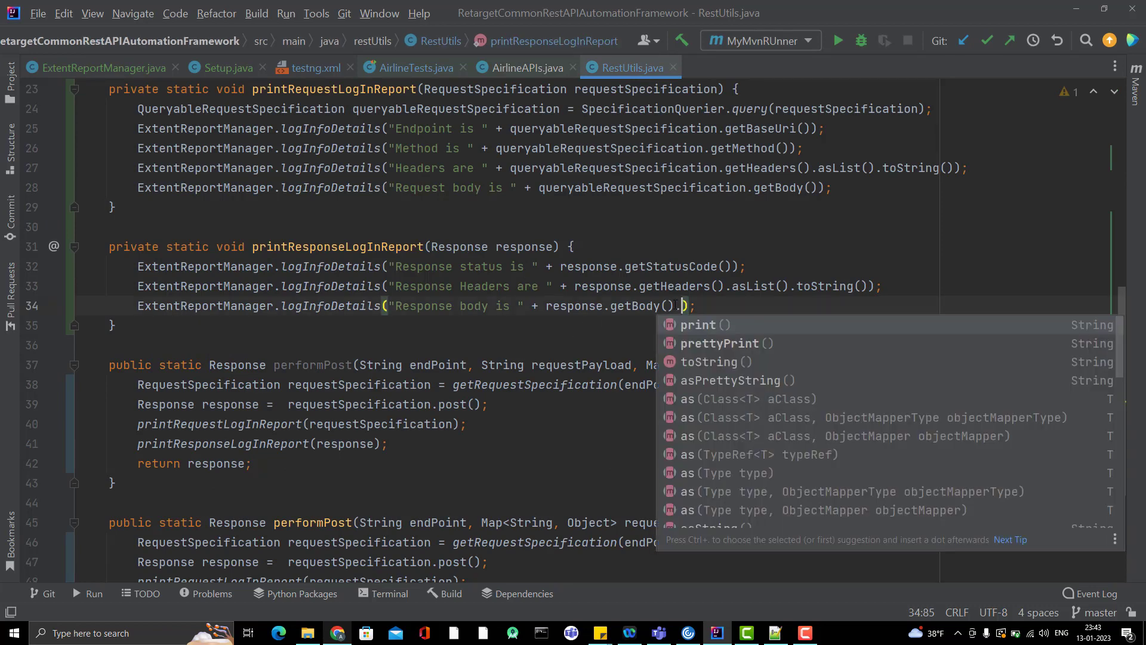
pyautogui.click(721, 342)
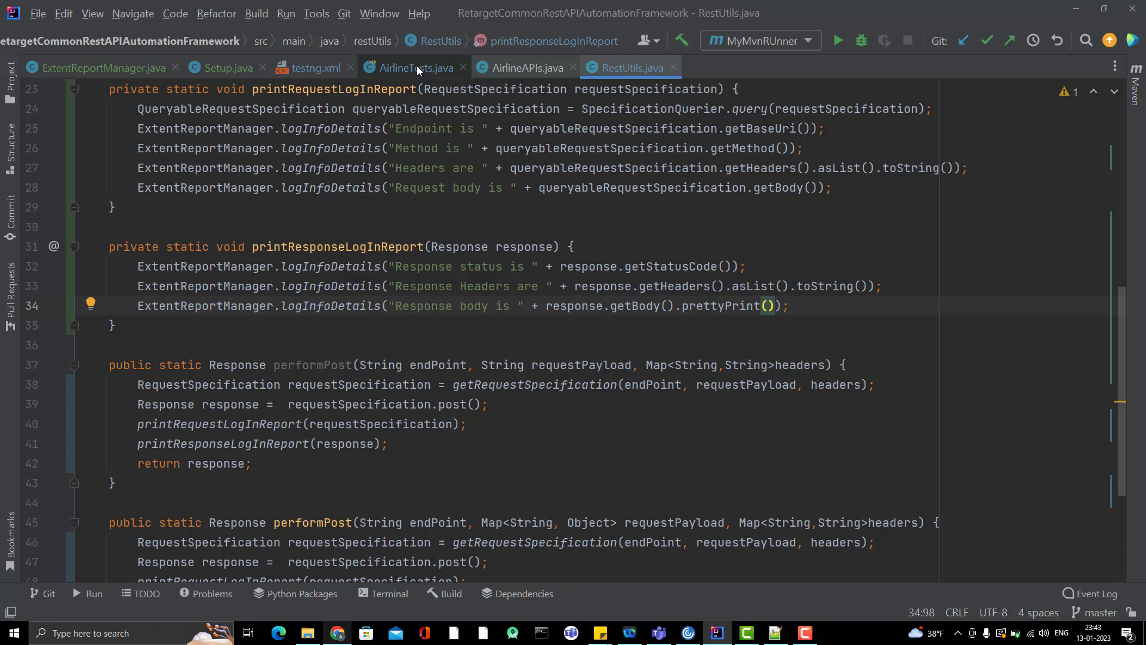
# Step: Change the airline id in AirlineTests to 3435345 and rerun the createAirline test
pyautogui.click(413, 66)
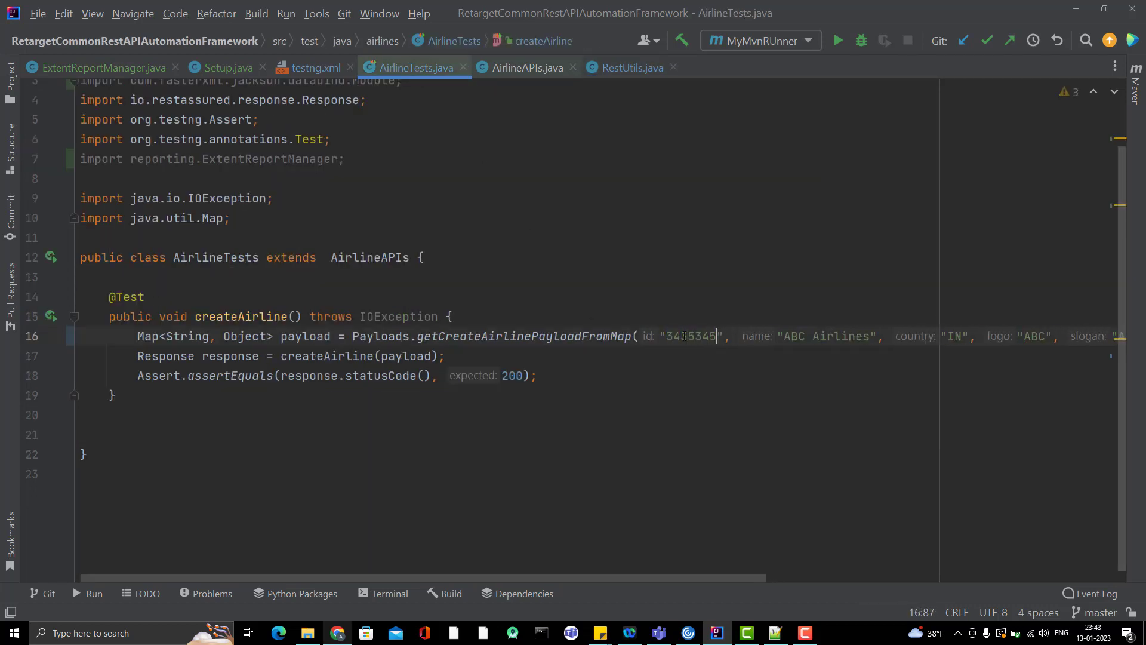
pyautogui.click(838, 41)
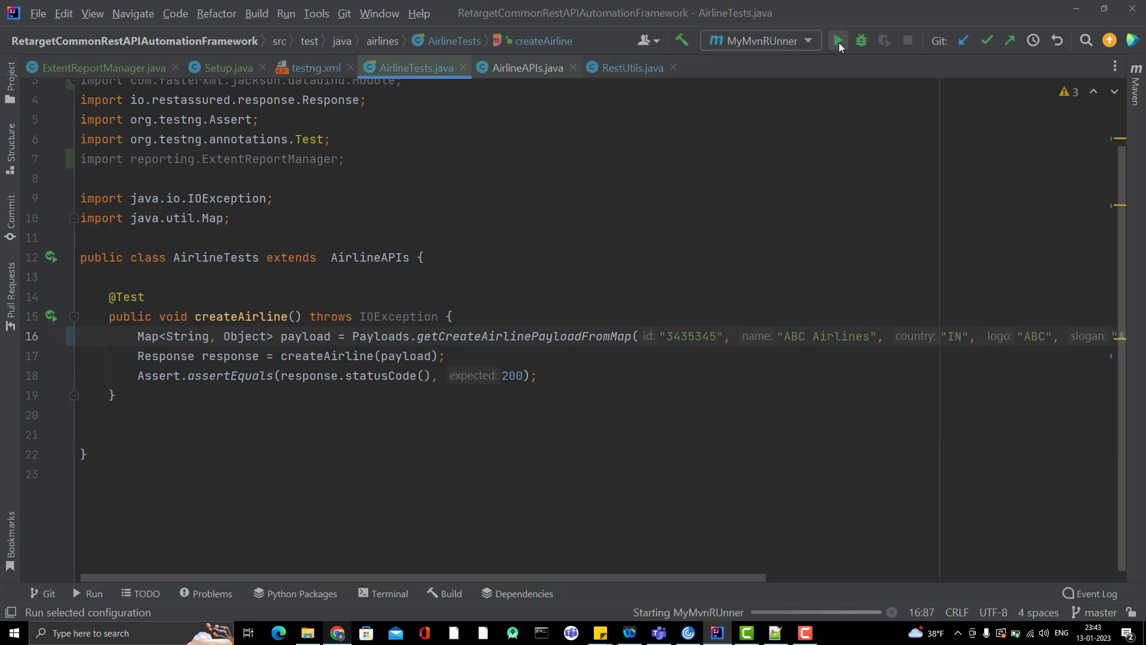
pyautogui.click(838, 41)
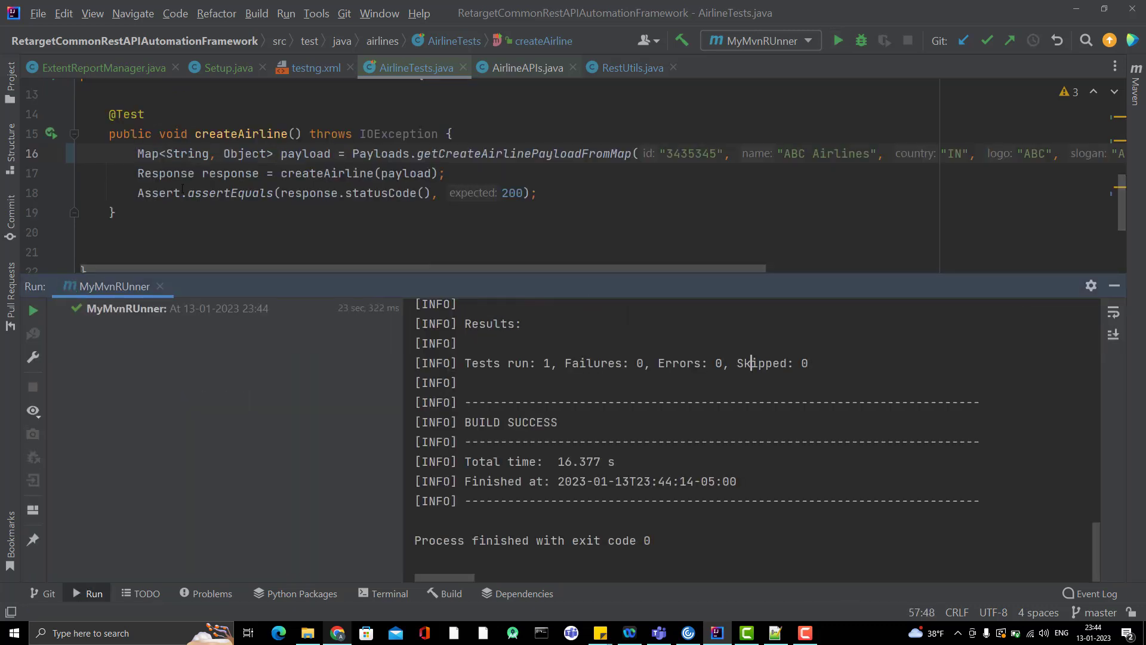
# Step: Open the newest report file from the reports folder in the browser
pyautogui.click(307, 633)
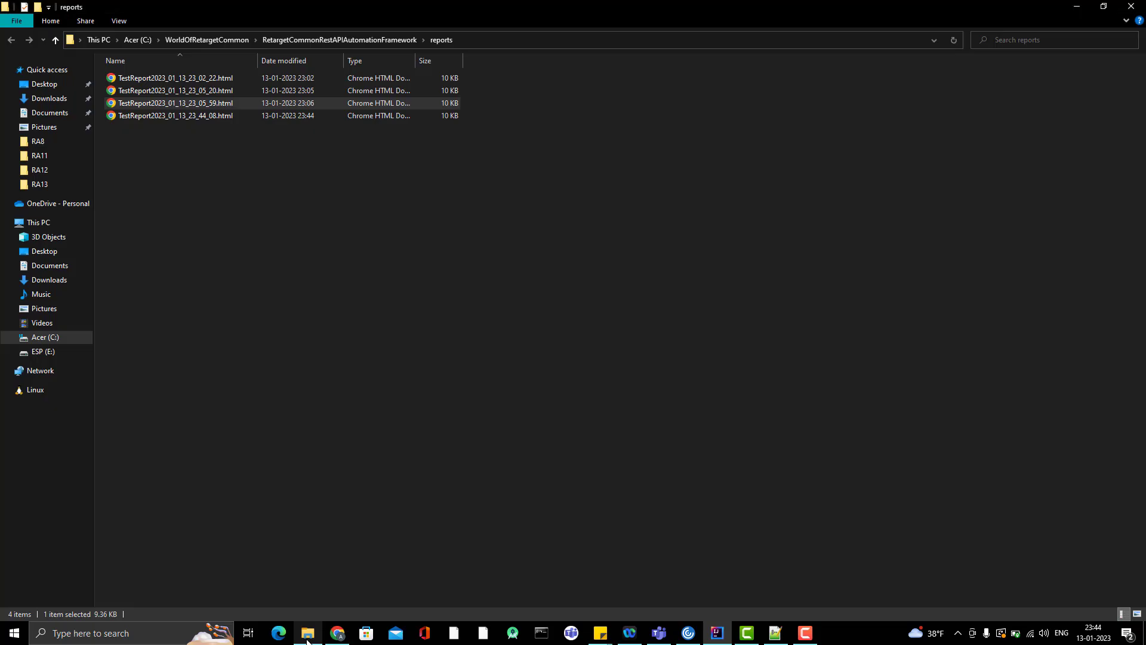
pyautogui.click(176, 116)
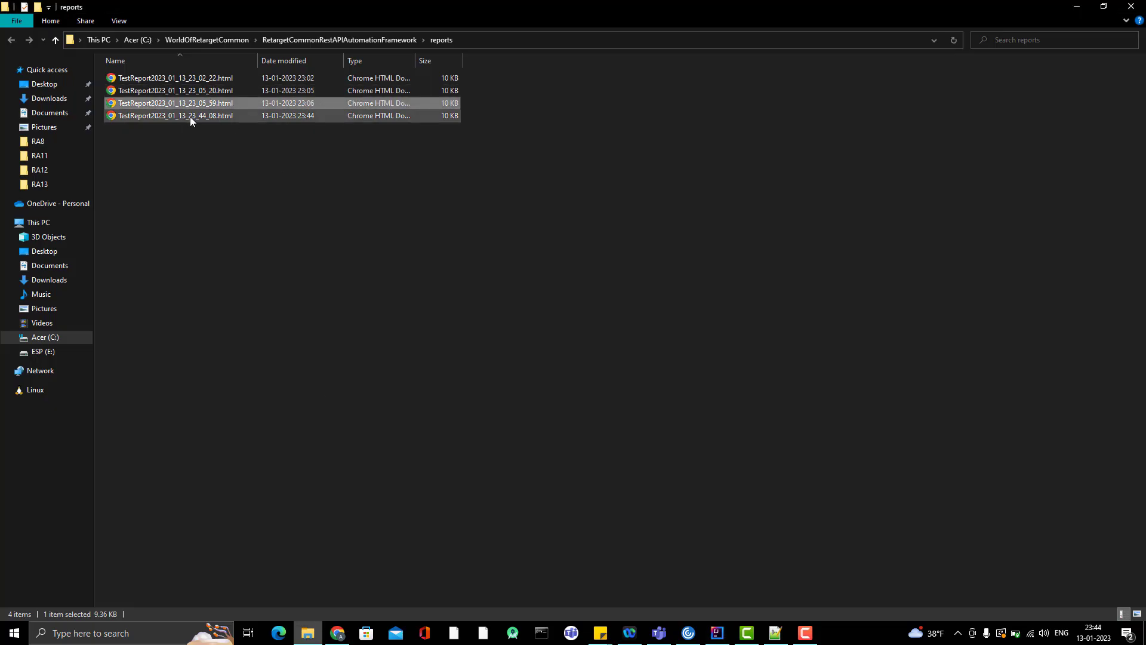
pyautogui.click(175, 116)
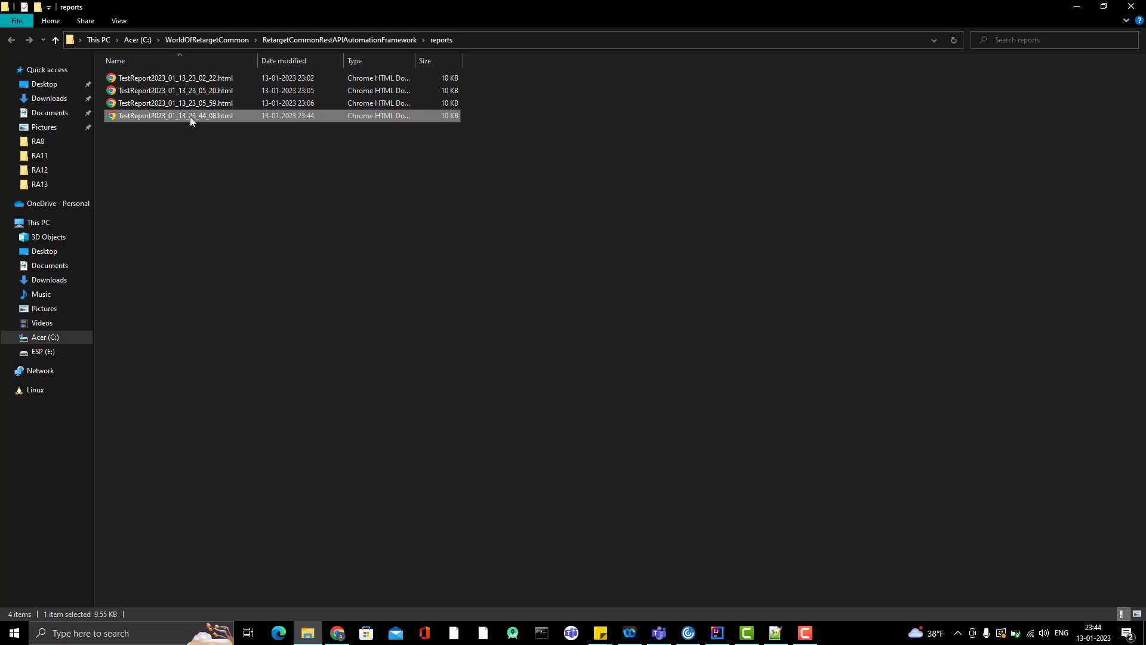
pyautogui.doubleClick(174, 116)
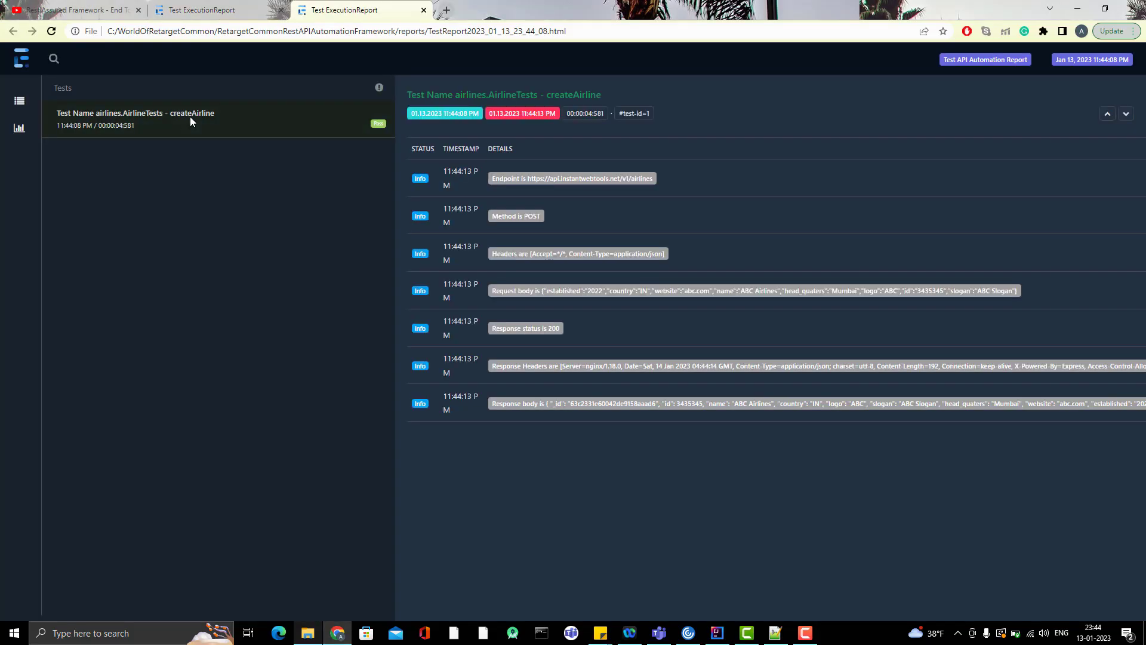
pyautogui.moveTo(555, 417)
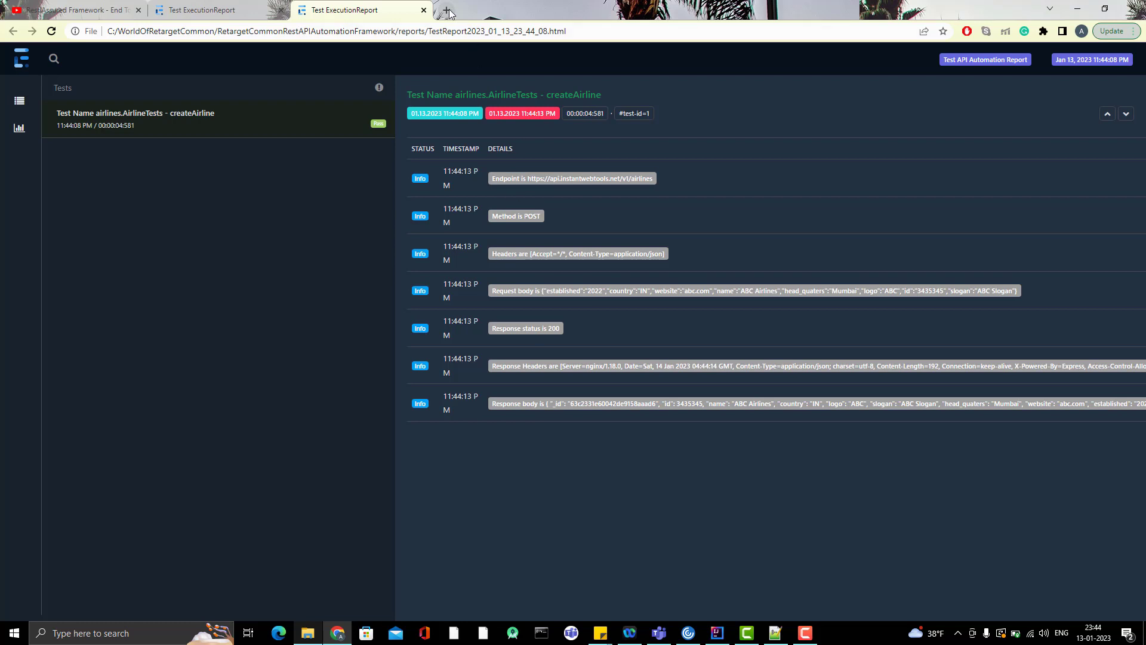
# Step: Browse the ExtentReports docs down to the Markup System CodeBlock JSON example, then return to the code
pyautogui.click(448, 10)
pyautogui.write('extentreports.com/docs/versions/5/java/index.html')
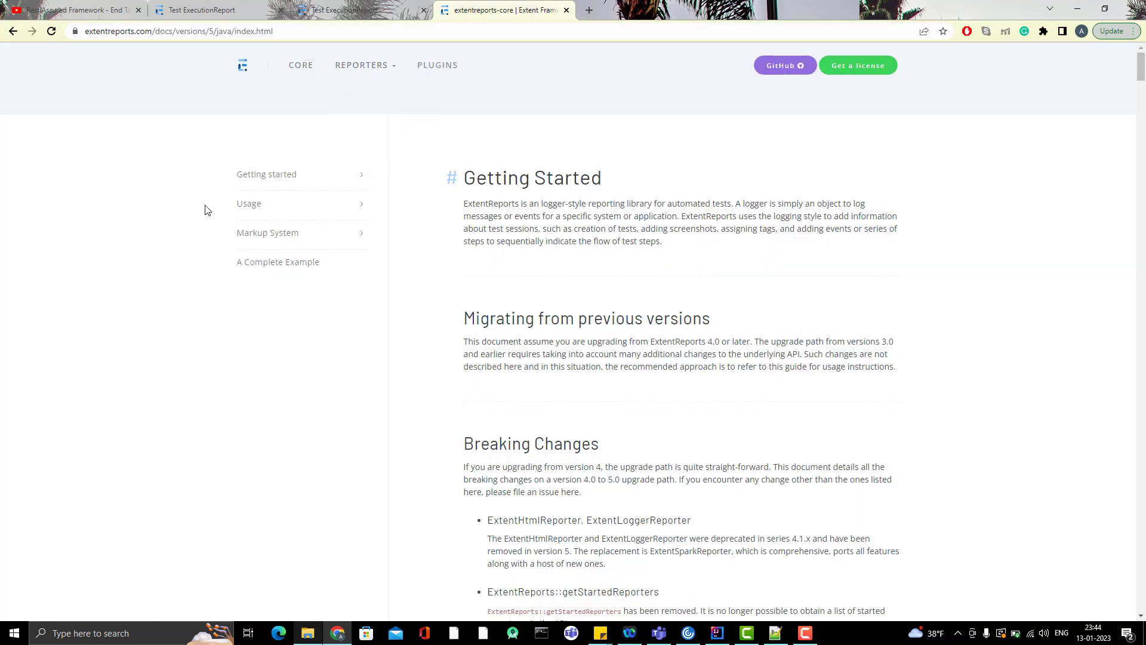
pyautogui.scroll(-3)
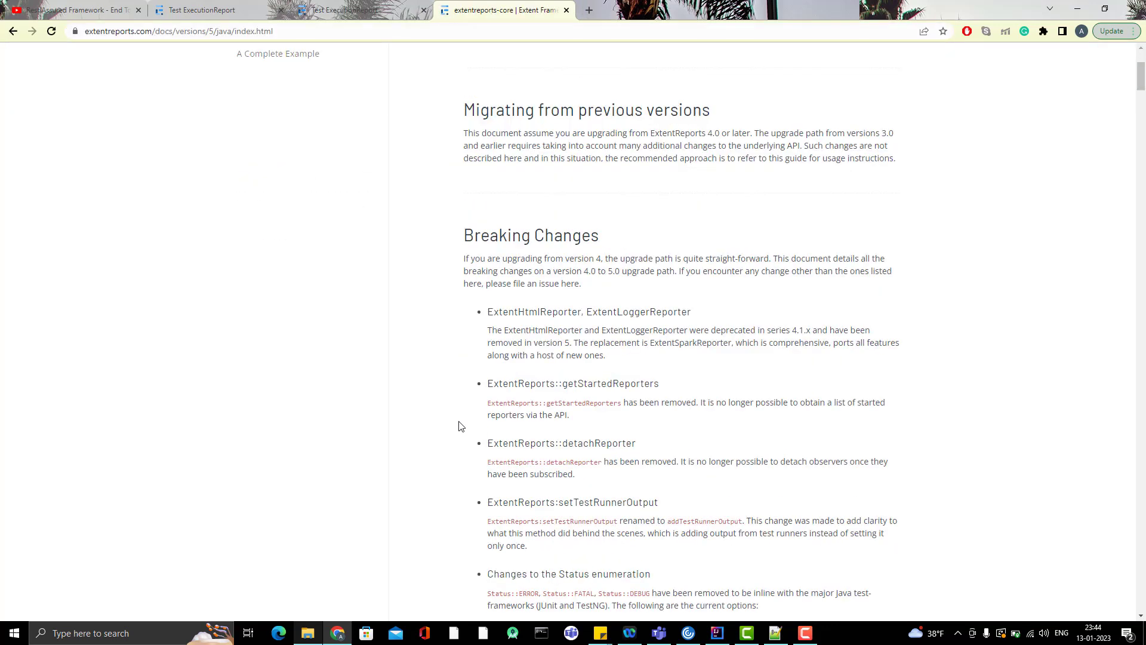
pyautogui.scroll(-3)
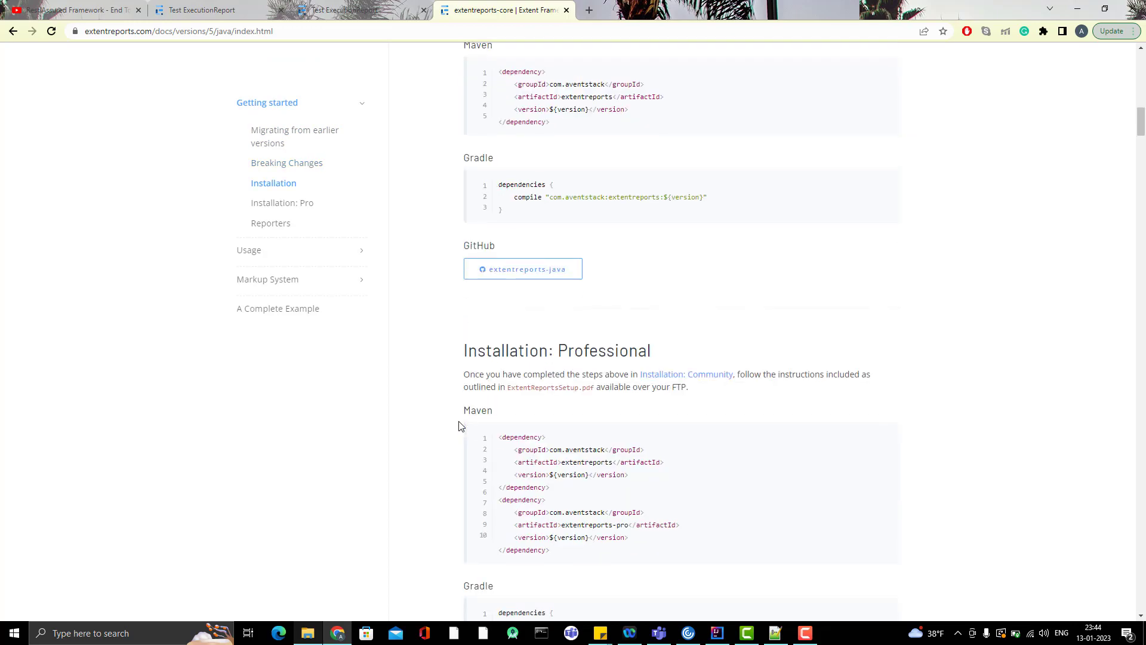
pyautogui.scroll(-3)
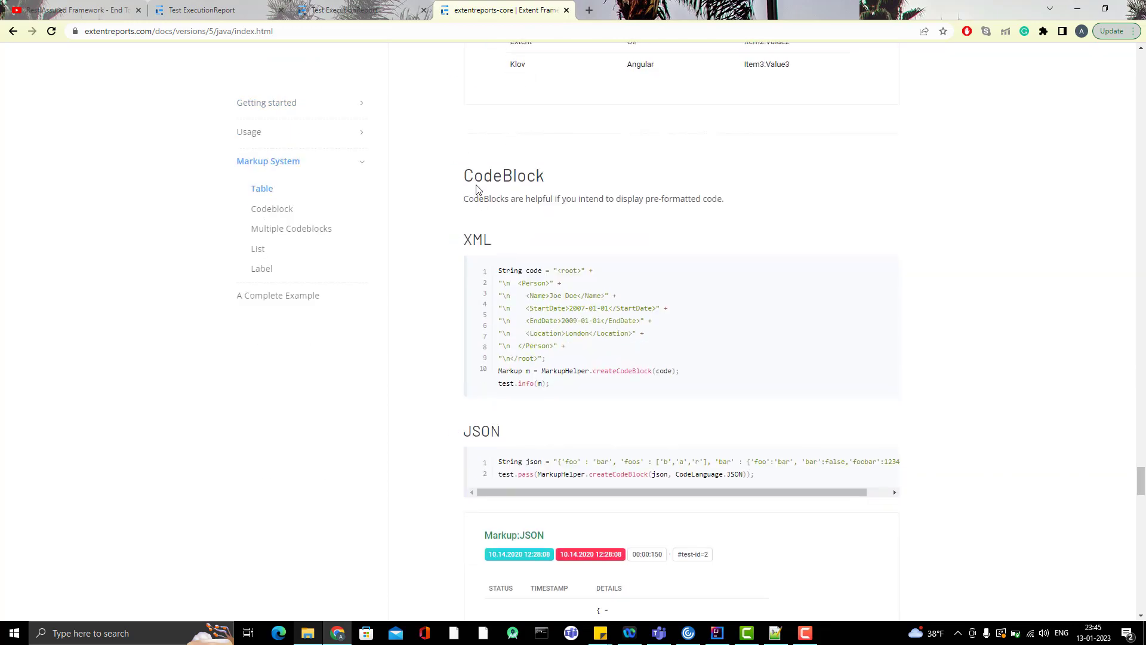
pyautogui.moveTo(659, 486)
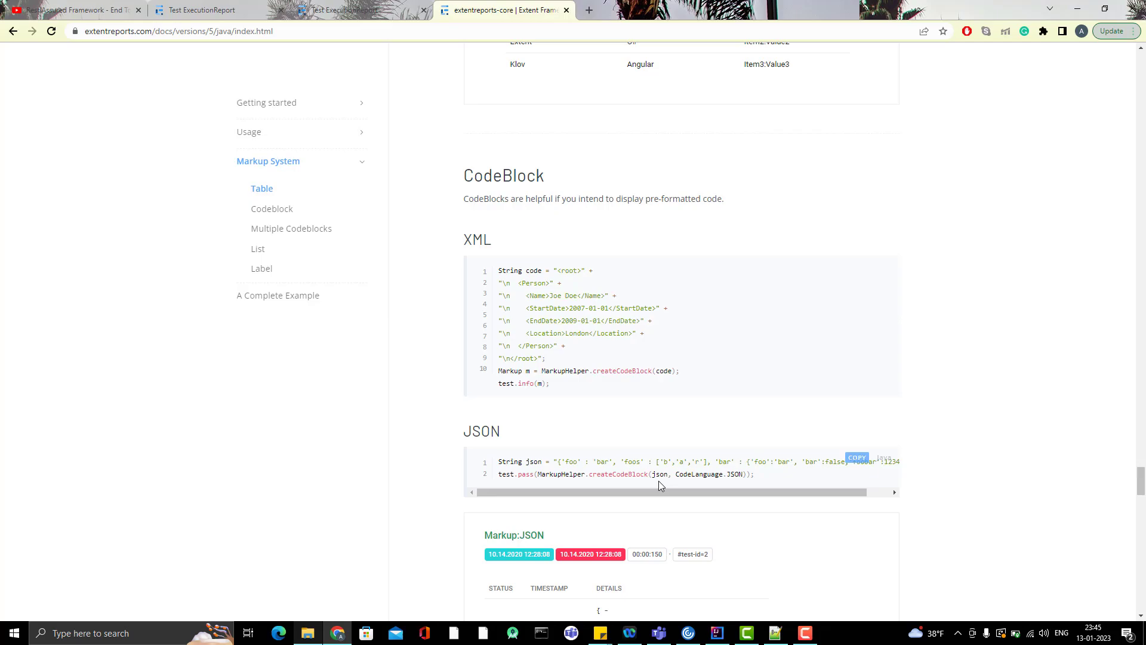
pyautogui.click(715, 633)
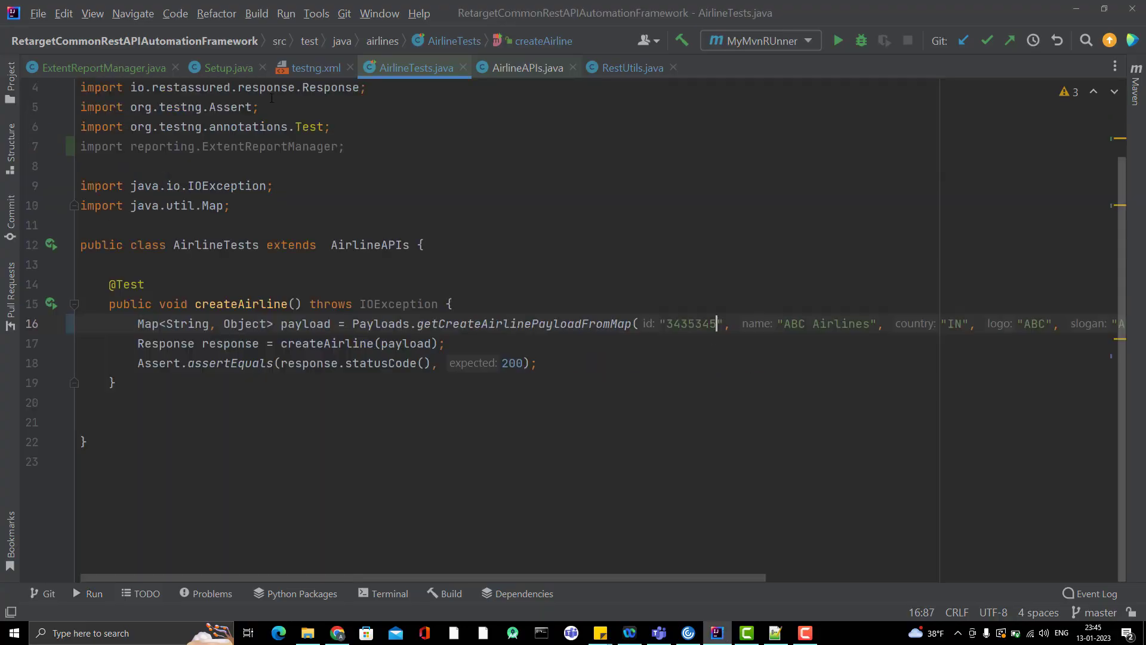
# Step: Start a logJson(String json) method in ExtentReportManager, checking the docs for the CodeBlock call
pyautogui.click(102, 67)
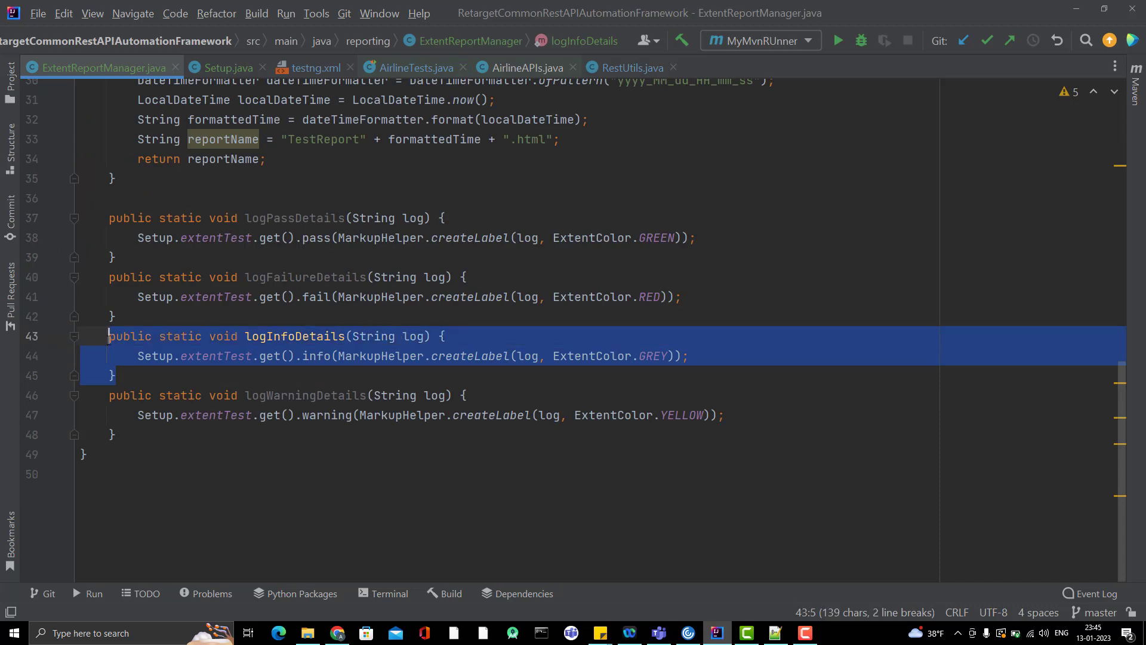
pyautogui.click(115, 435)
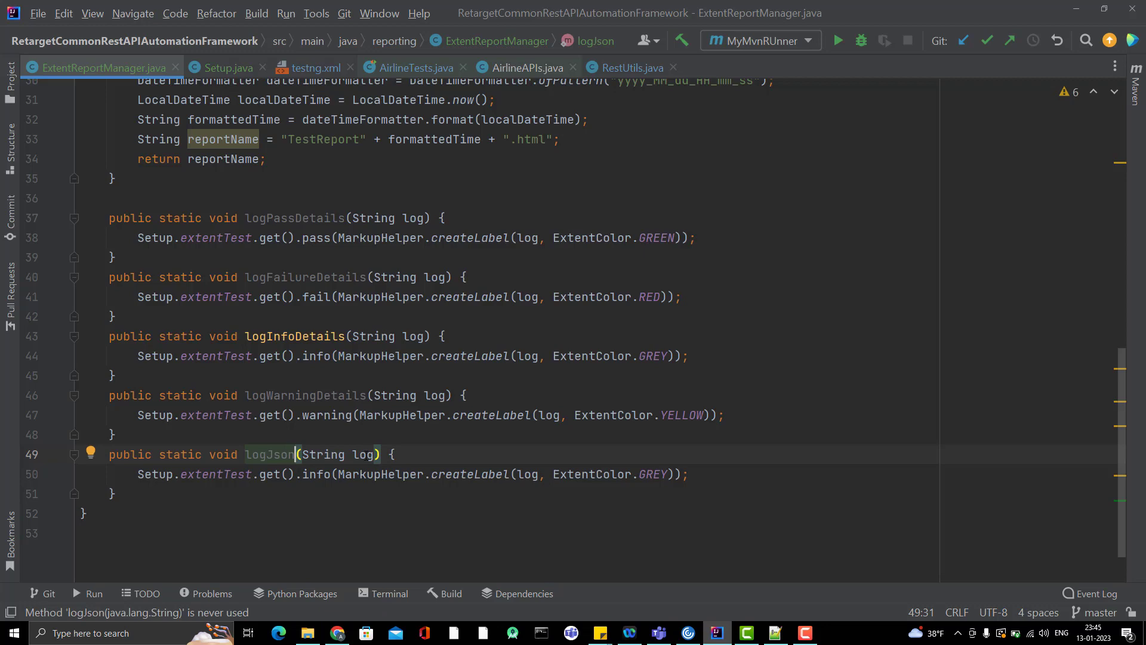
pyautogui.doubleClick(363, 454)
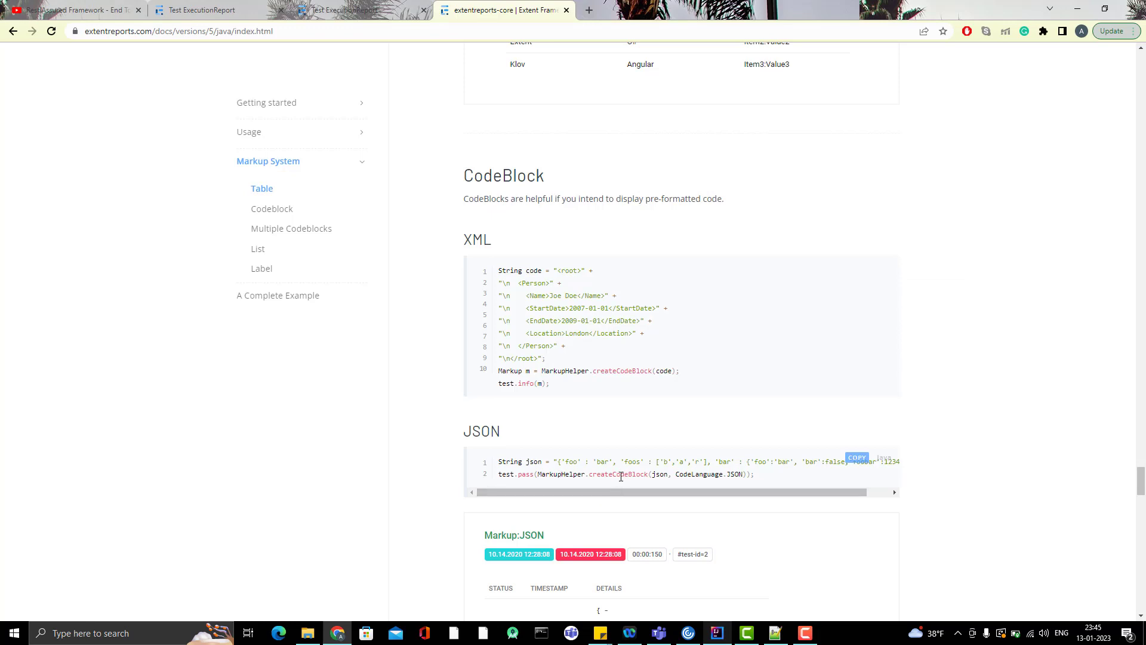
pyautogui.click(717, 633)
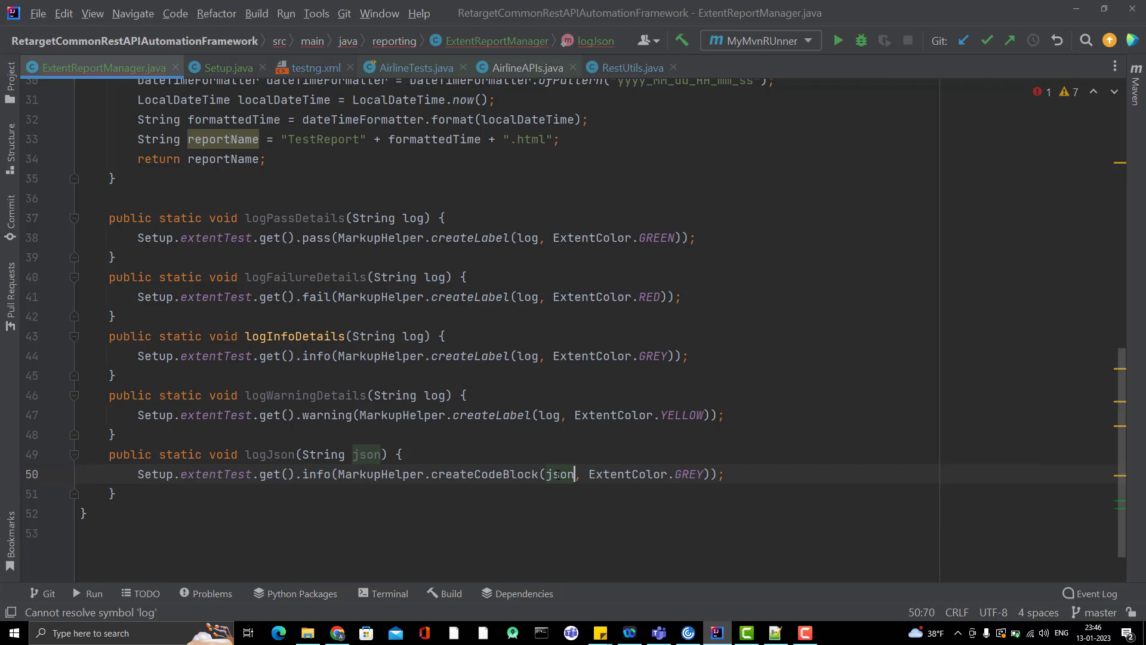
pyautogui.press('alt+tab')
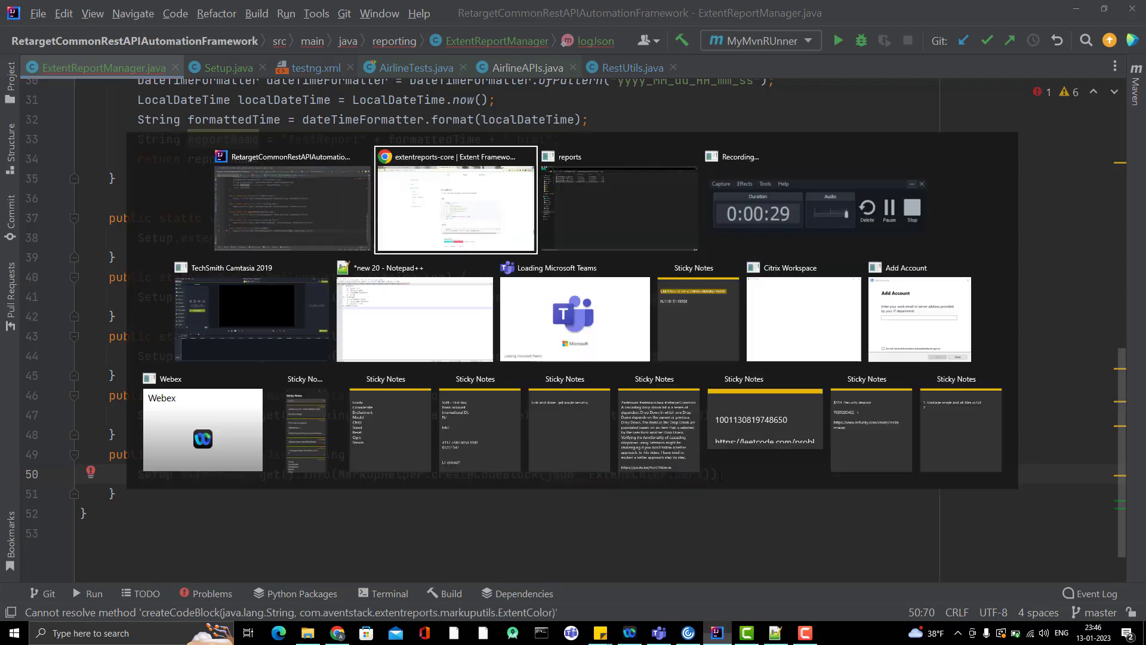
pyautogui.click(455, 200)
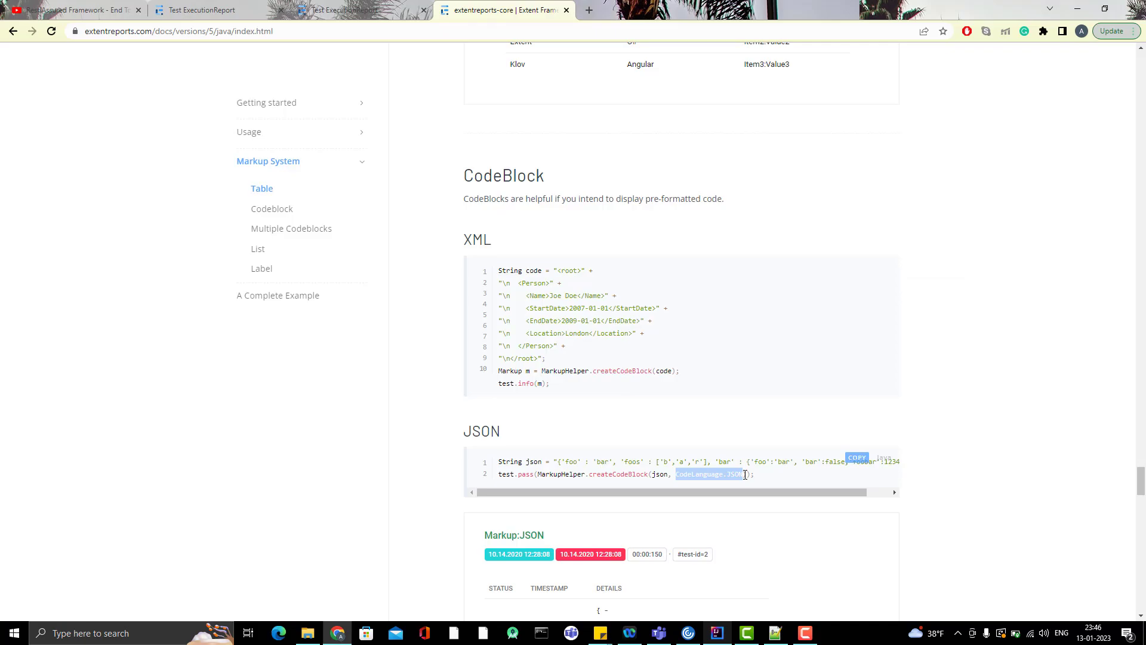
# Step: Make logJson log MarkupHelper.createCodeBlock(json, CodeLanguage.JSON) as an info entry
pyautogui.click(745, 633)
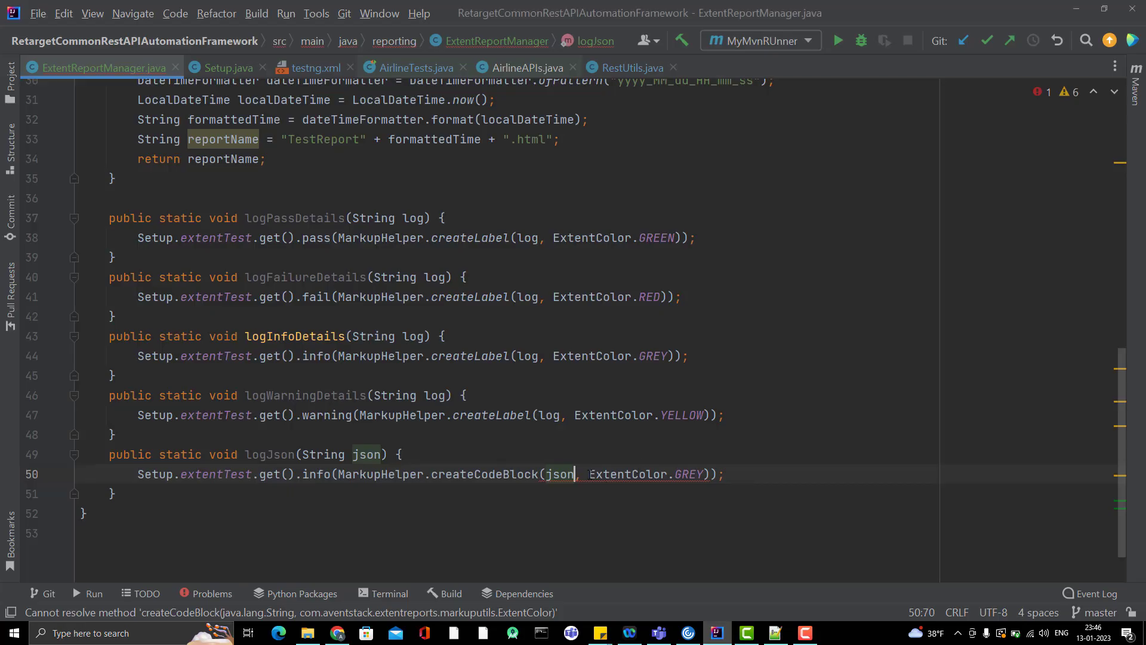
pyautogui.doubleClick(645, 474)
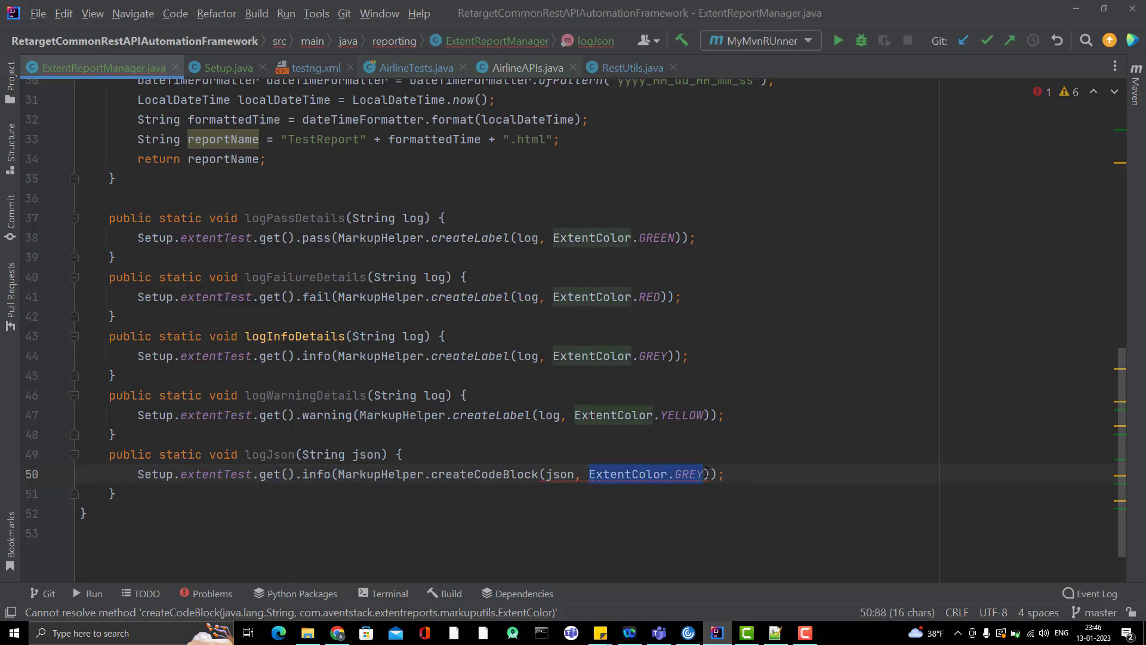
pyautogui.write('CodeLanguage.JSON')
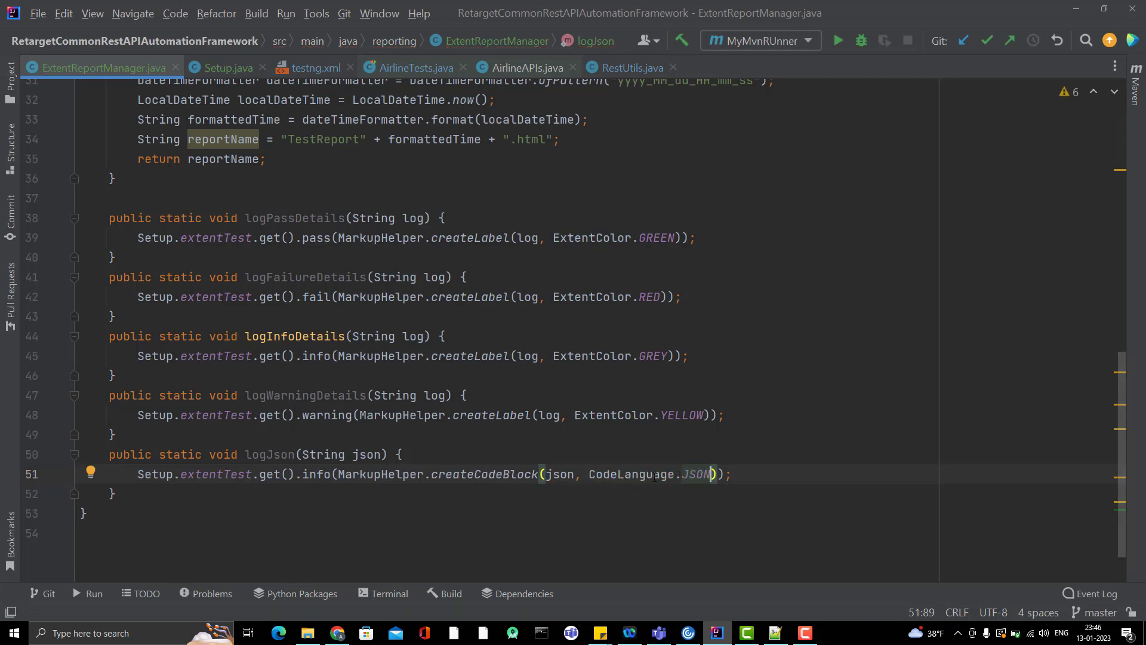
pyautogui.doubleClick(269, 454)
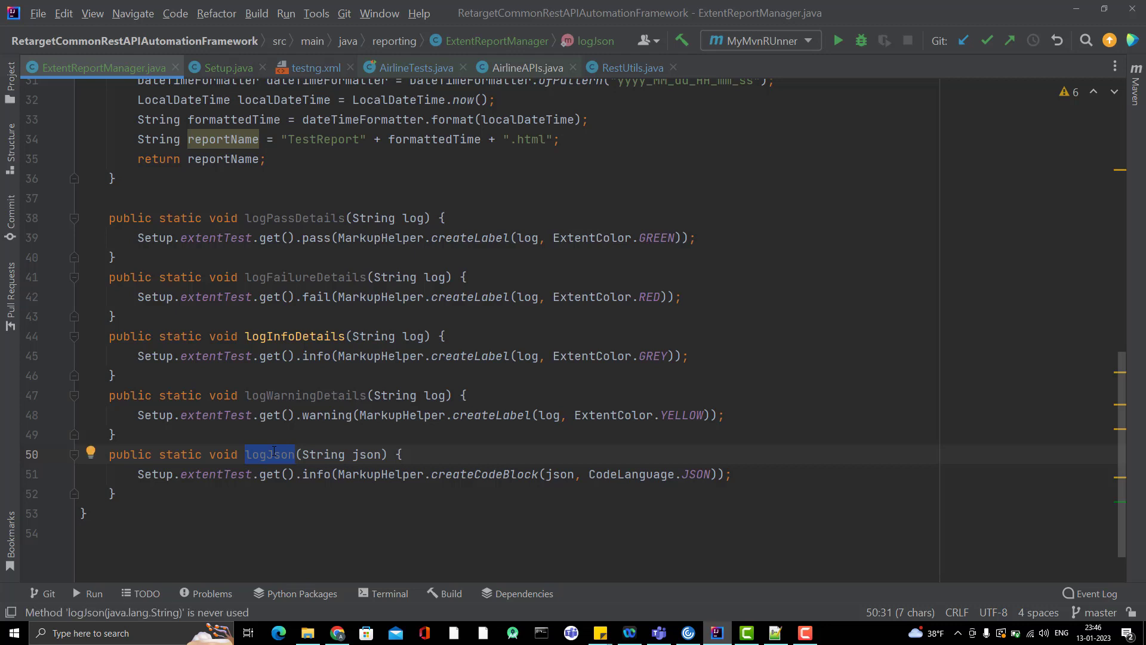
pyautogui.moveTo(414, 67)
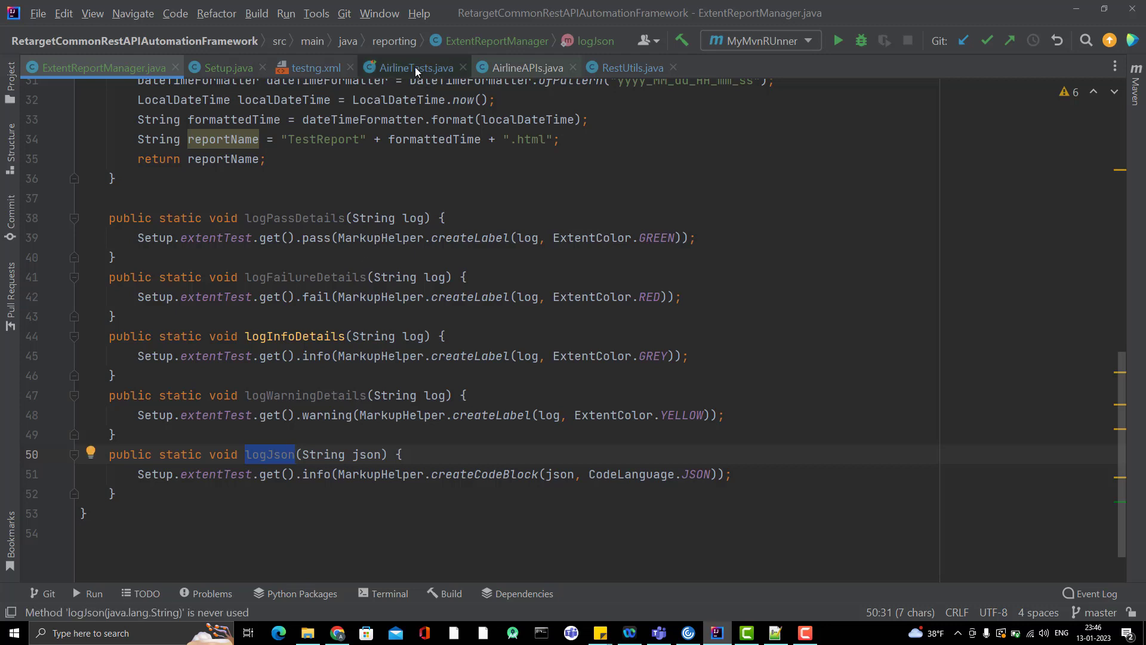
# Step: In RestUtils, add a 'Request body is' info label above the request body logJson call
pyautogui.click(416, 67)
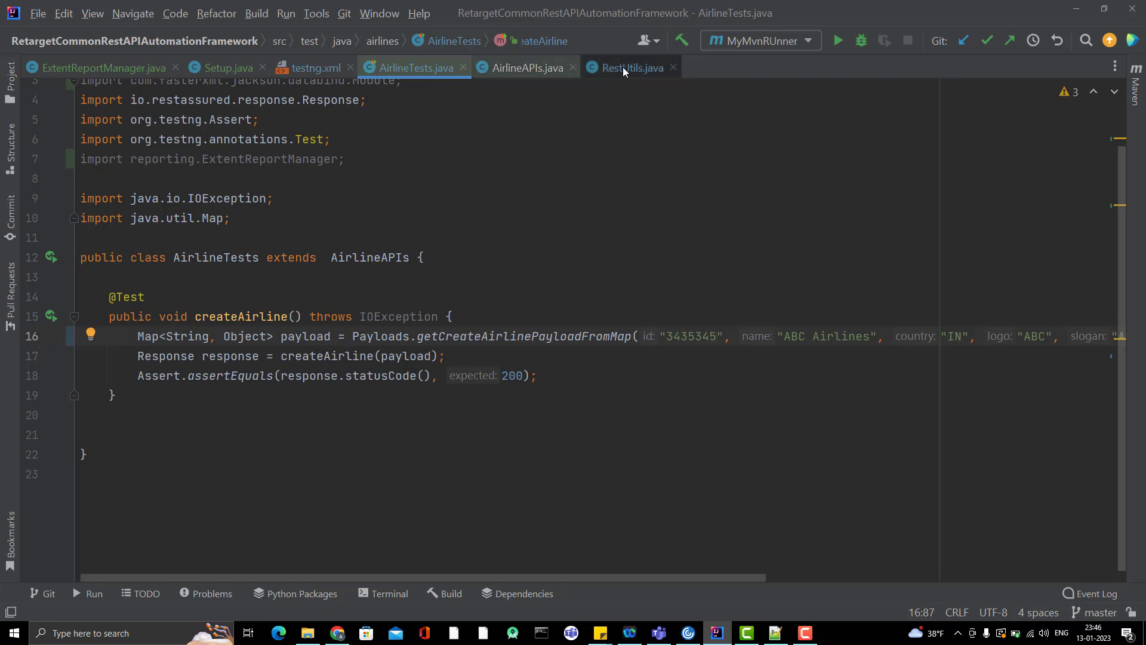
pyautogui.click(631, 67)
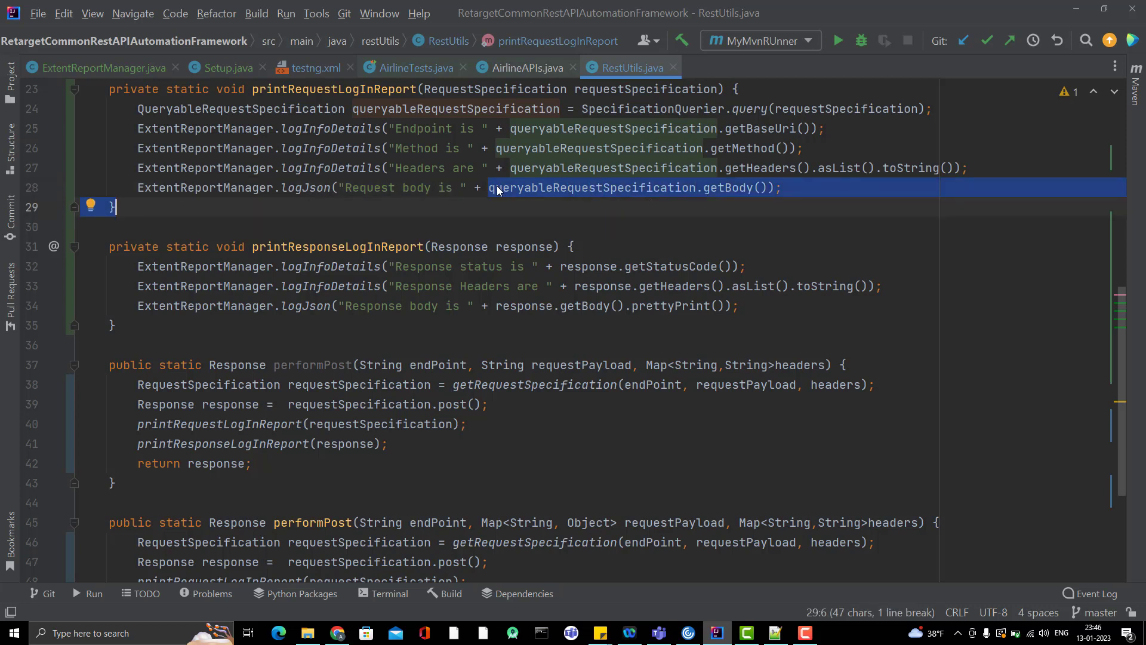
pyautogui.moveTo(629, 187)
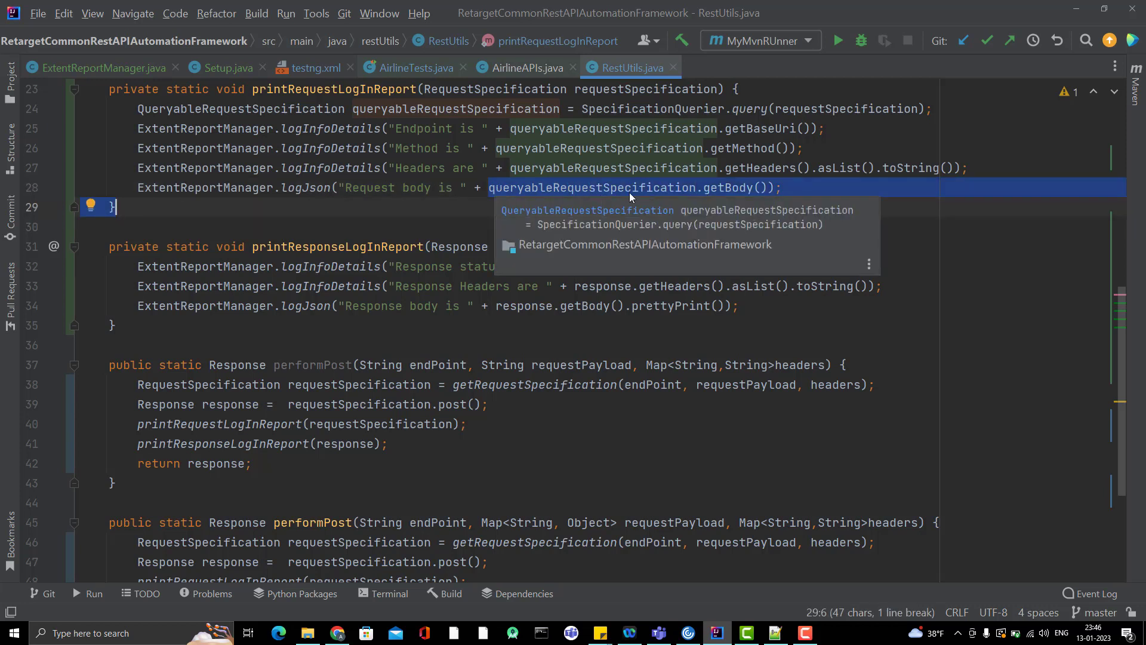
pyautogui.press('Enter')
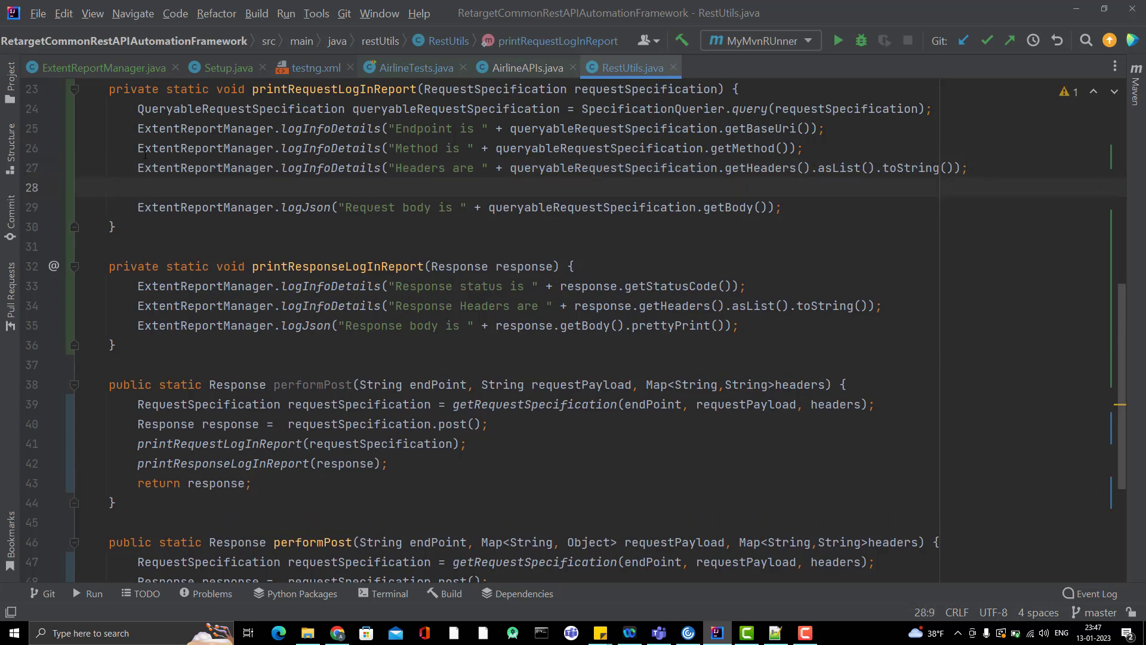
pyautogui.click(138, 167)
pyautogui.write('ExtentReportManager.logInfoDetails("Headers are ");')
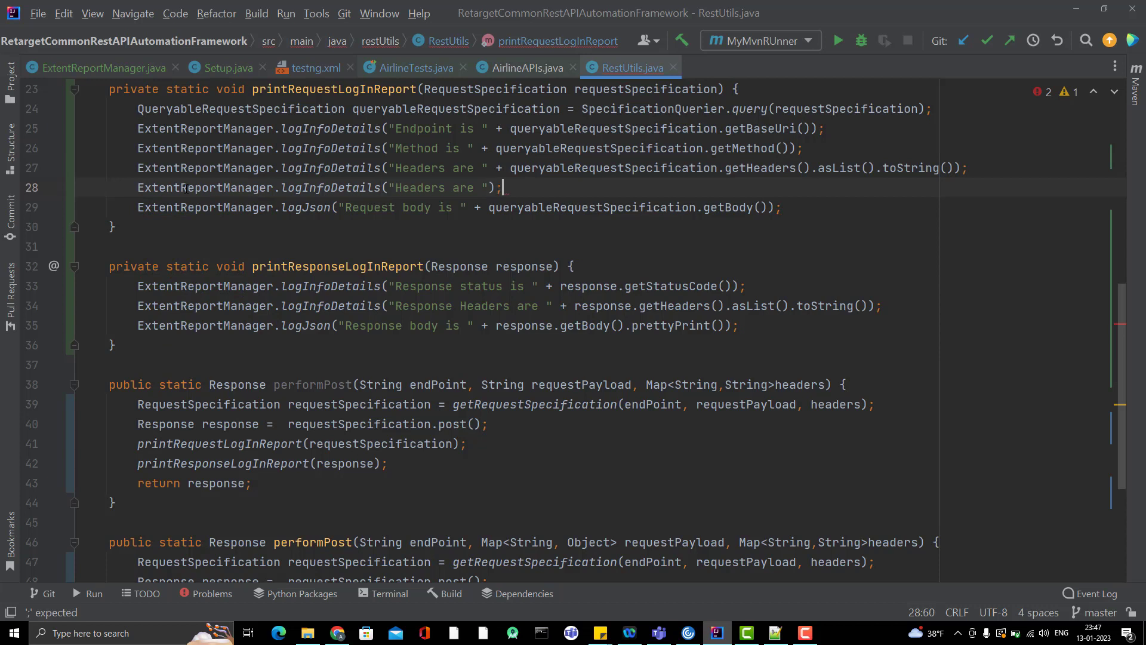
pyautogui.click(343, 206)
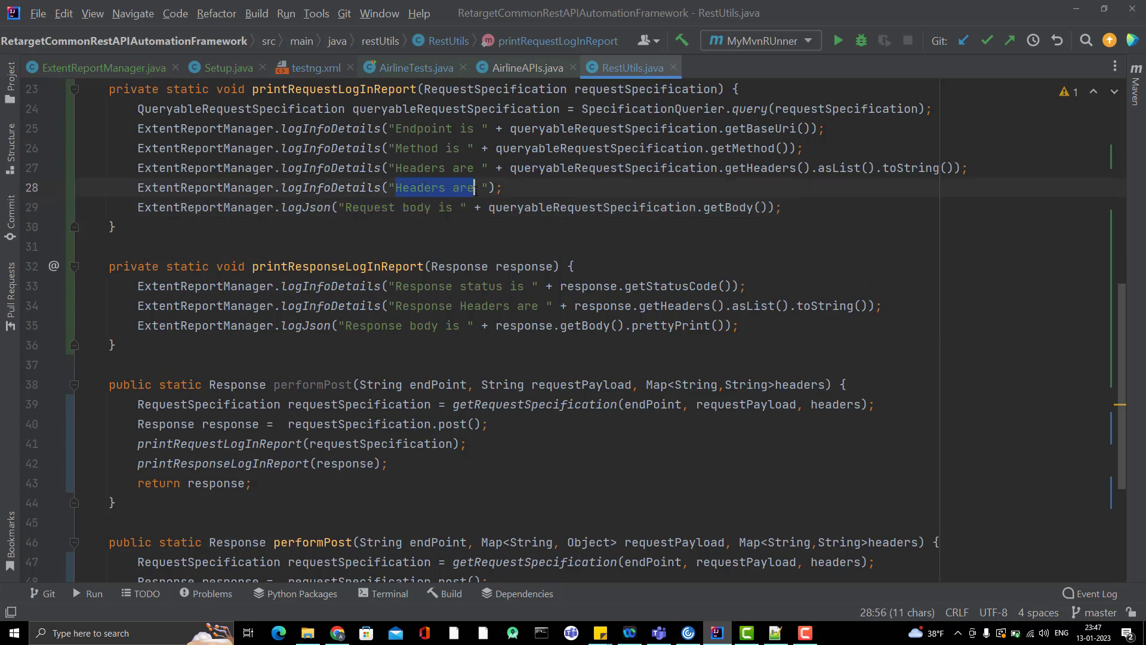
pyautogui.write('Request body is')
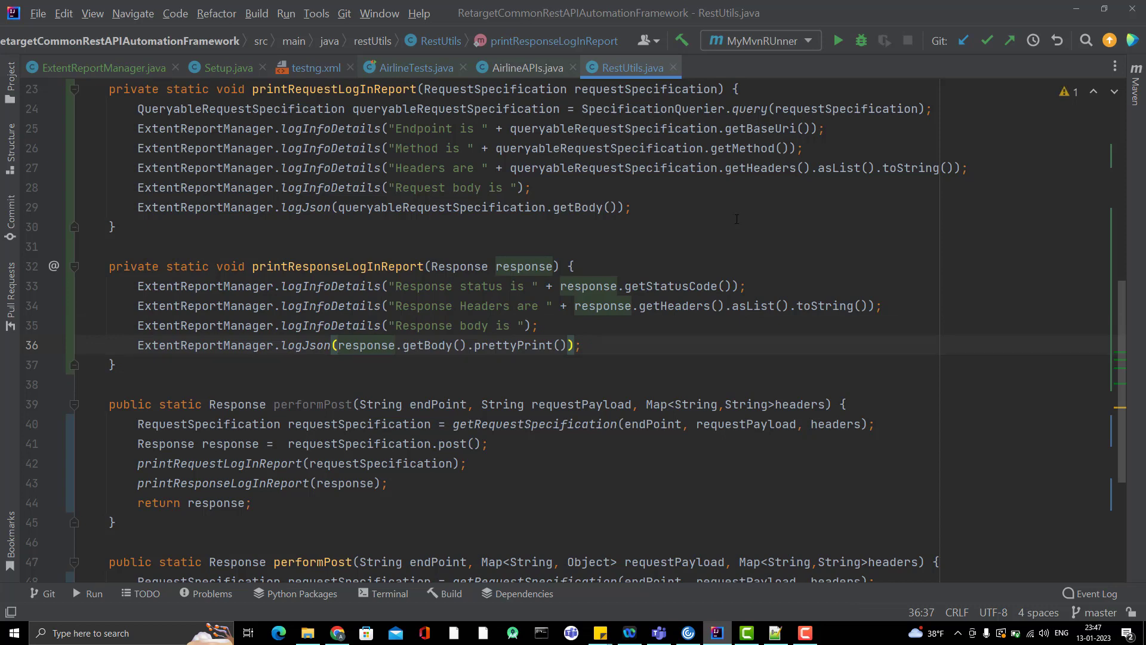
pyautogui.moveTo(227, 67)
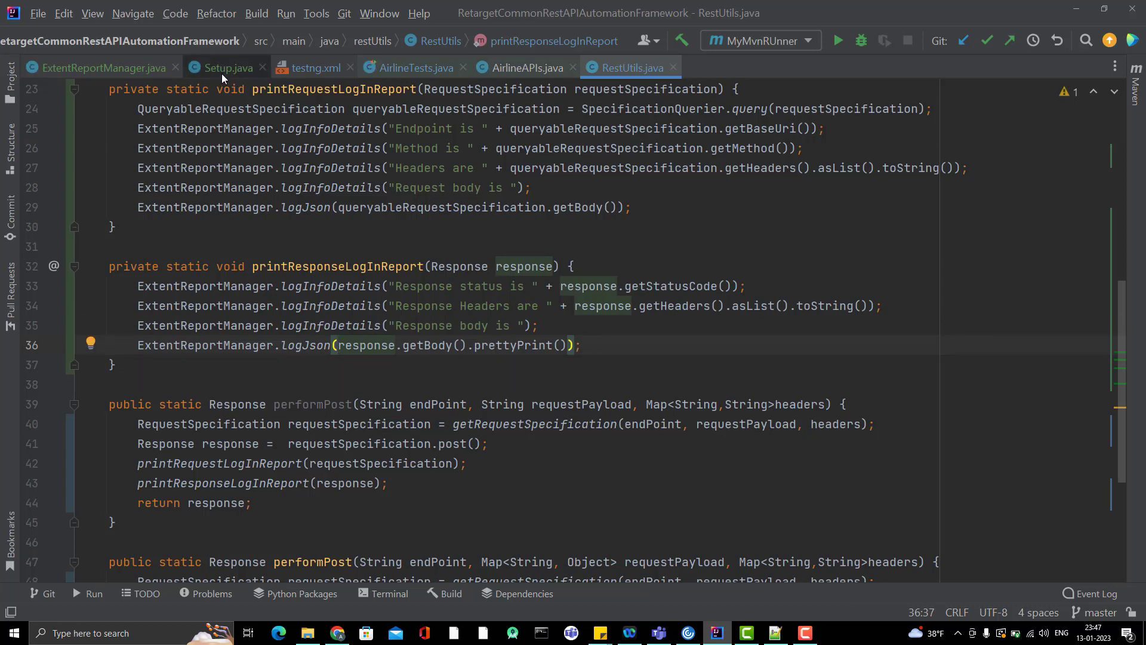
# Step: Change the airline id in AirlineTests to 435345 and run MyMvnRUnner
pyautogui.click(415, 67)
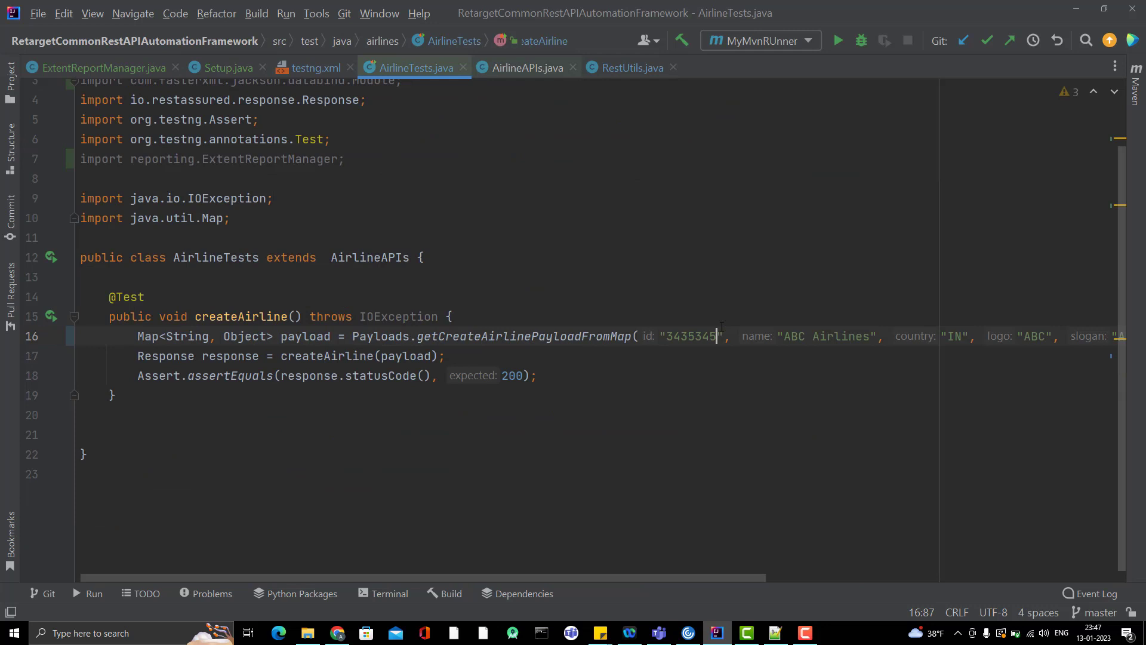
pyautogui.press('Backspace')
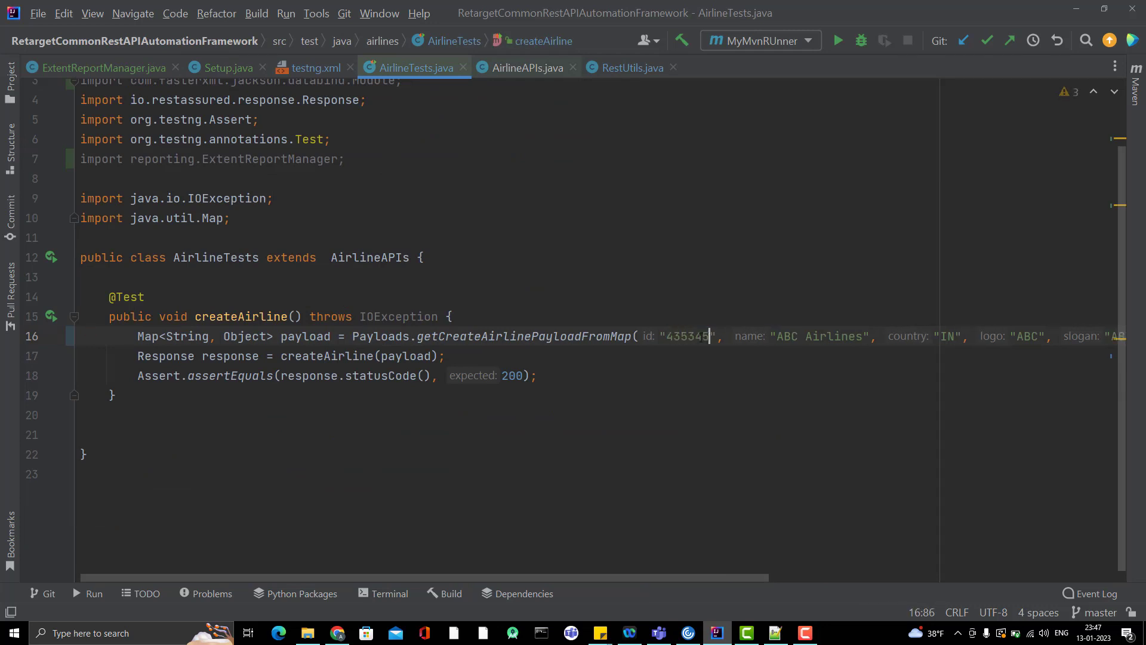
pyautogui.moveTo(837, 41)
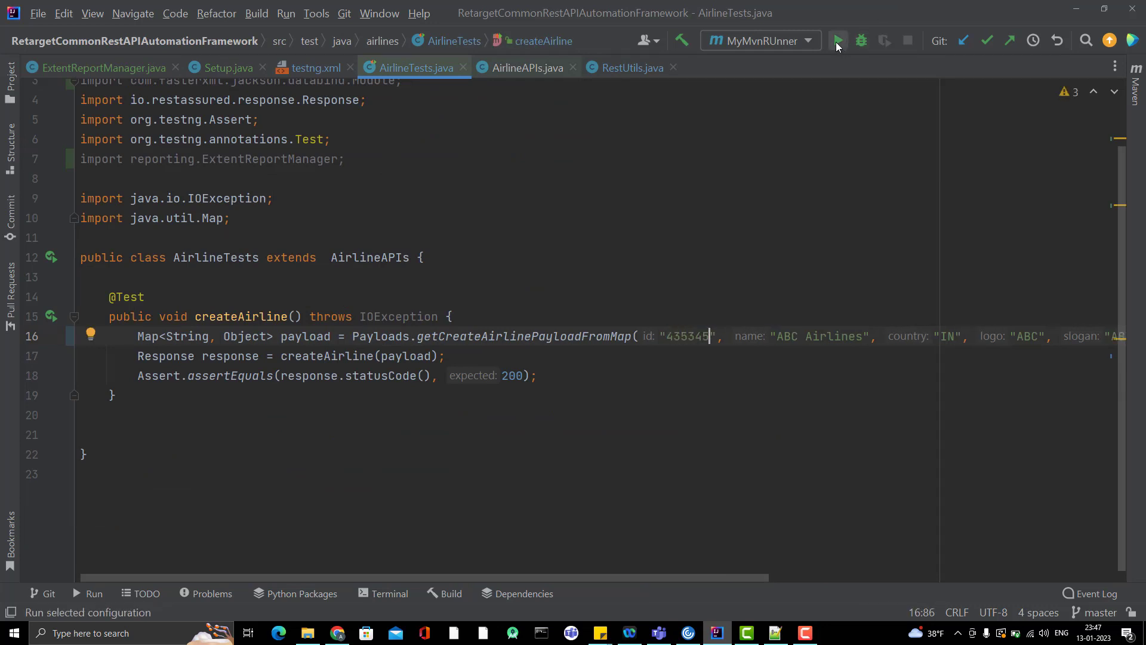
pyautogui.click(836, 40)
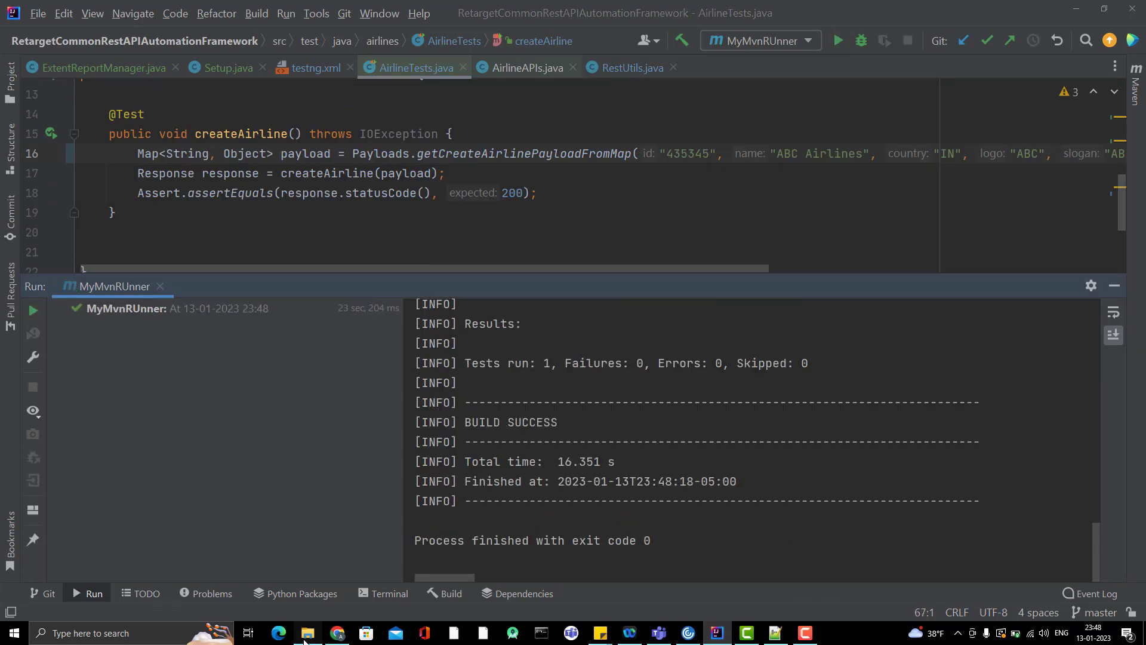
# Step: Open the latest TestReport html and review the JSON body blocks, then go to the ExtentReports docs
pyautogui.click(307, 633)
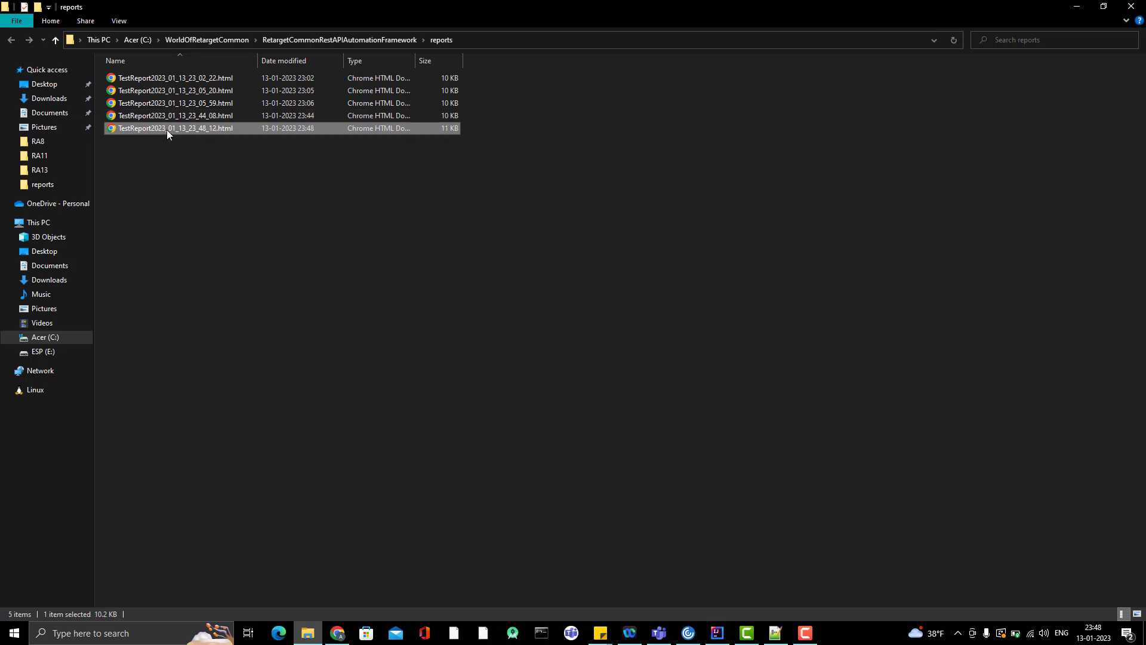
pyautogui.doubleClick(174, 127)
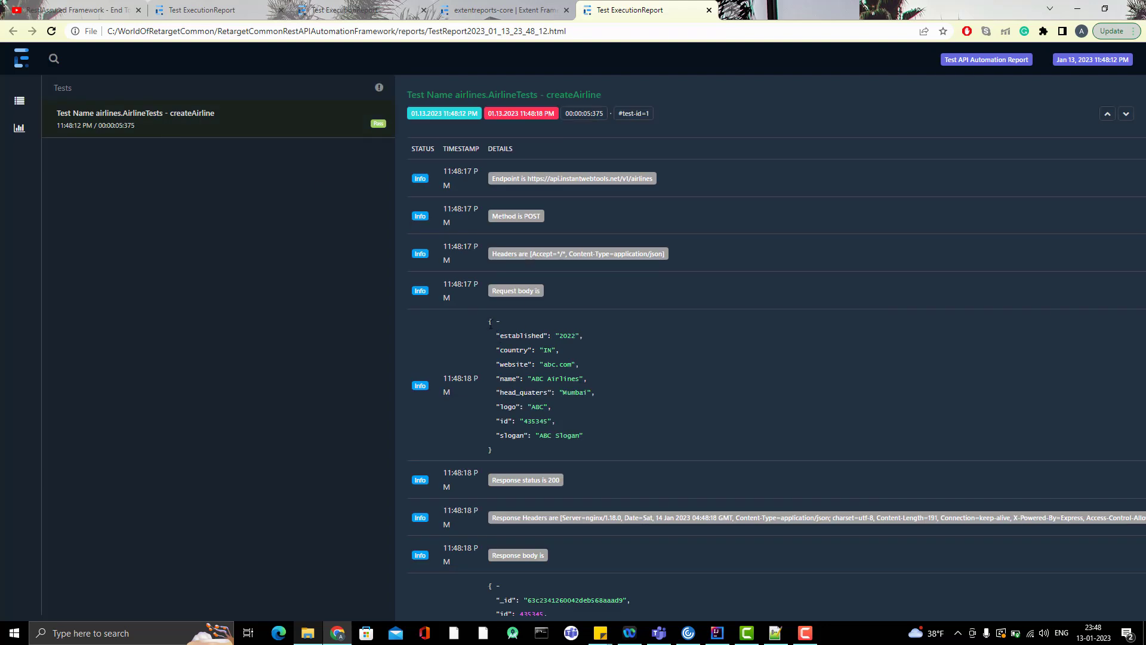
pyautogui.scroll(-3)
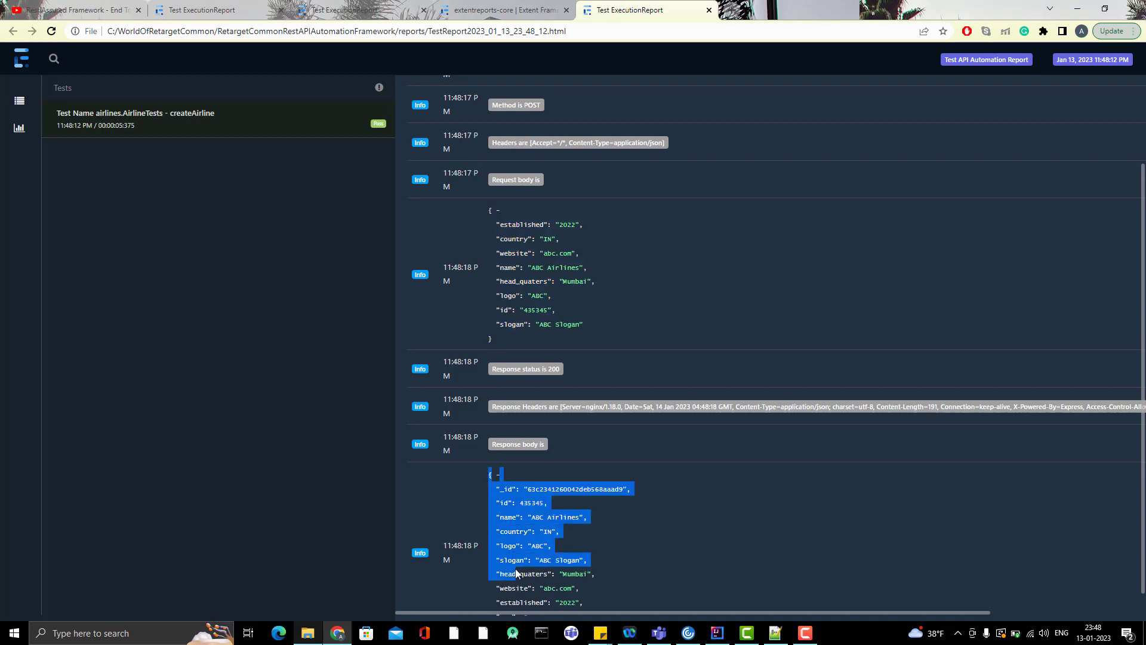
pyautogui.click(274, 476)
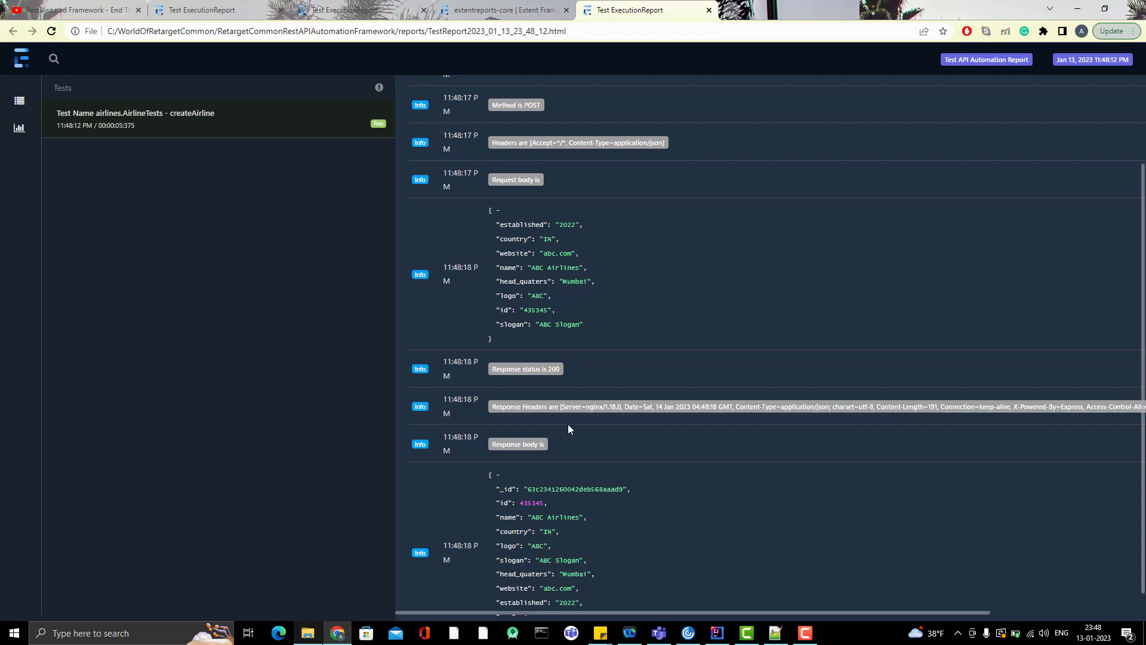
pyautogui.moveTo(622, 246)
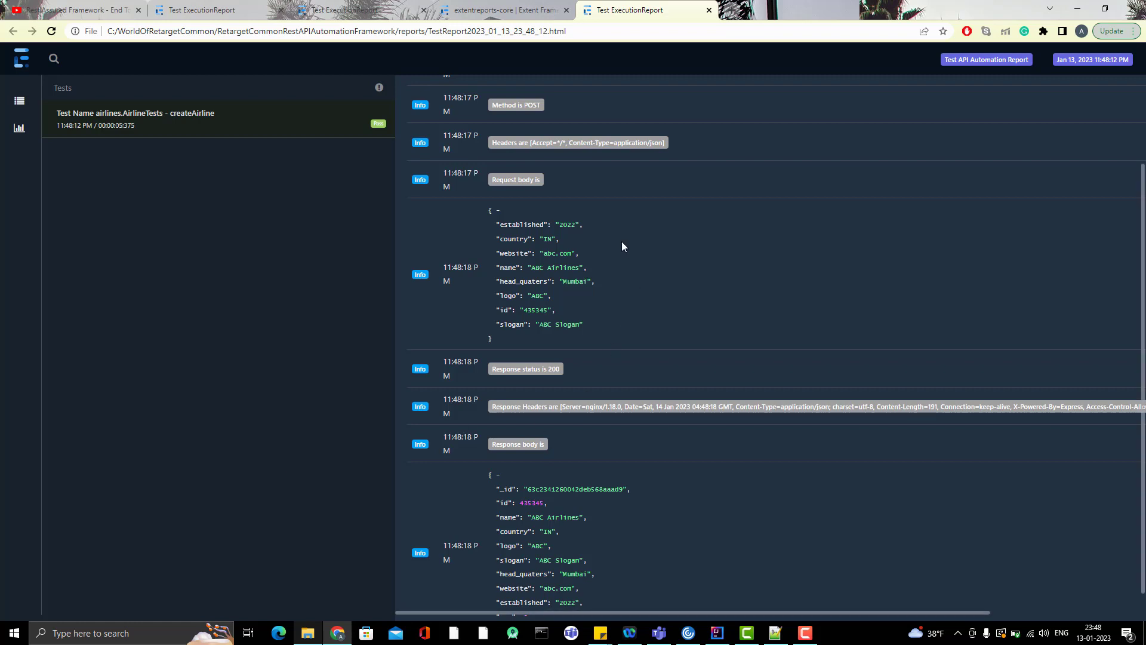
pyautogui.moveTo(540, 142)
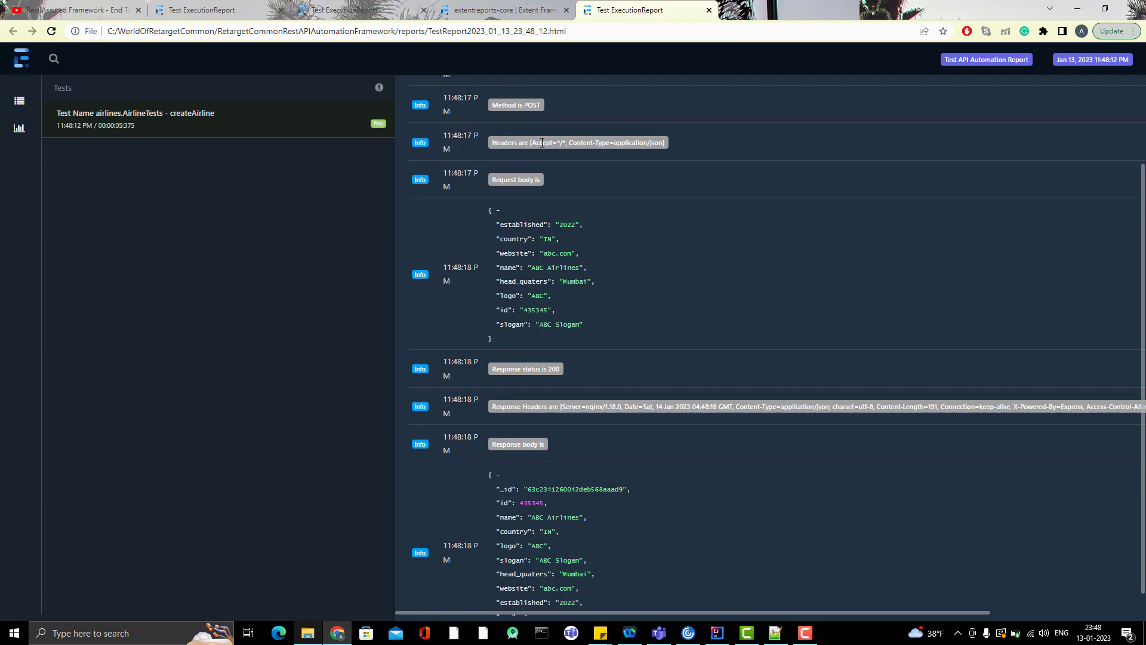
pyautogui.moveTo(531, 113)
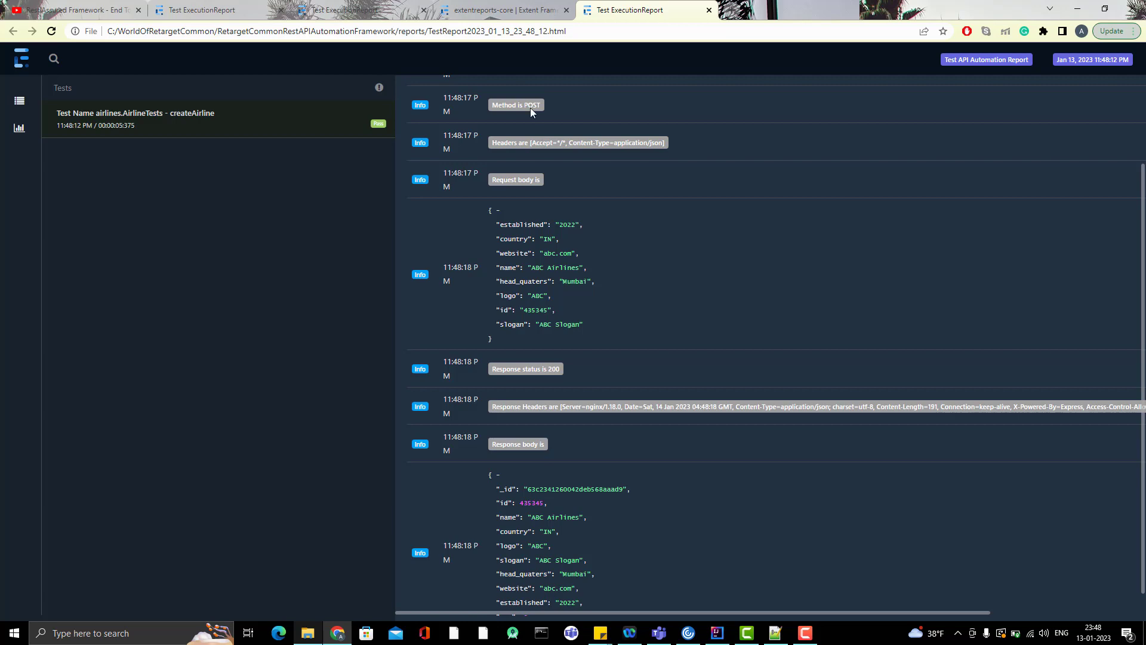
pyautogui.click(503, 10)
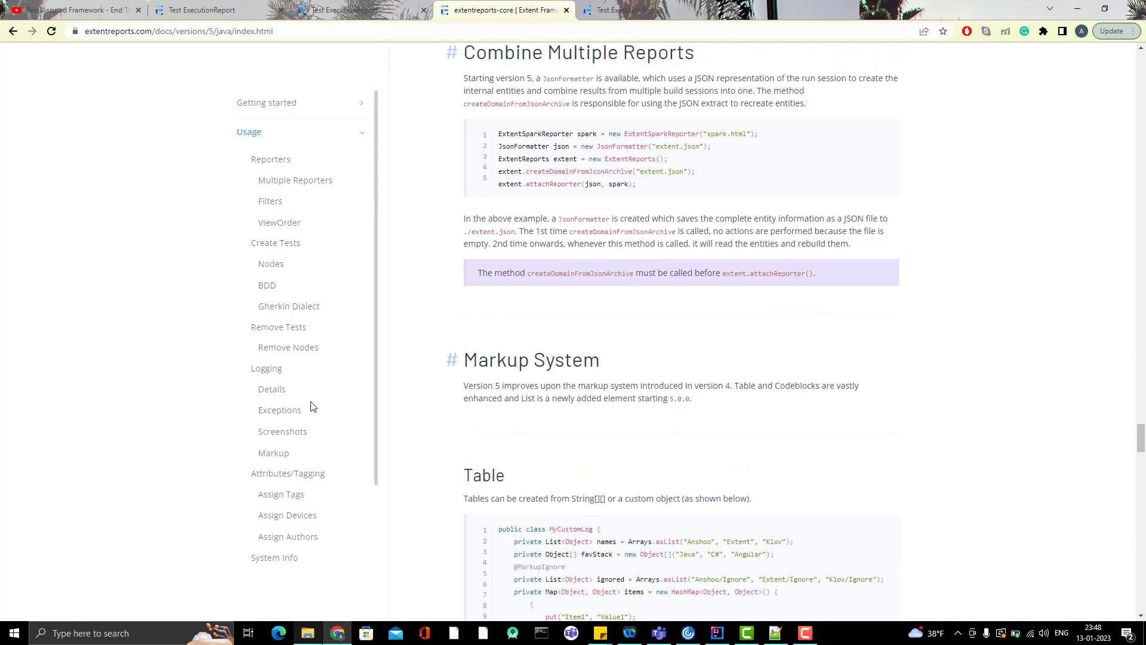
# Step: Scroll the docs to the Table markup MarkupHelper.toTable example and return to ExtentReportManager
pyautogui.scroll(-3)
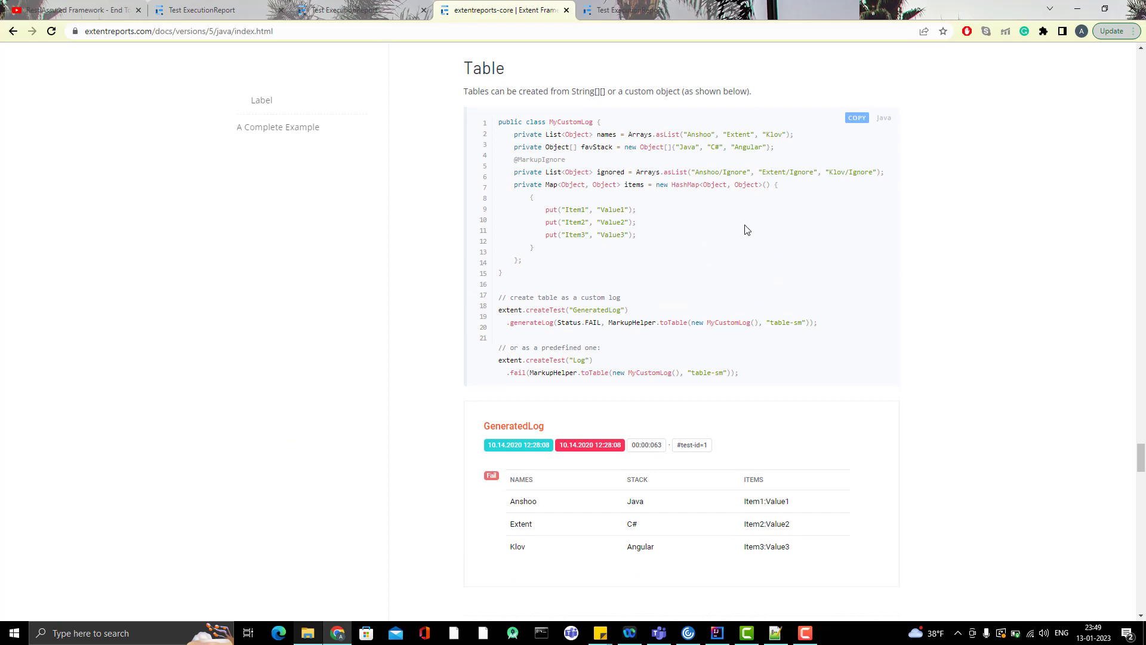
pyautogui.moveTo(716, 271)
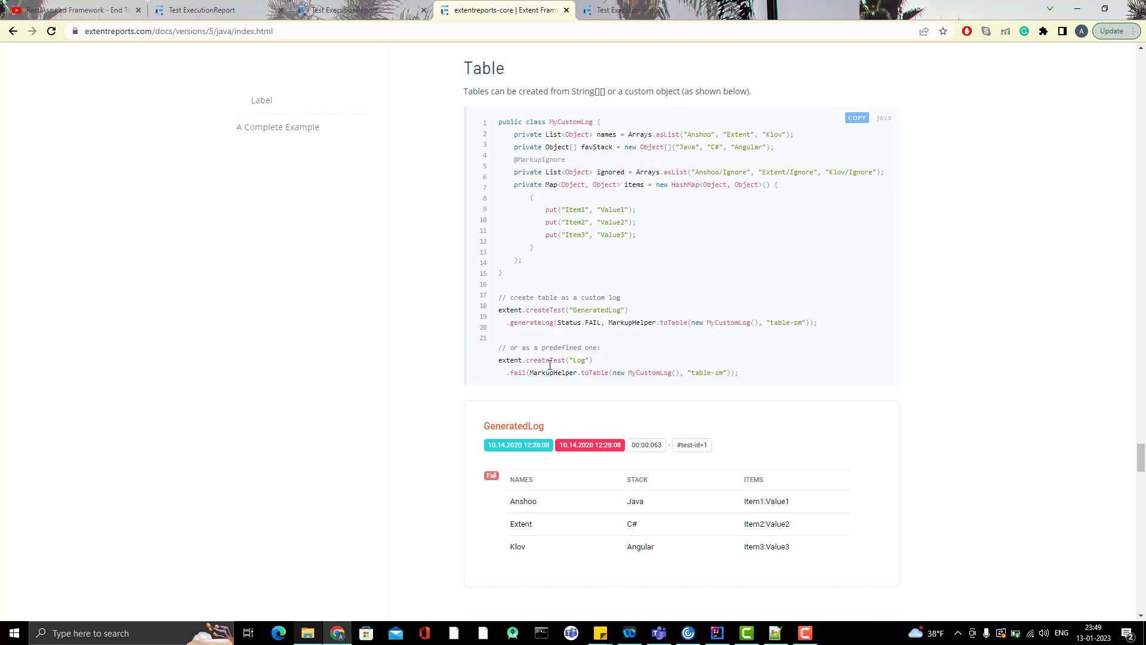
pyautogui.doubleClick(553, 372)
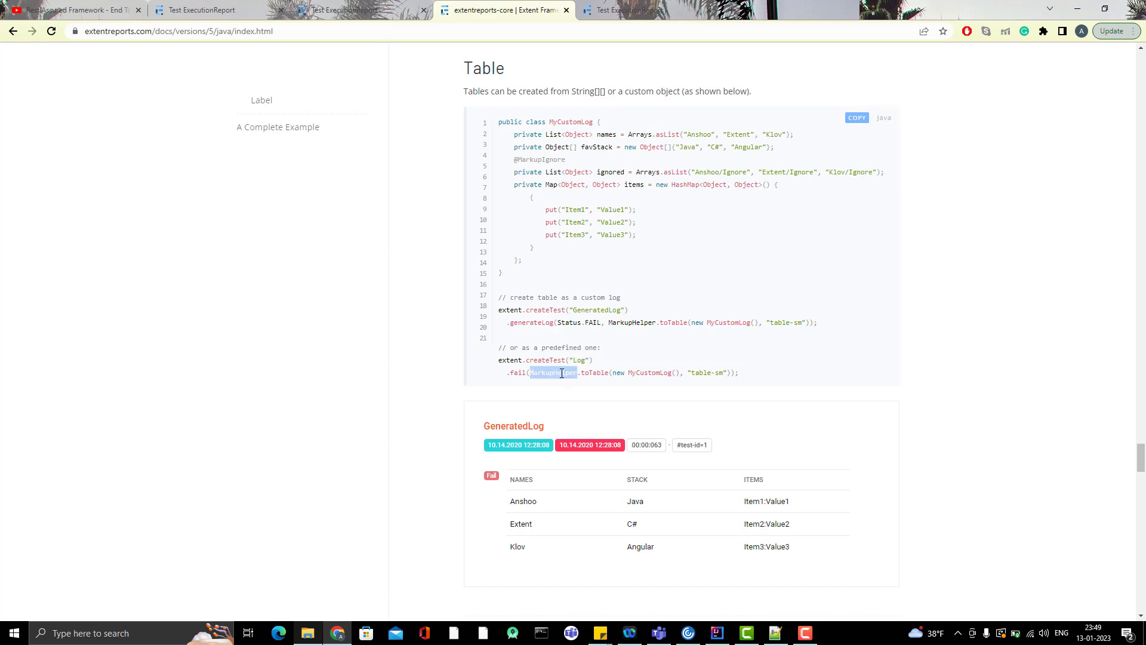
pyautogui.click(745, 633)
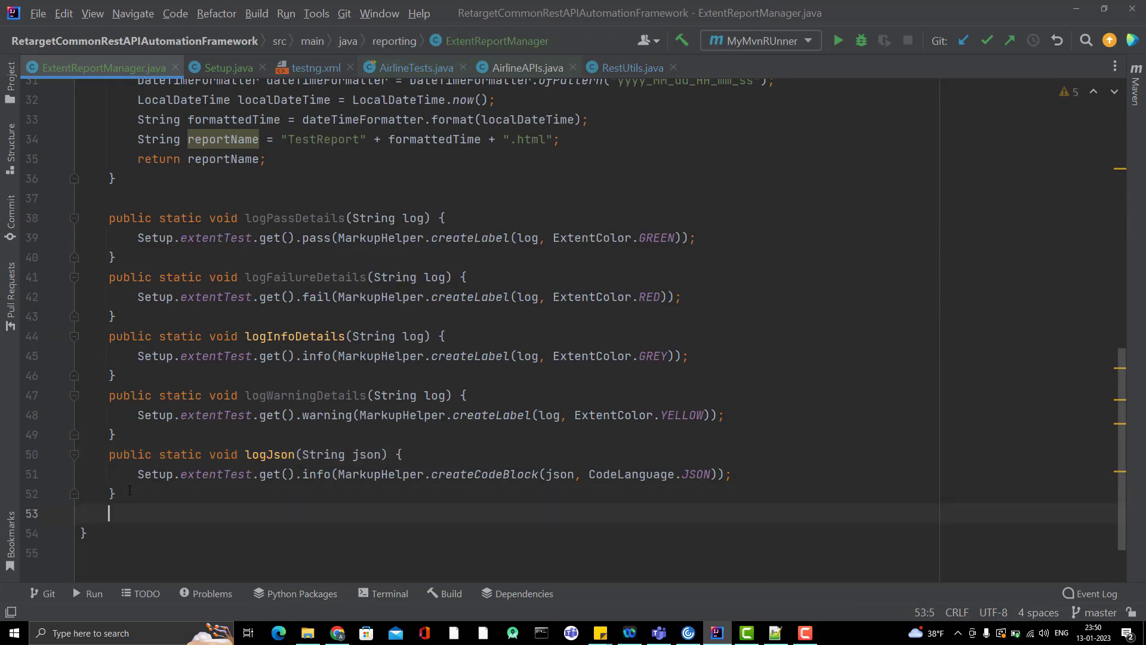
# Step: Declare public static void printHeaders(List<Header> headersList) in ExtentReportManager
pyautogui.write('public')
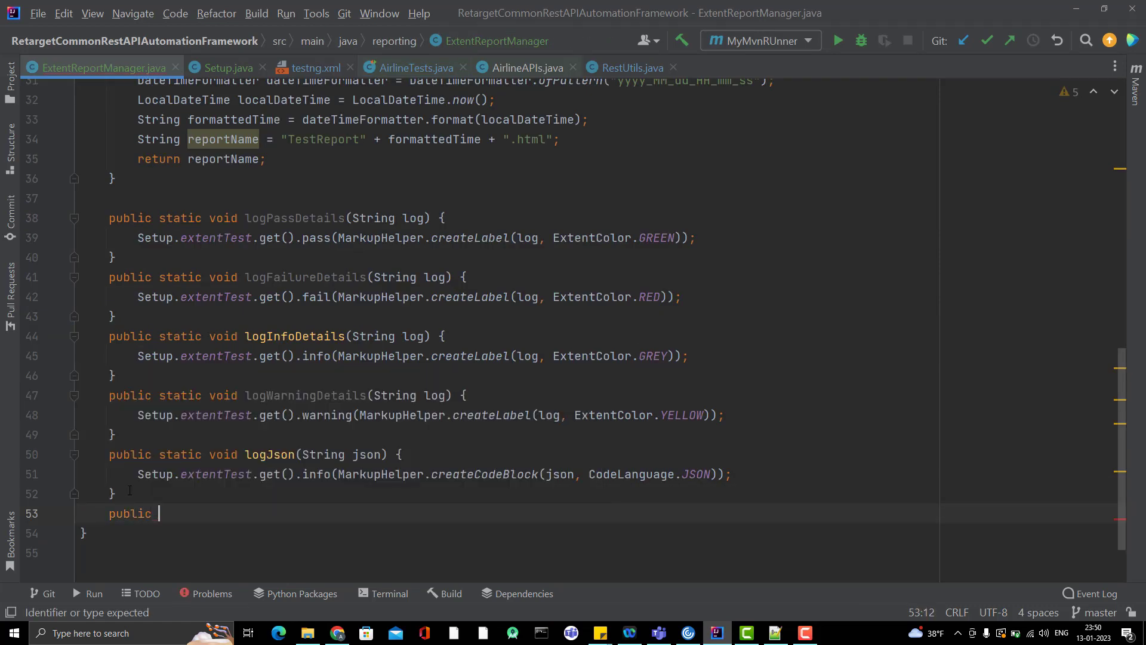
pyautogui.write('static void print')
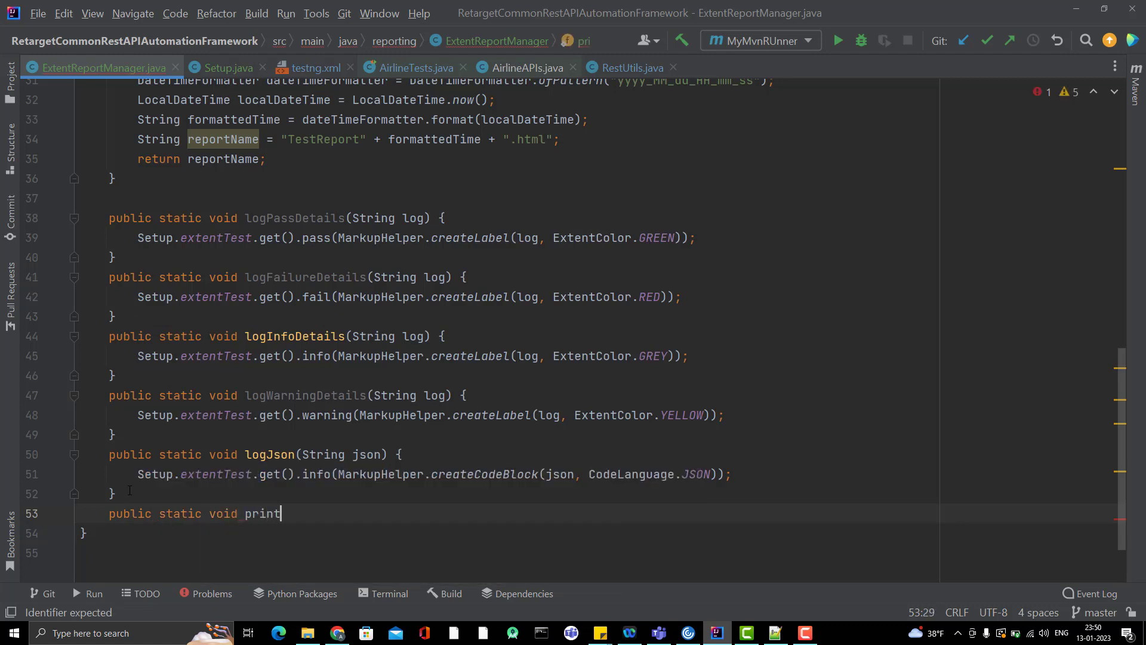
pyautogui.write('Headers')
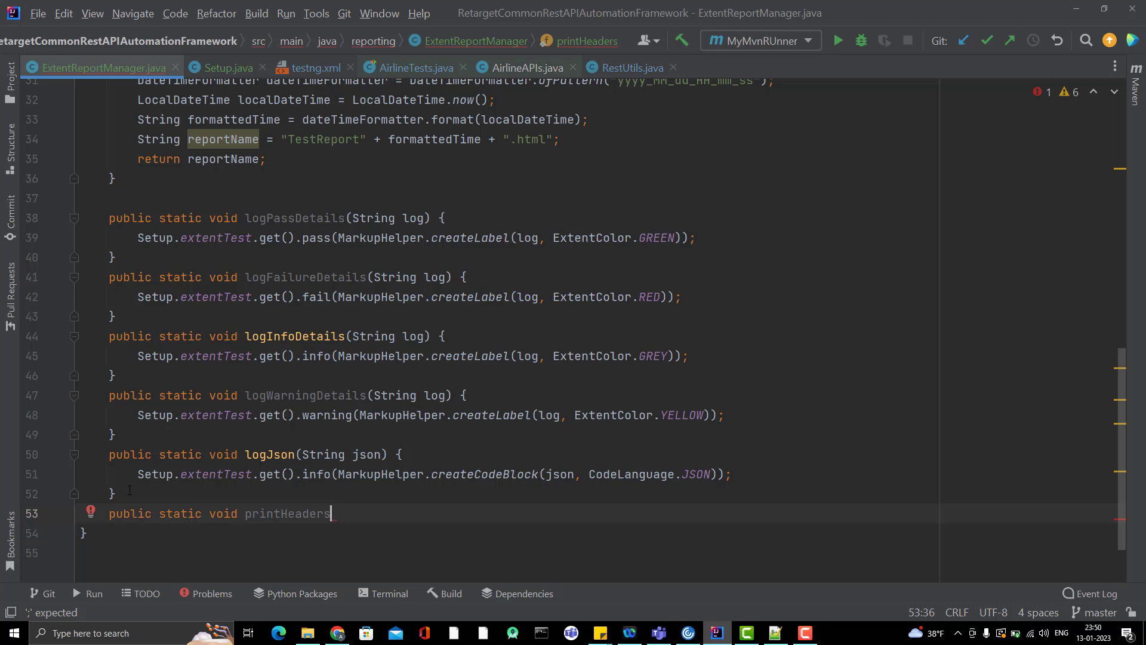
pyautogui.write('()')
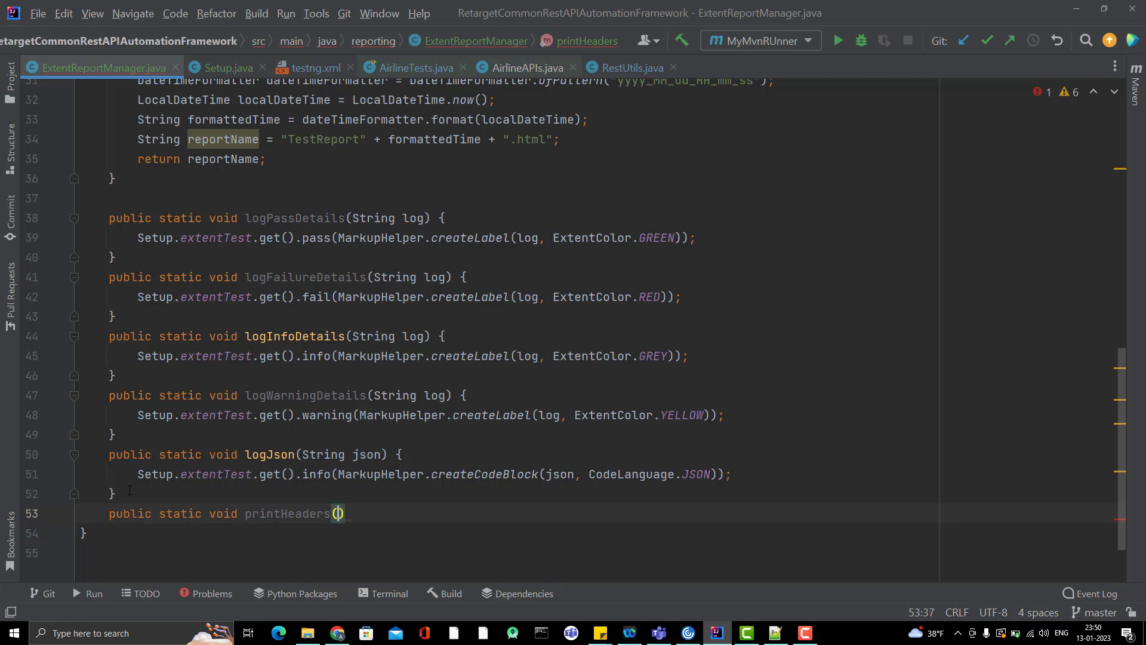
pyautogui.write('List<Header> headersList')
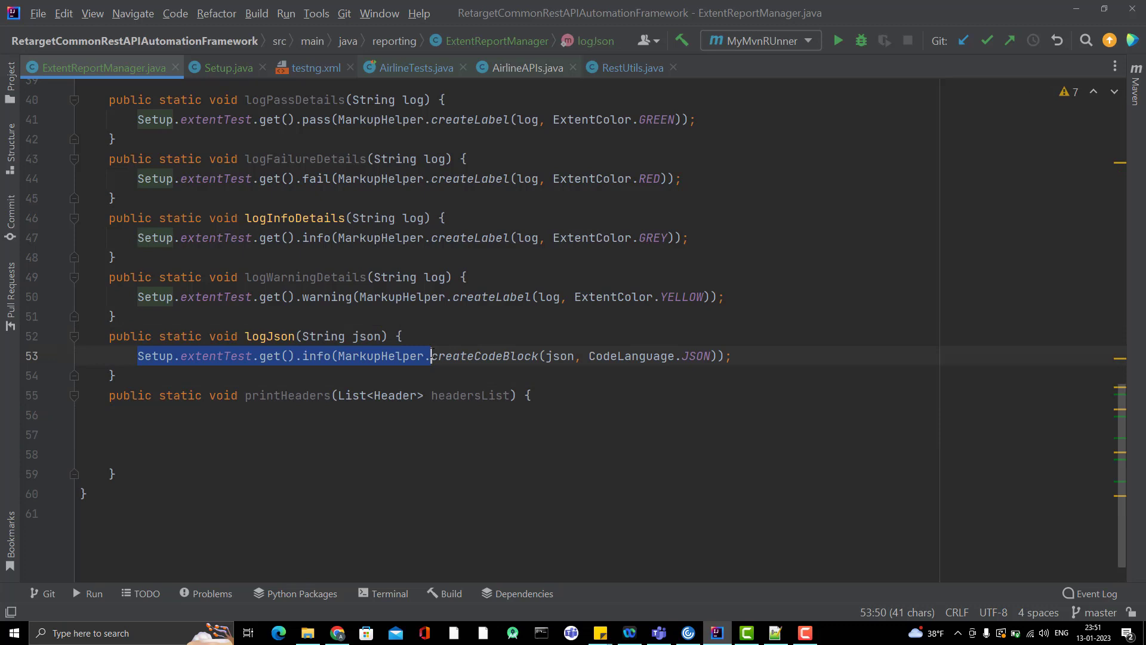
pyautogui.moveTo(178, 453)
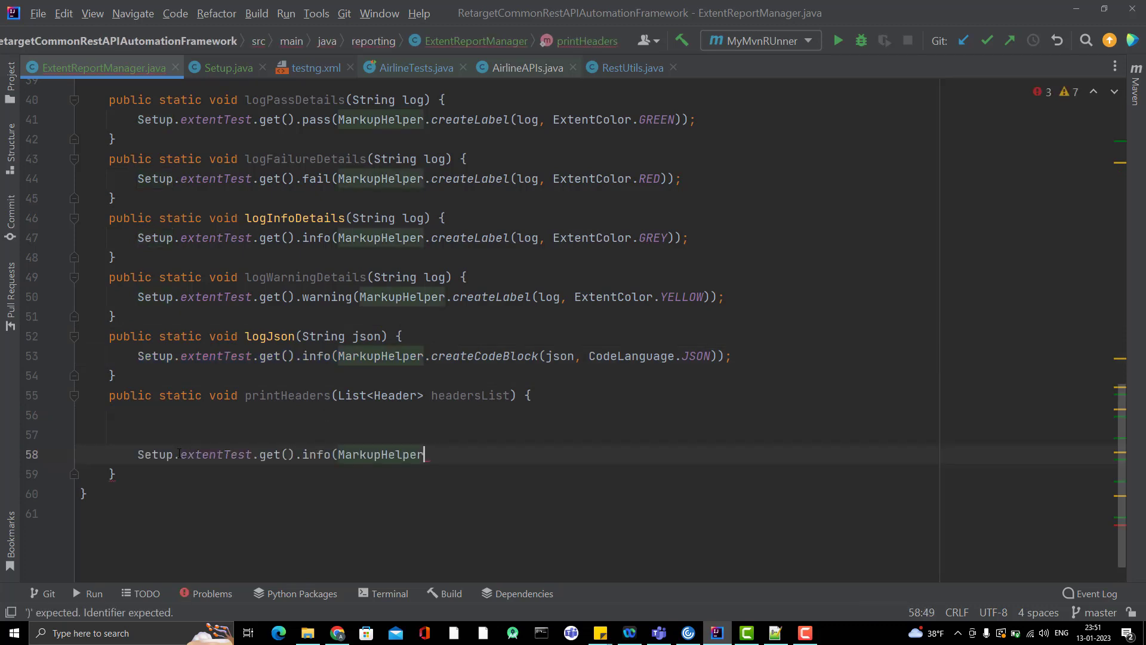
# Step: Begin the info entry built with MarkupHelper.createTable() inside printHeaders
pyautogui.write('.ce')
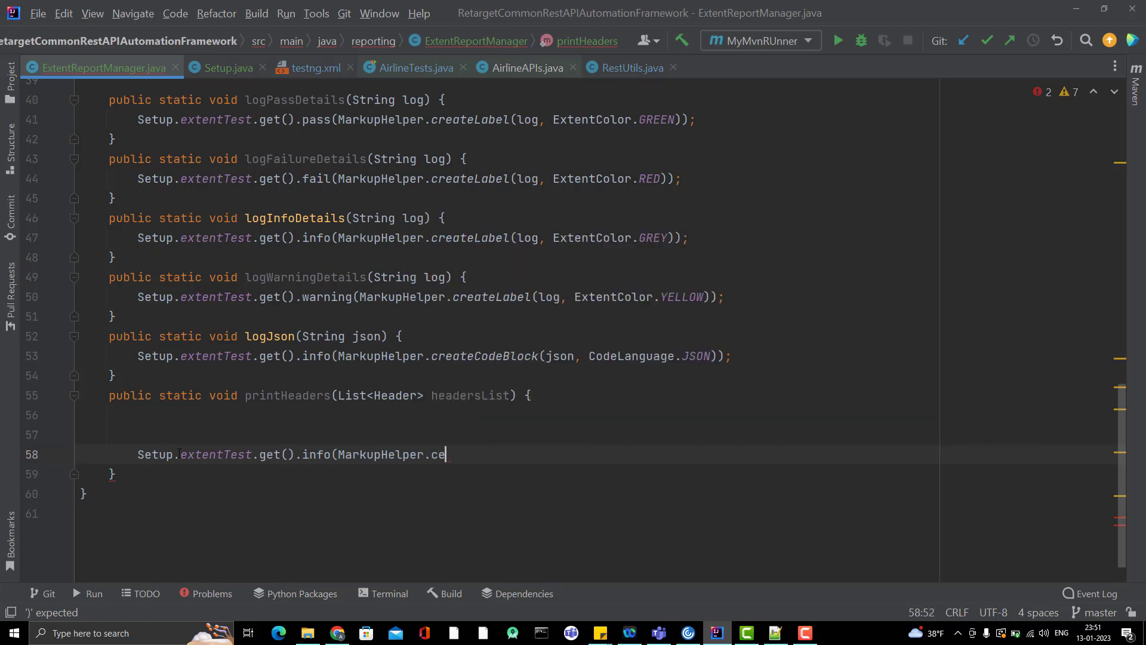
pyautogui.press('BackSpace')
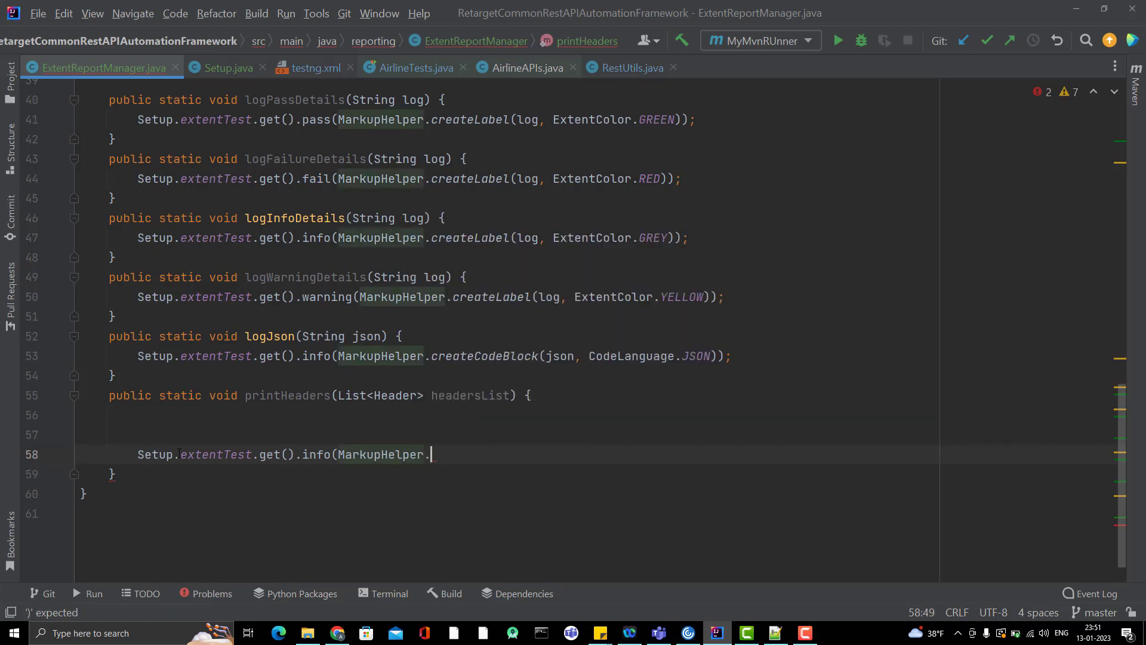
pyautogui.write('createTable();')
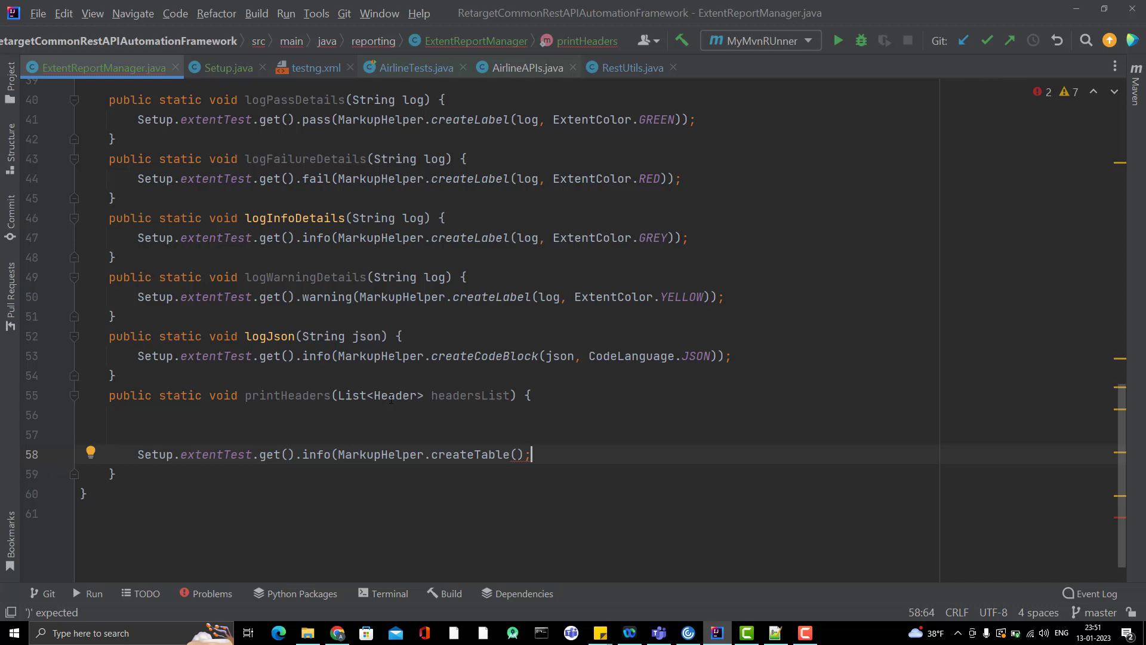
pyautogui.moveTo(391, 395)
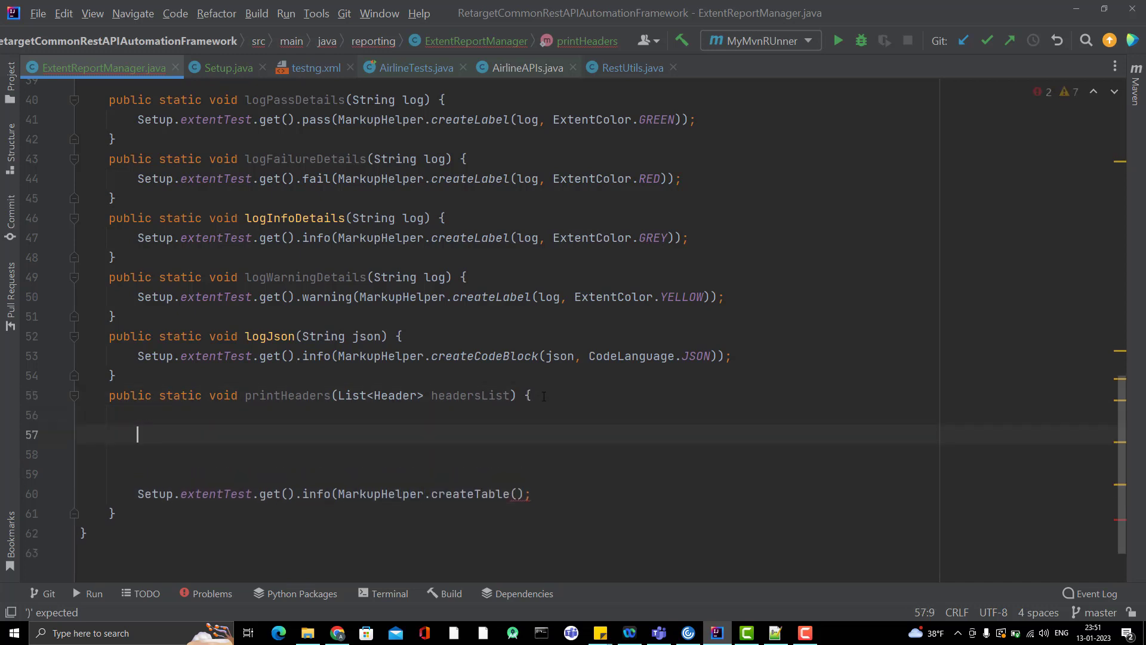
# Step: Map headersList.stream() to new String[]{header.getName(), header.getValue()} per header
pyautogui.write('headersList.s')
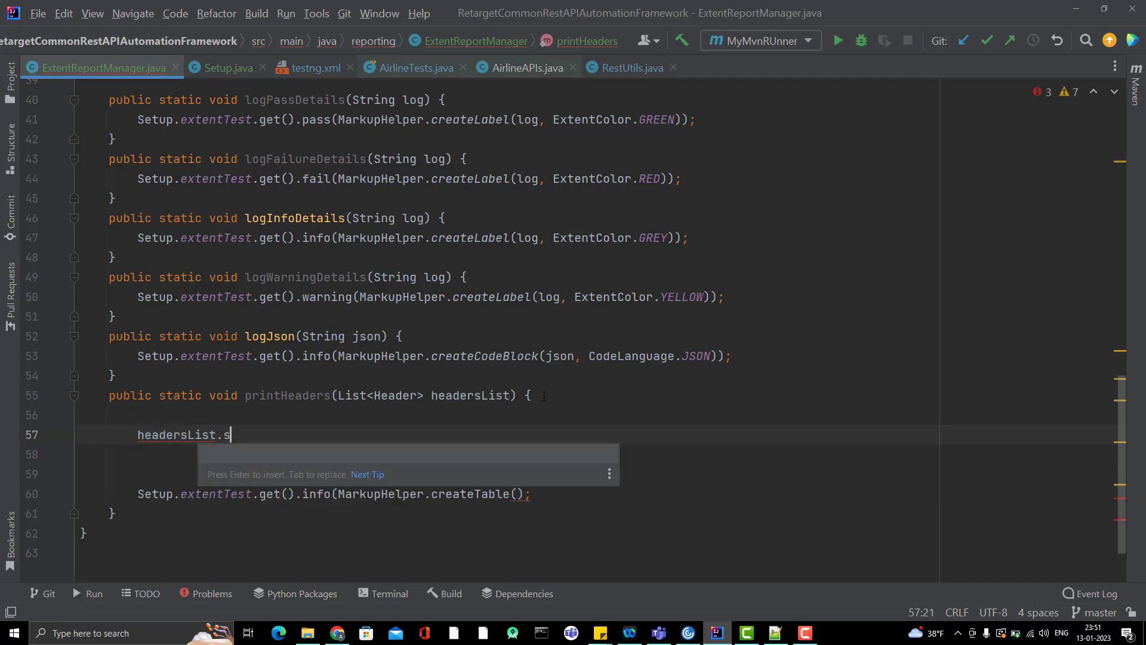
pyautogui.write('tream().map(')
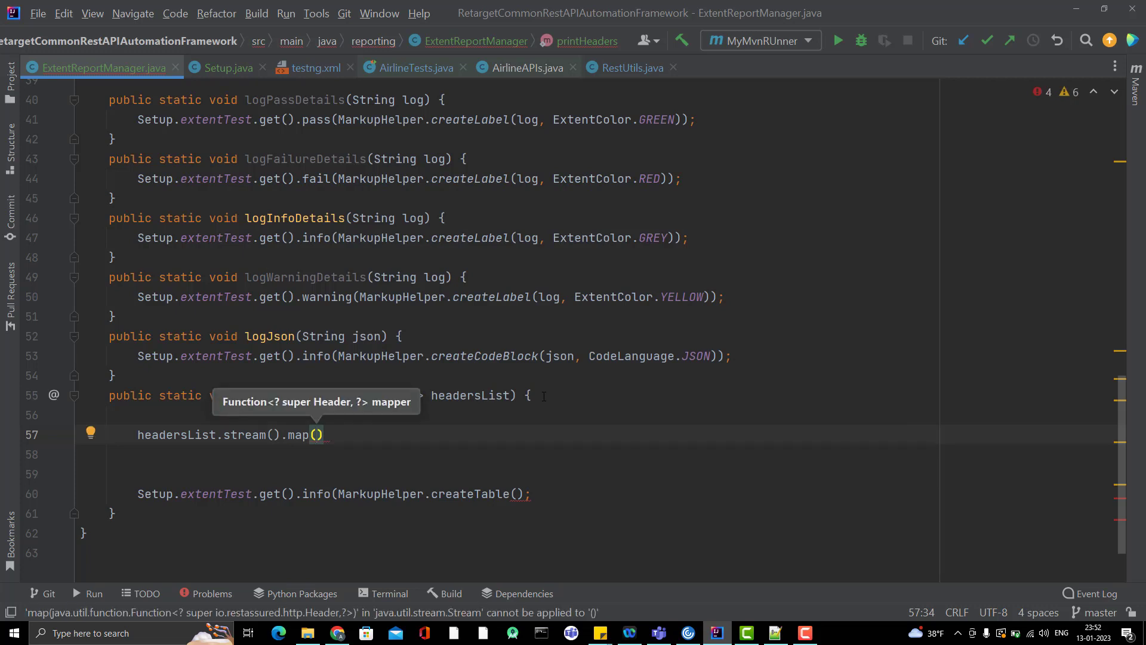
pyautogui.write('h')
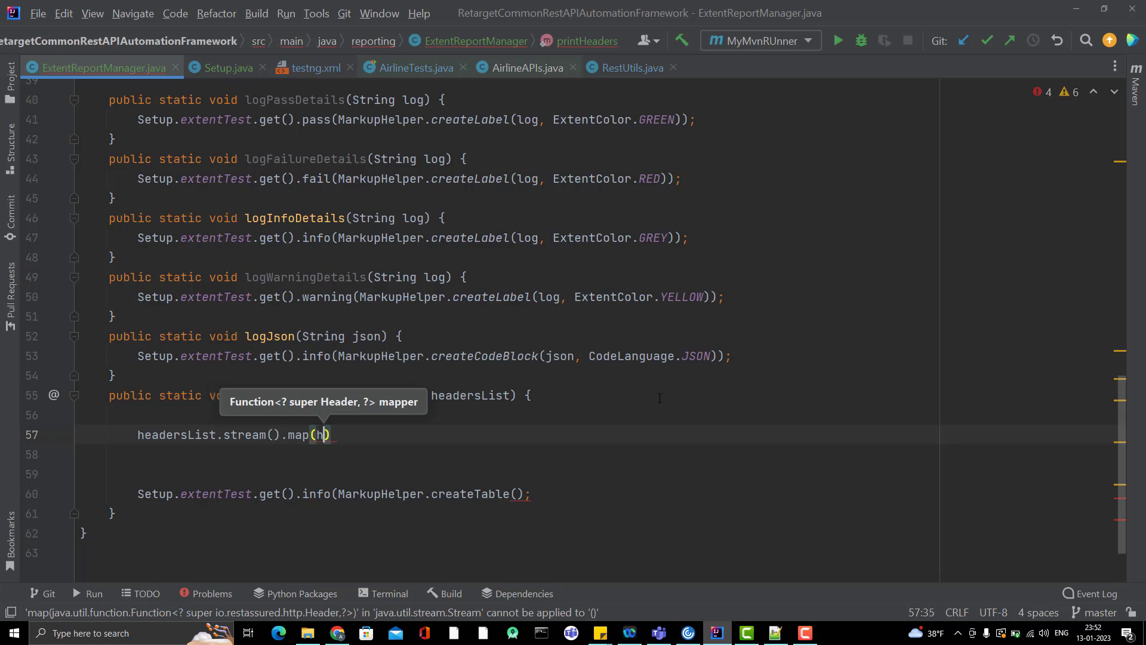
pyautogui.write('eader')
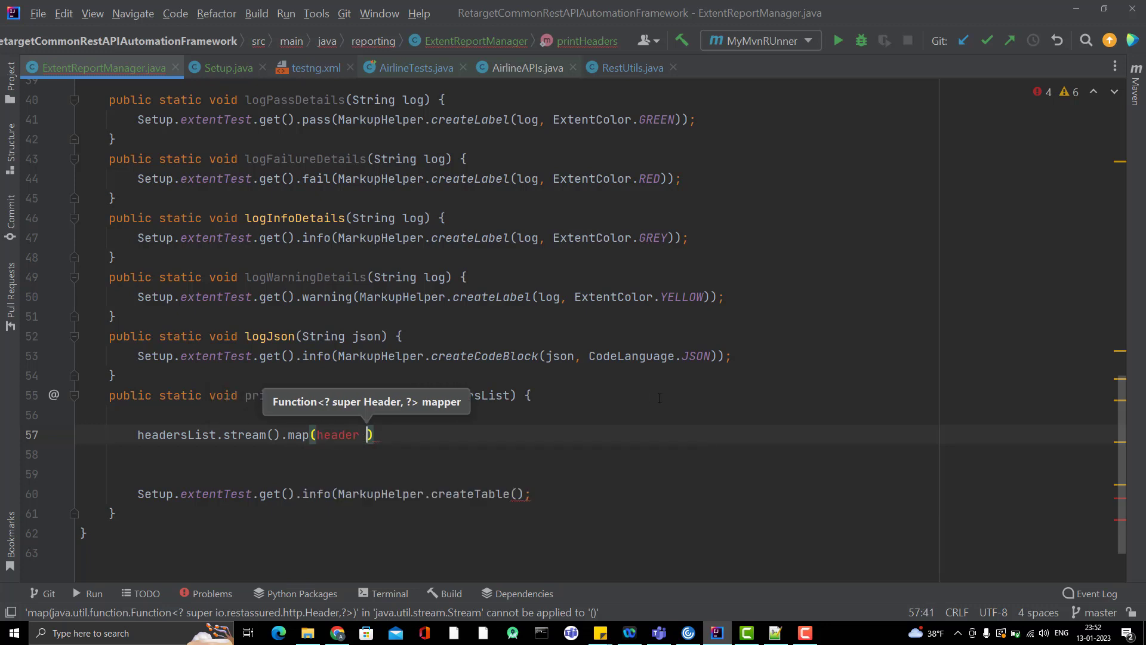
pyautogui.write('->')
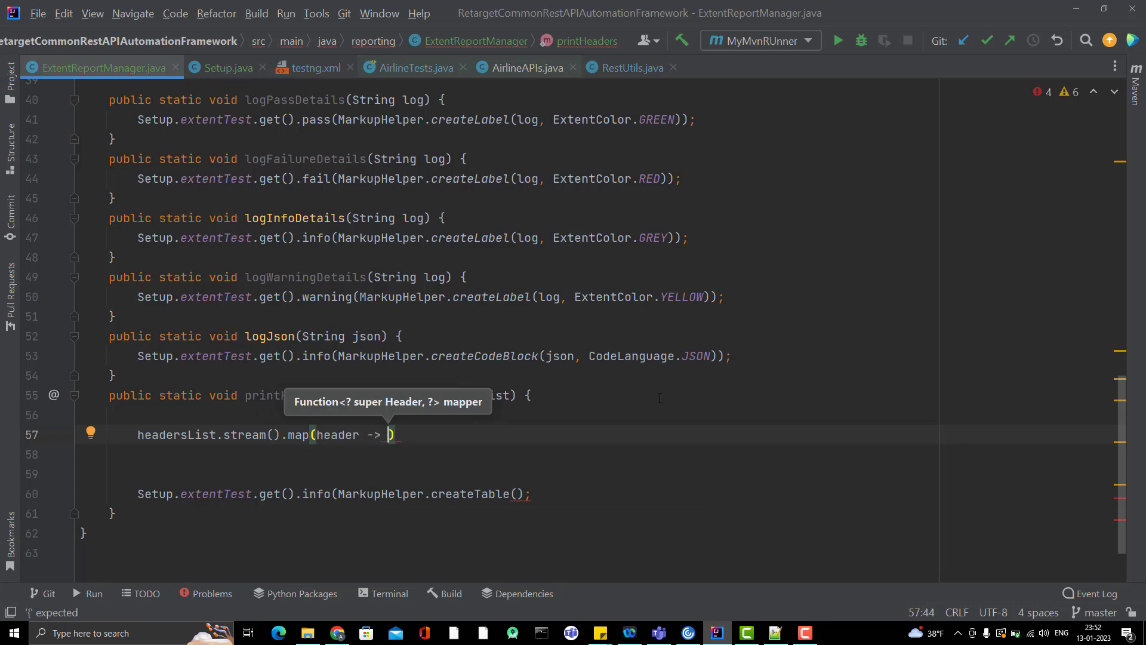
pyautogui.write('new')
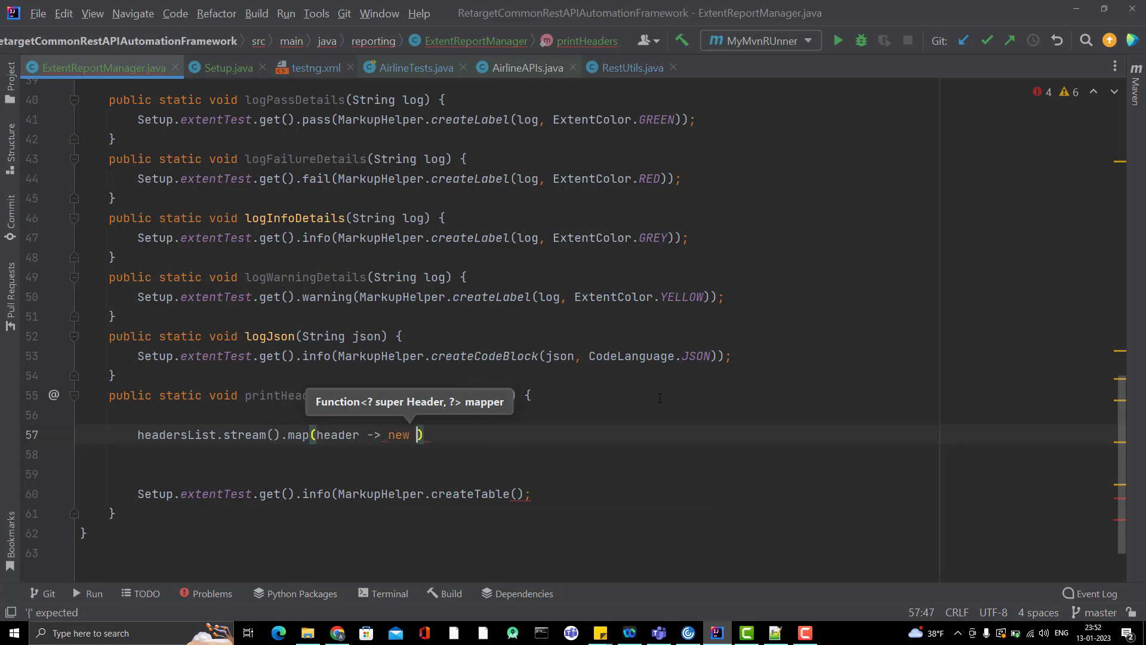
pyautogui.write('String[]')
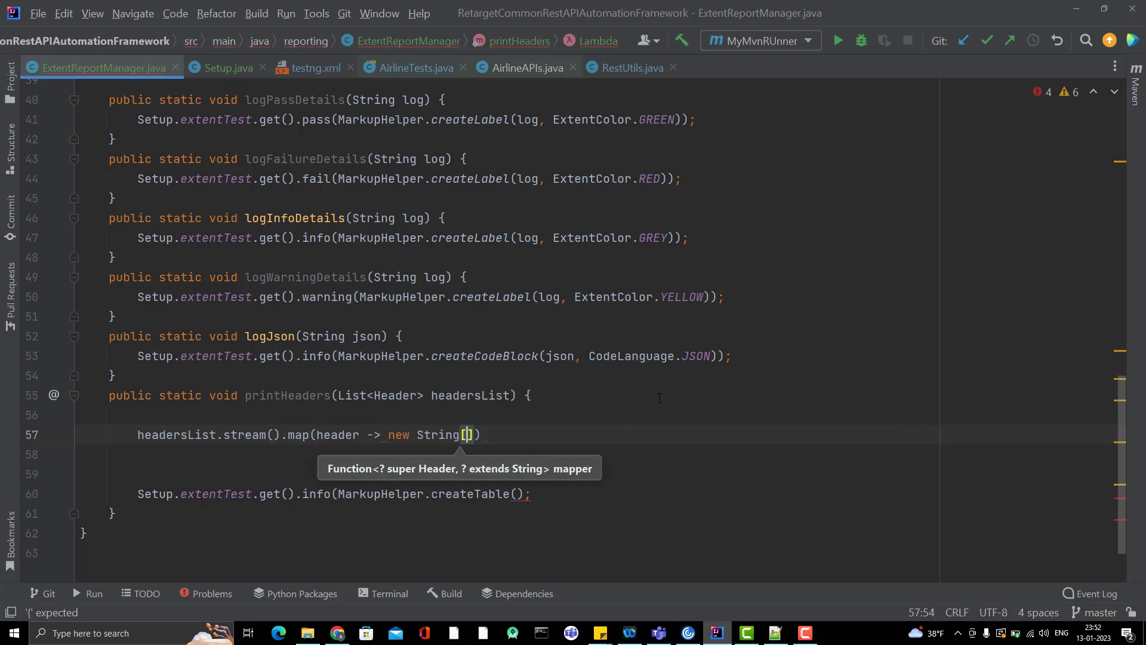
pyautogui.write('{}')
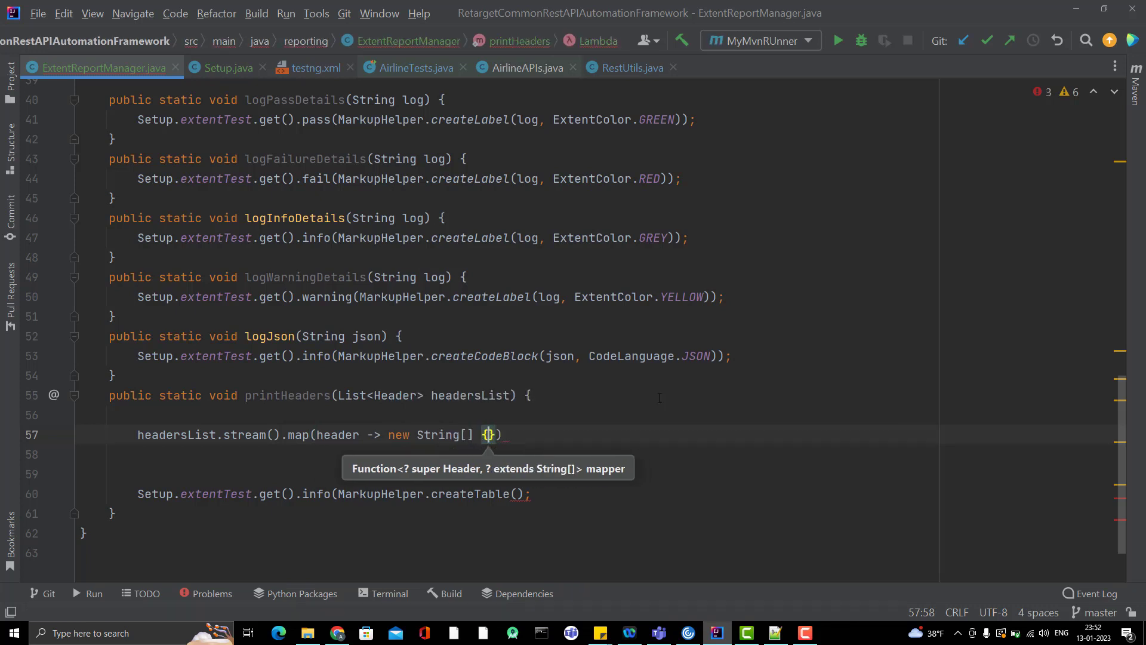
pyautogui.write('header.')
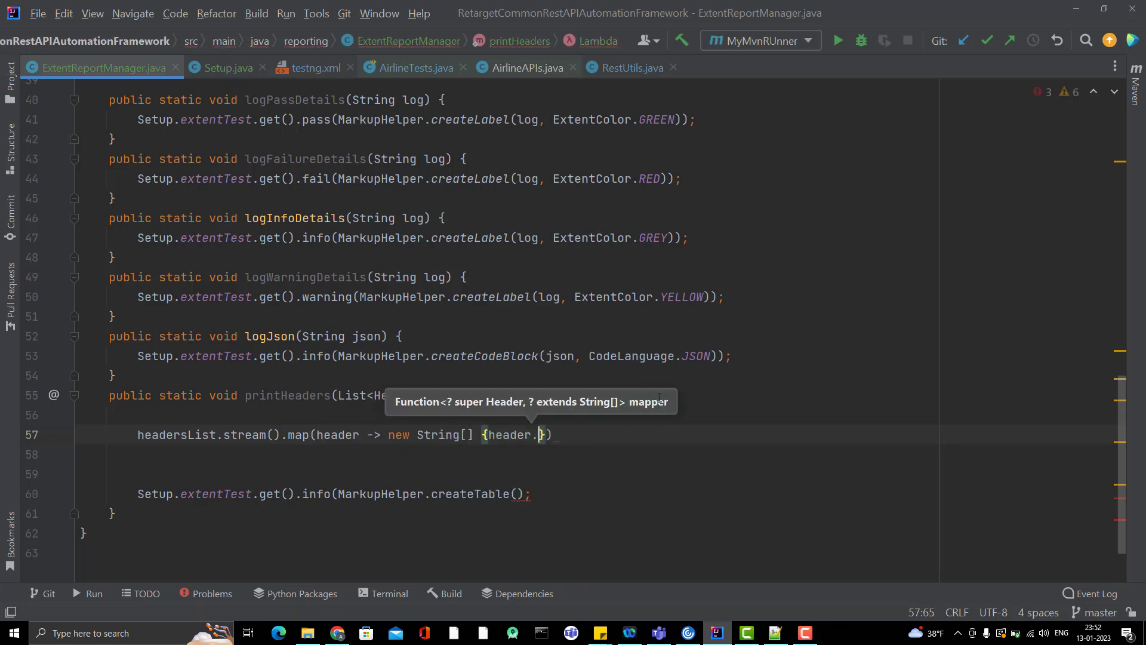
pyautogui.write('getName(),')
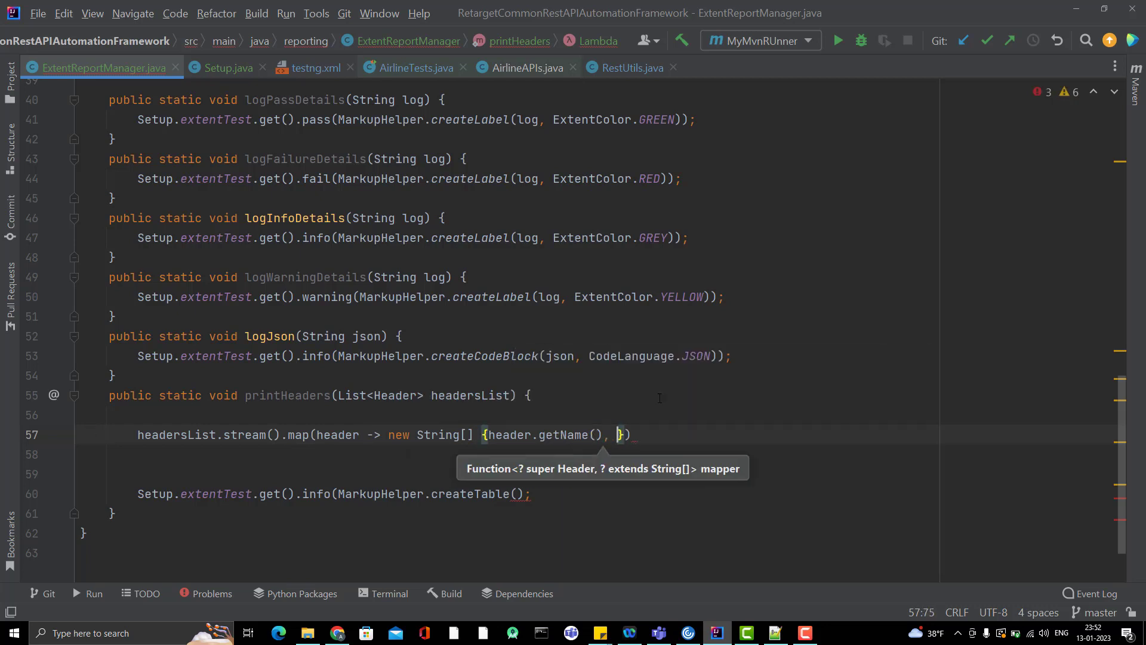
pyautogui.write('header.')
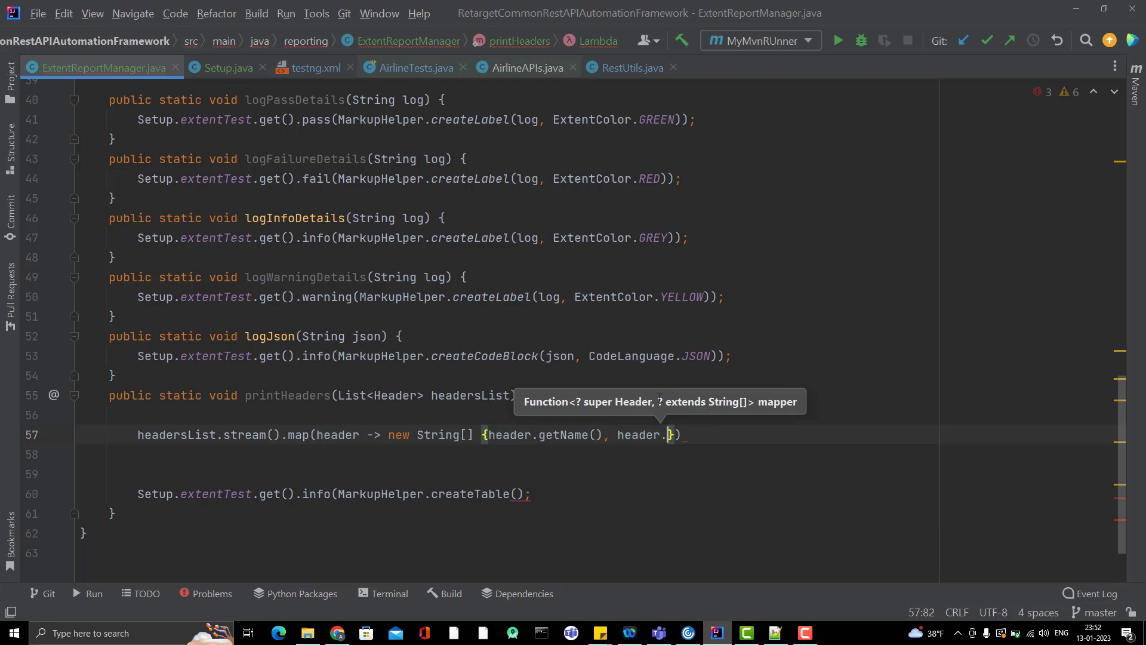
pyautogui.write('get')
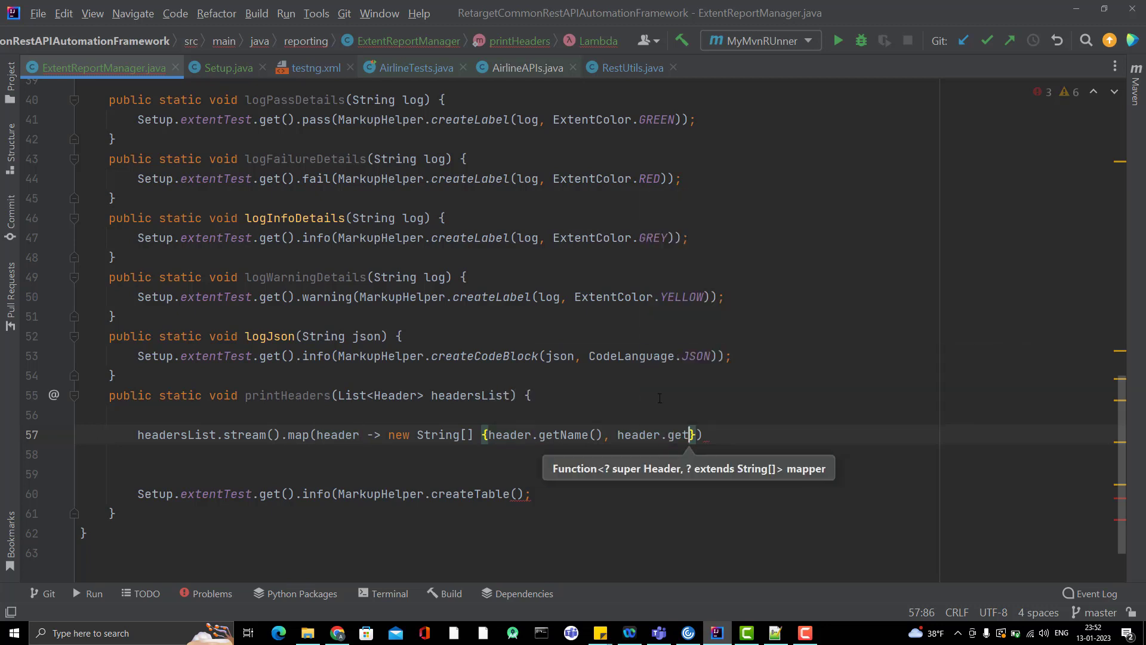
pyautogui.write('Value()')
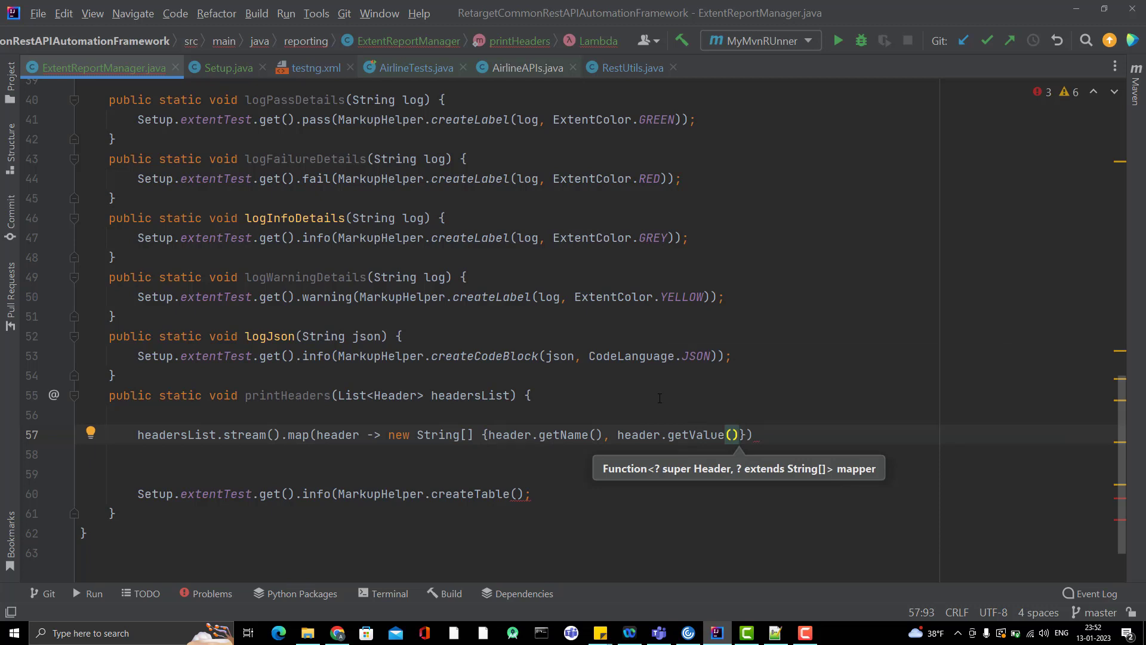
pyautogui.moveTo(367, 422)
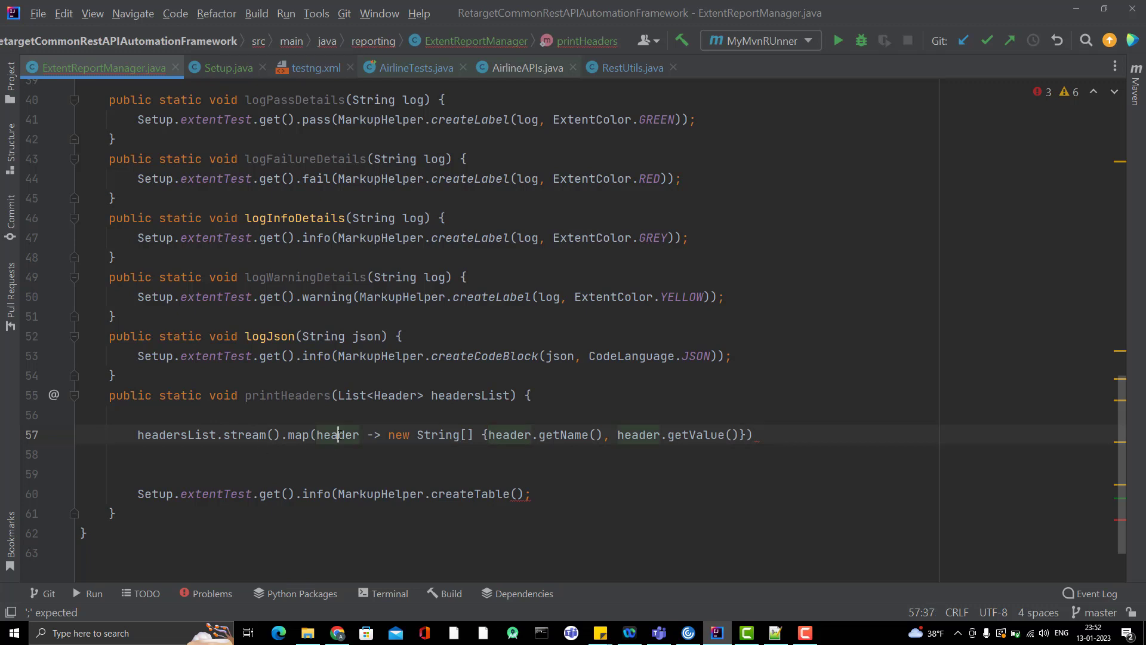
# Step: Collect with toArray(String[][]::new) into String[][] arrayHeaders and pass it to createTable
pyautogui.doubleClick(337, 435)
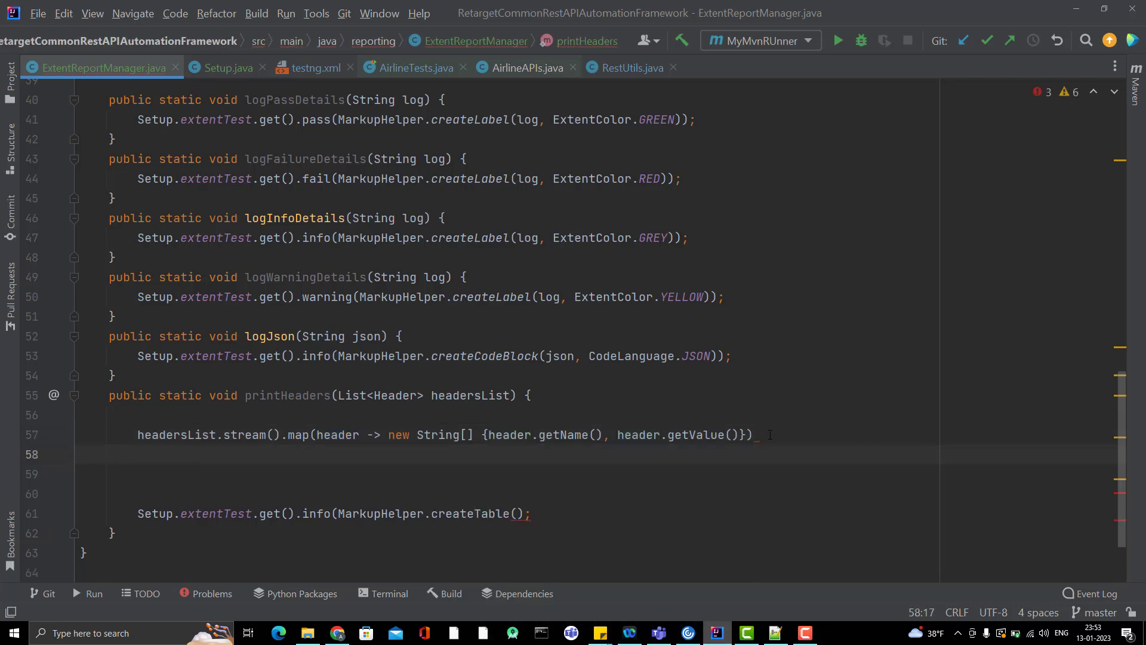
pyautogui.write('.to')
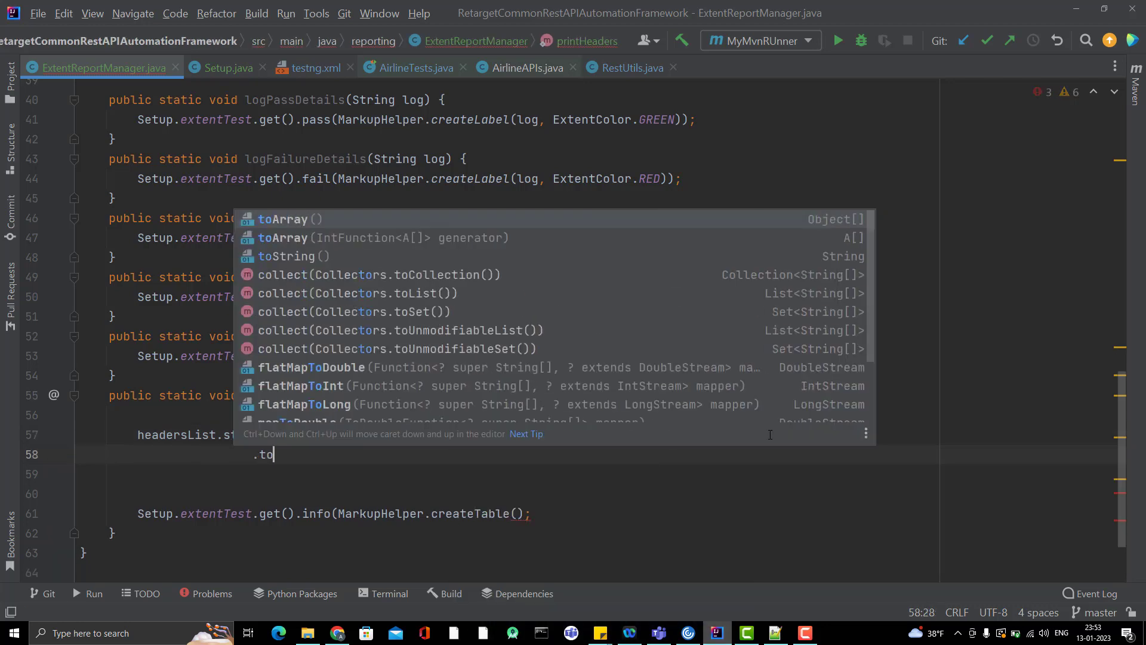
pyautogui.click(283, 218)
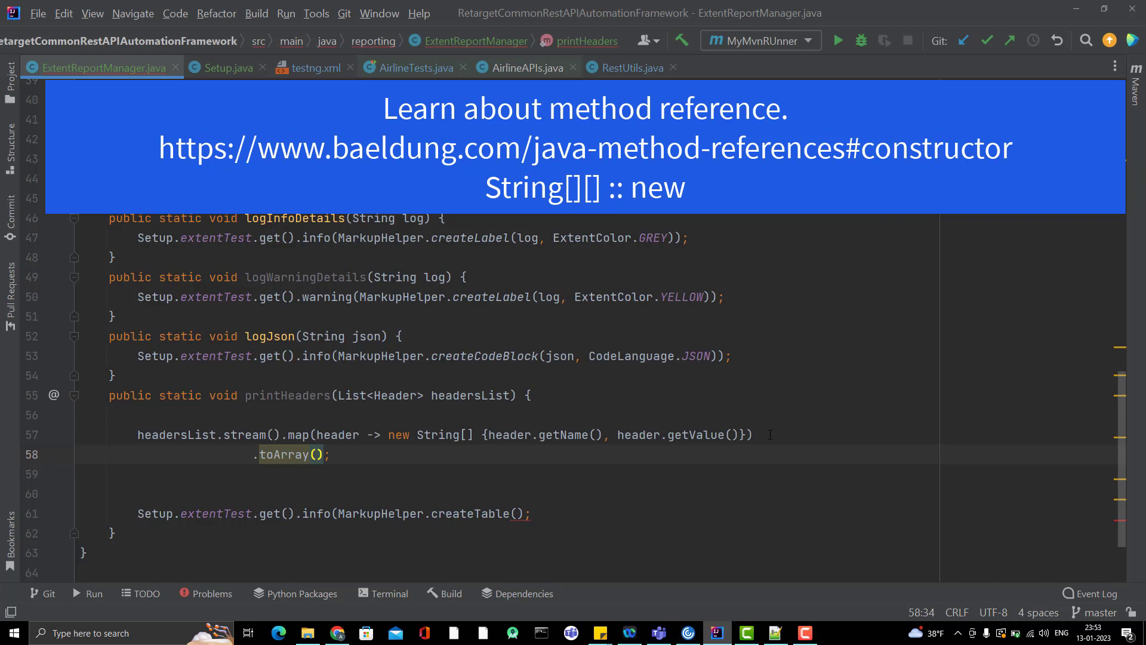
pyautogui.write('String[][] :: new')
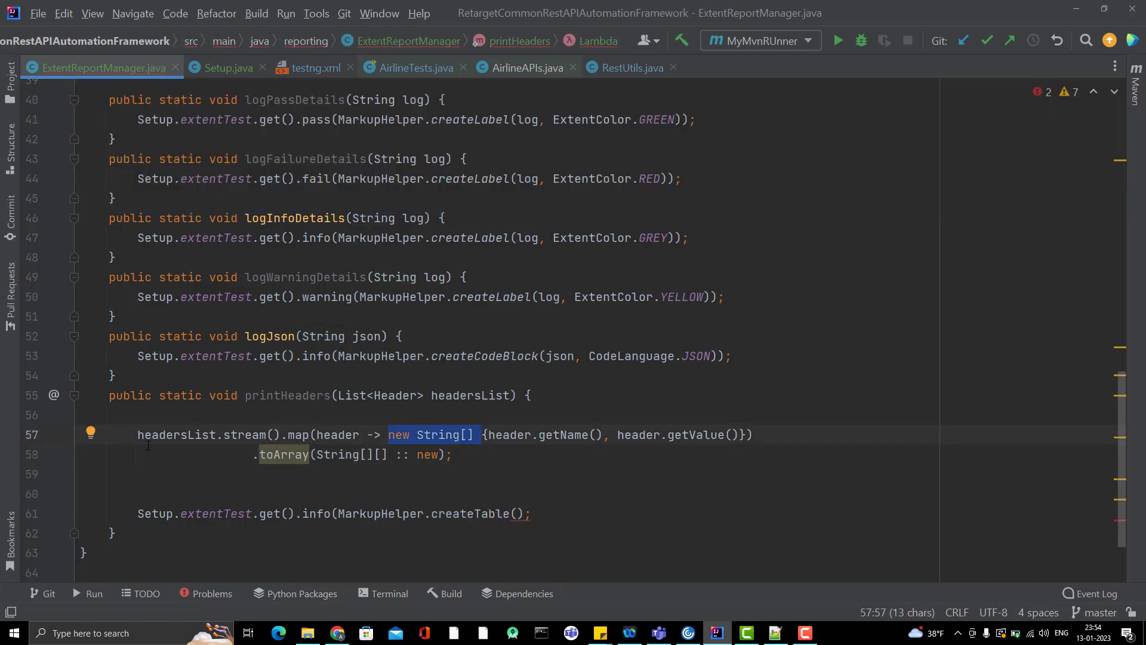
pyautogui.write('String[][] arrayHeaders =')
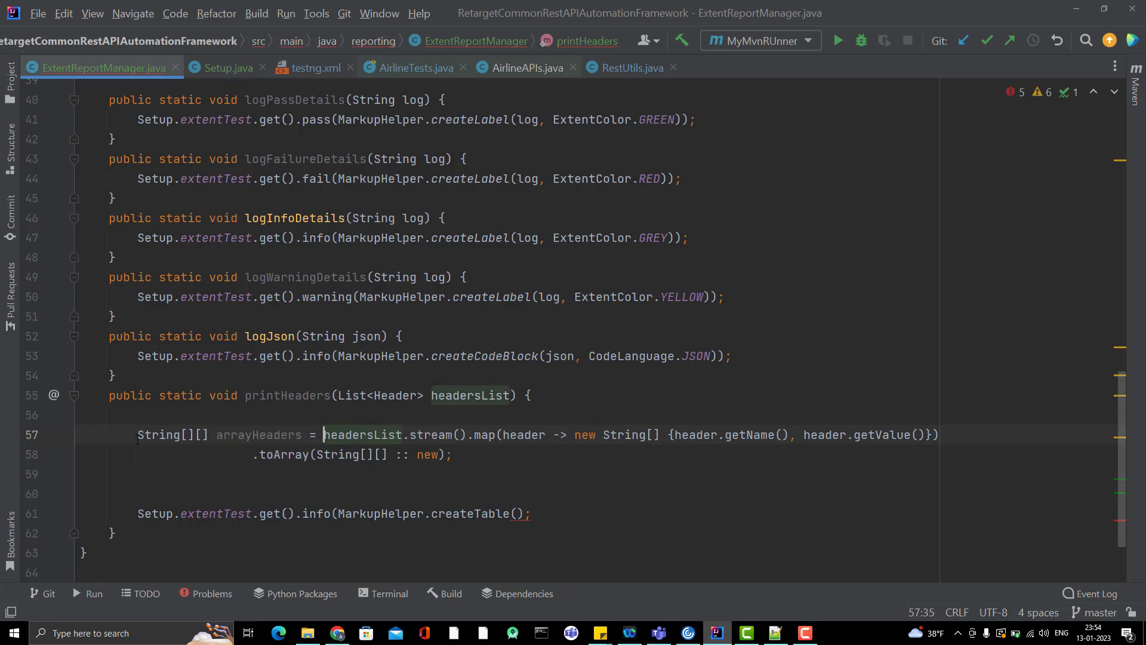
pyautogui.doubleClick(258, 435)
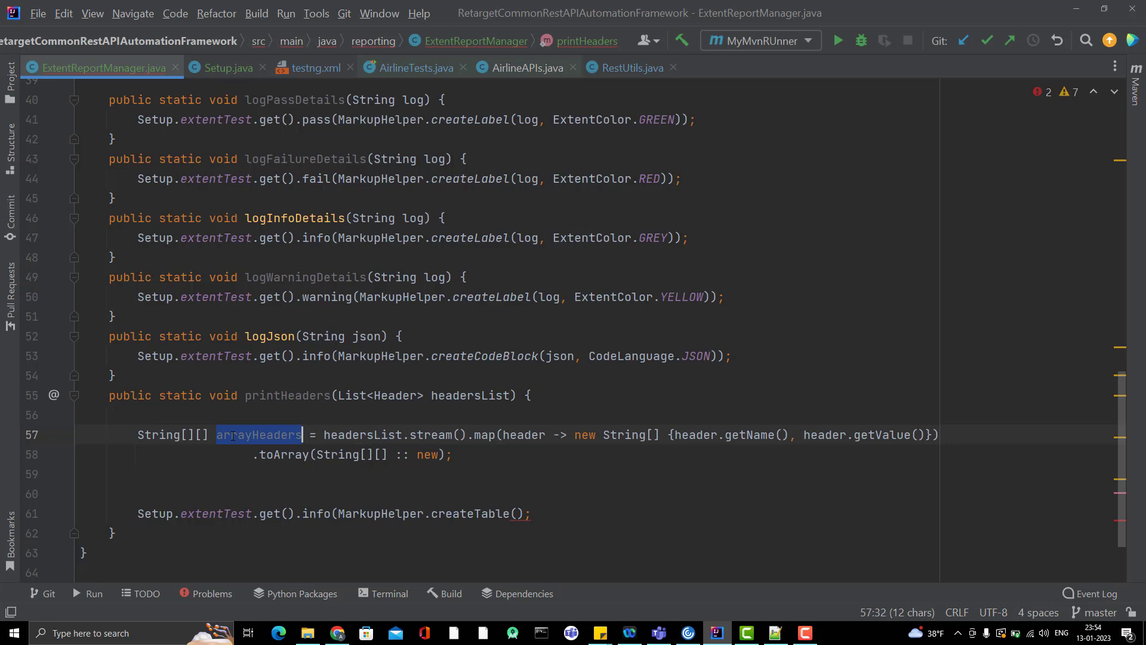
pyautogui.write('arrayHeaders')
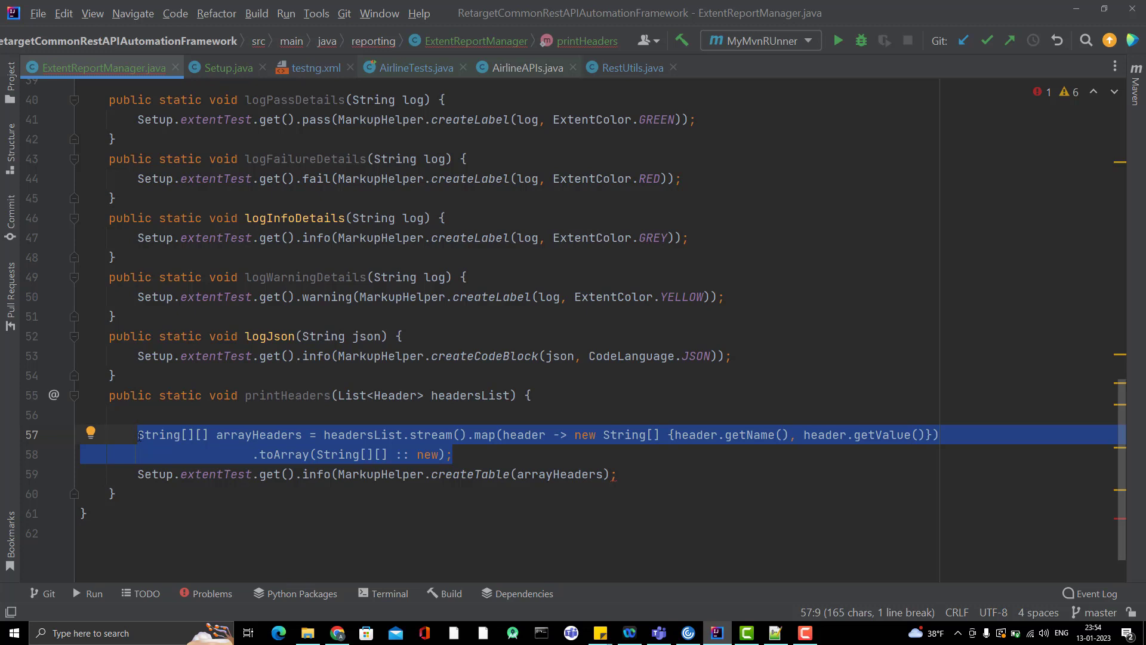
# Step: Add an ExtentReportManager.printHeaders() call in RestUtils' request logging
pyautogui.click(113, 374)
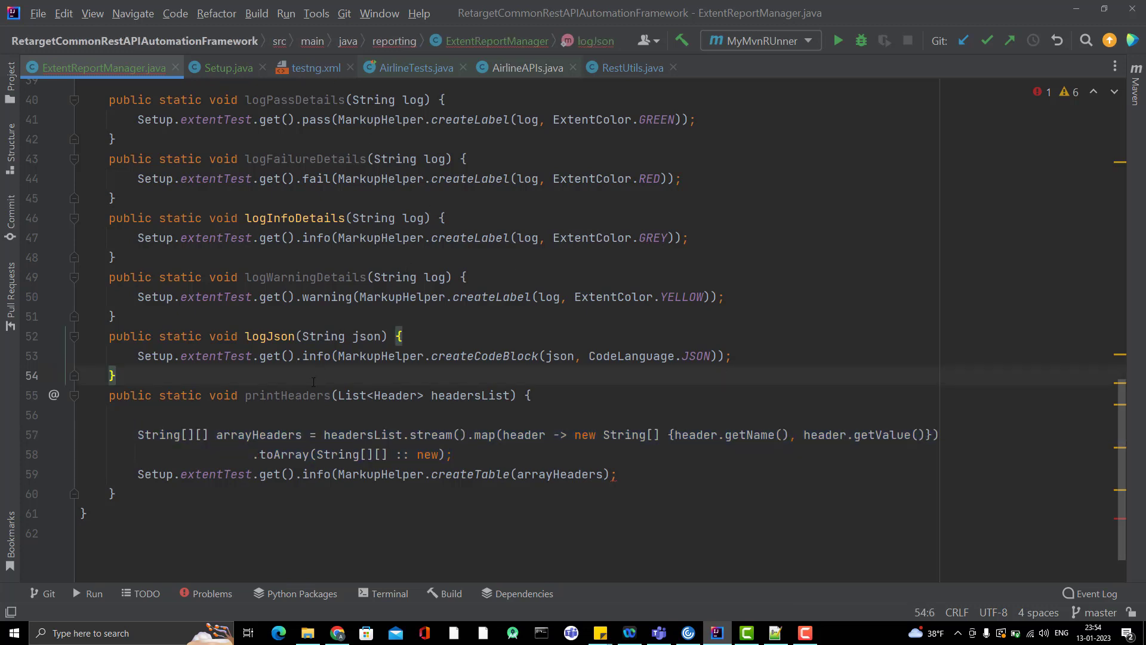
pyautogui.doubleClick(287, 395)
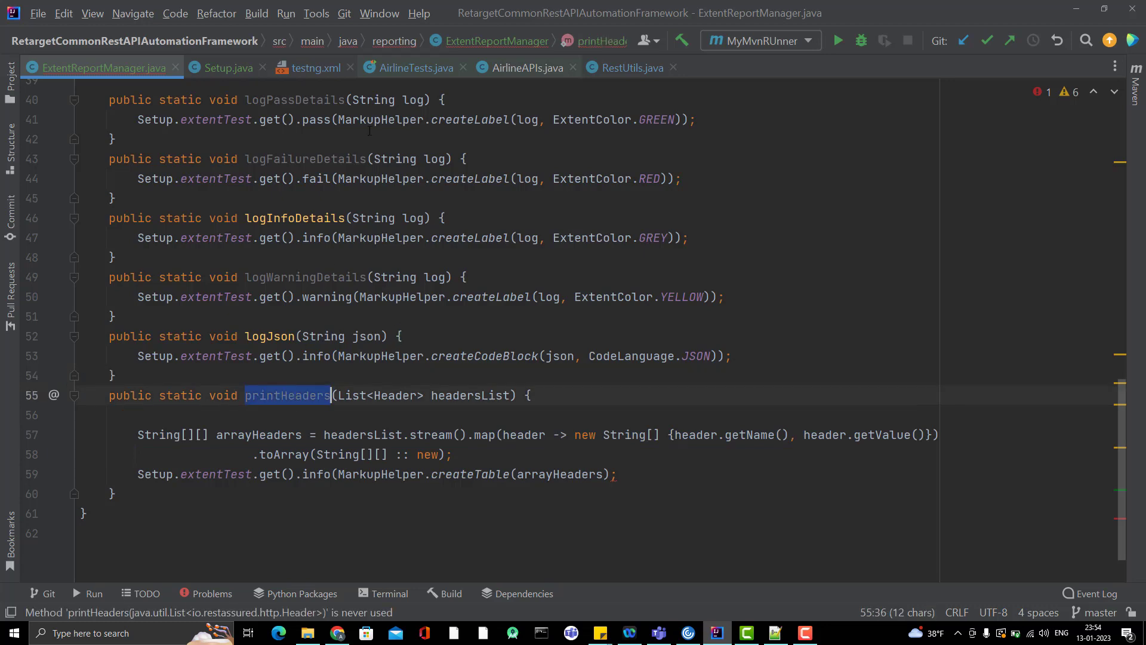
pyautogui.moveTo(629, 66)
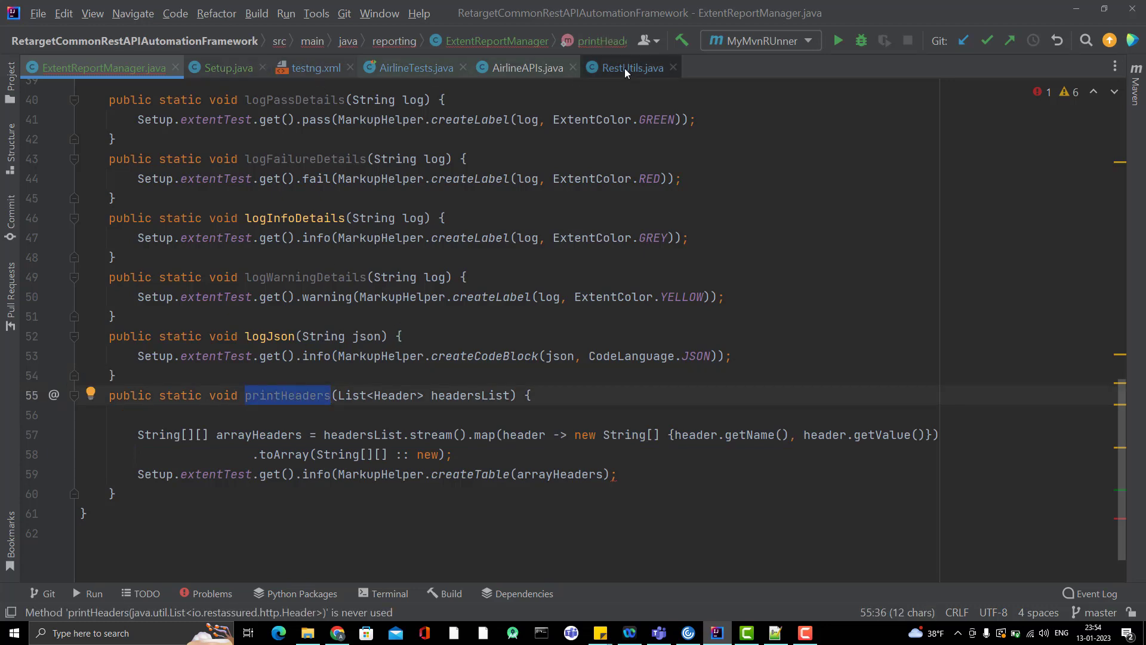
pyautogui.click(631, 67)
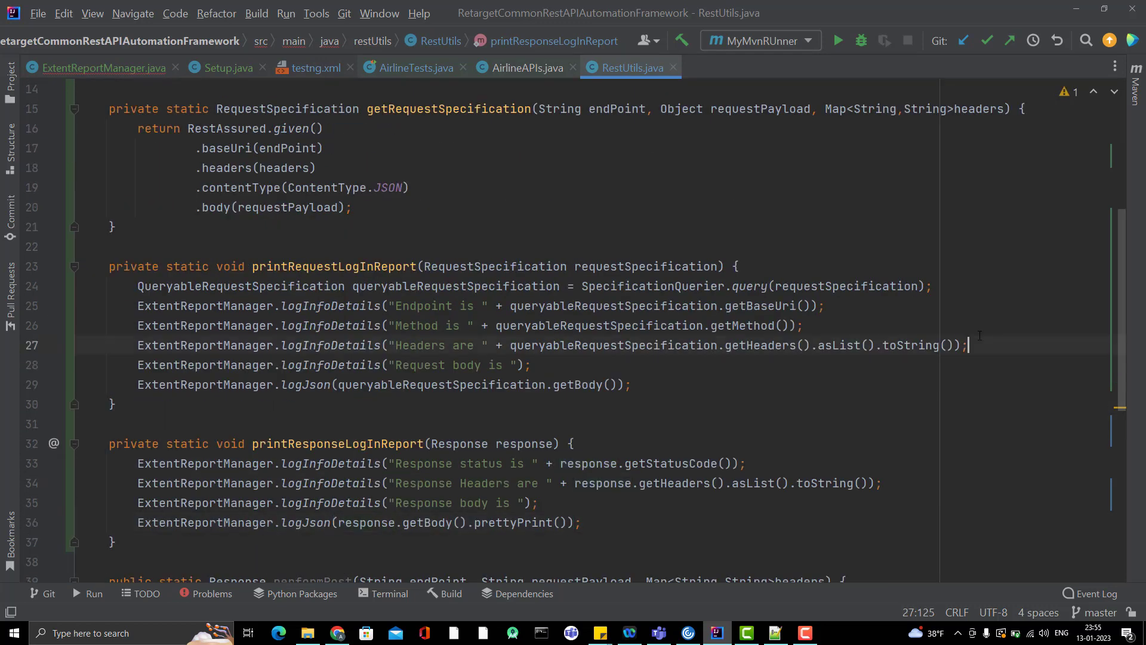
pyautogui.write('ExtentReportManager.lo')
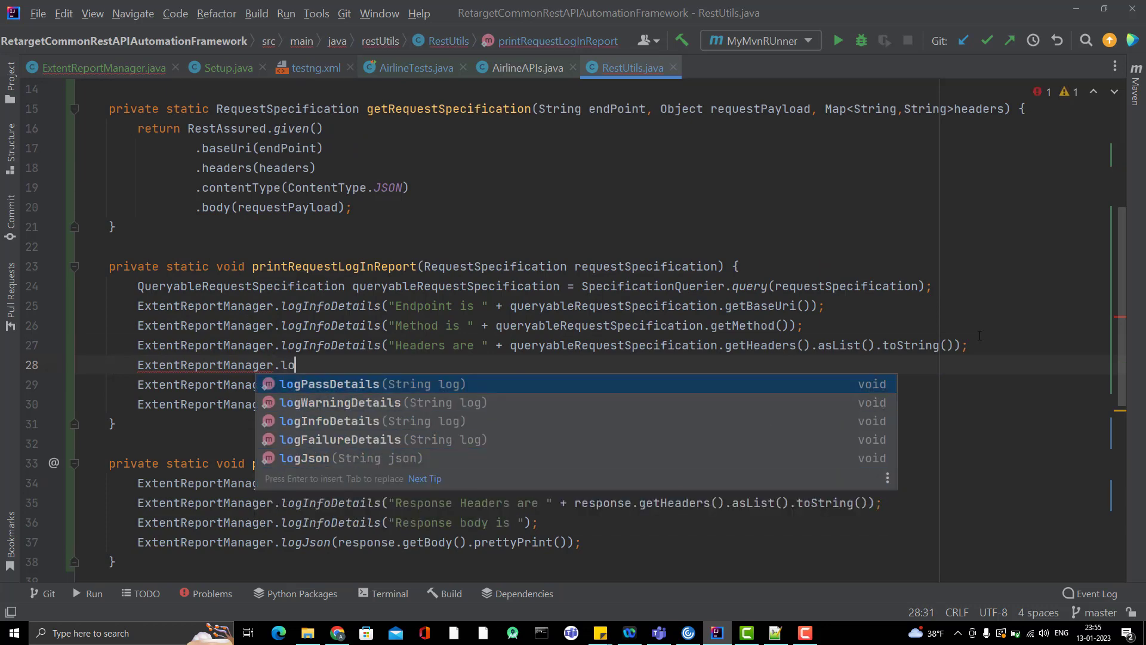
pyautogui.write('he')
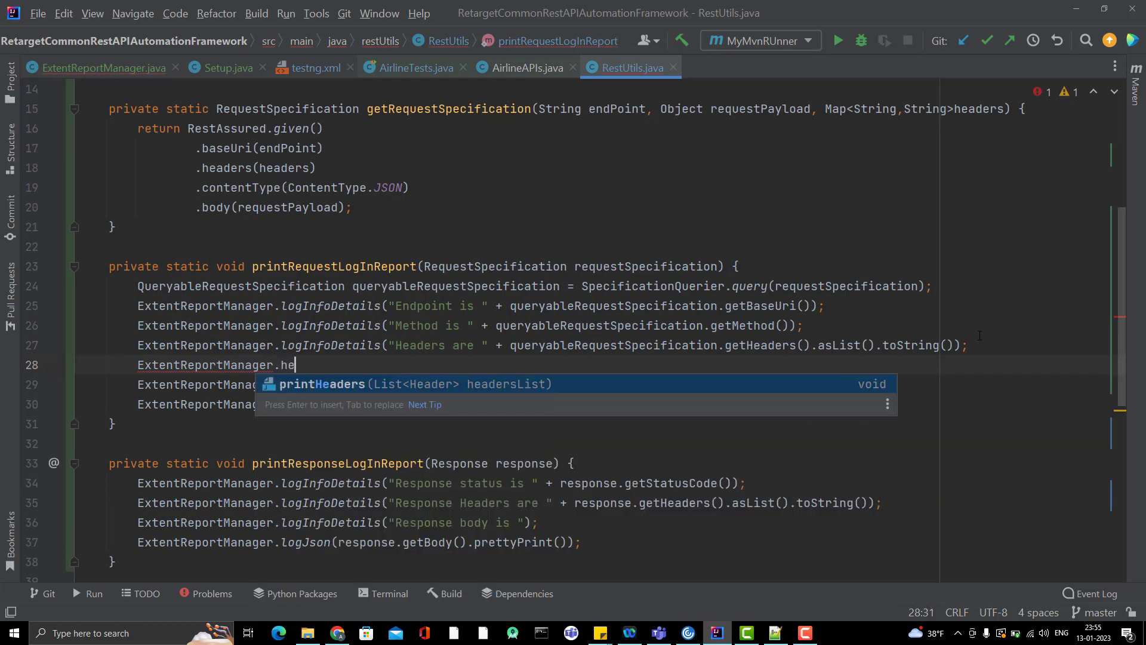
pyautogui.press('Enter')
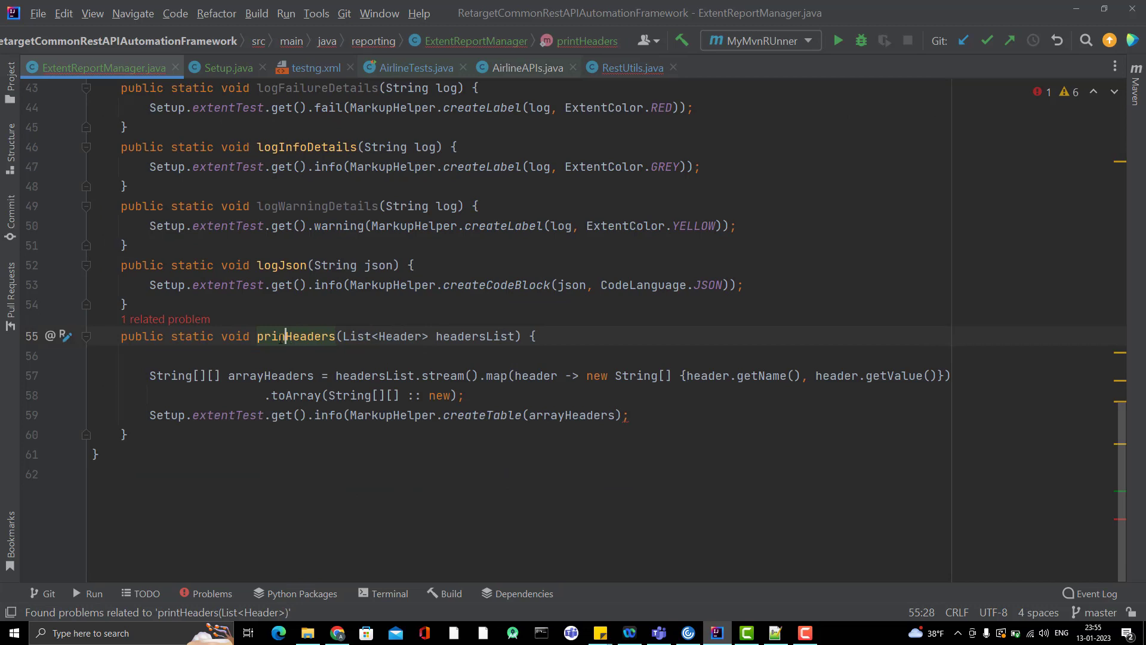
# Step: Rename printHeaders to logHeaders and update the RestUtils call to match
pyautogui.write('logHeaders')
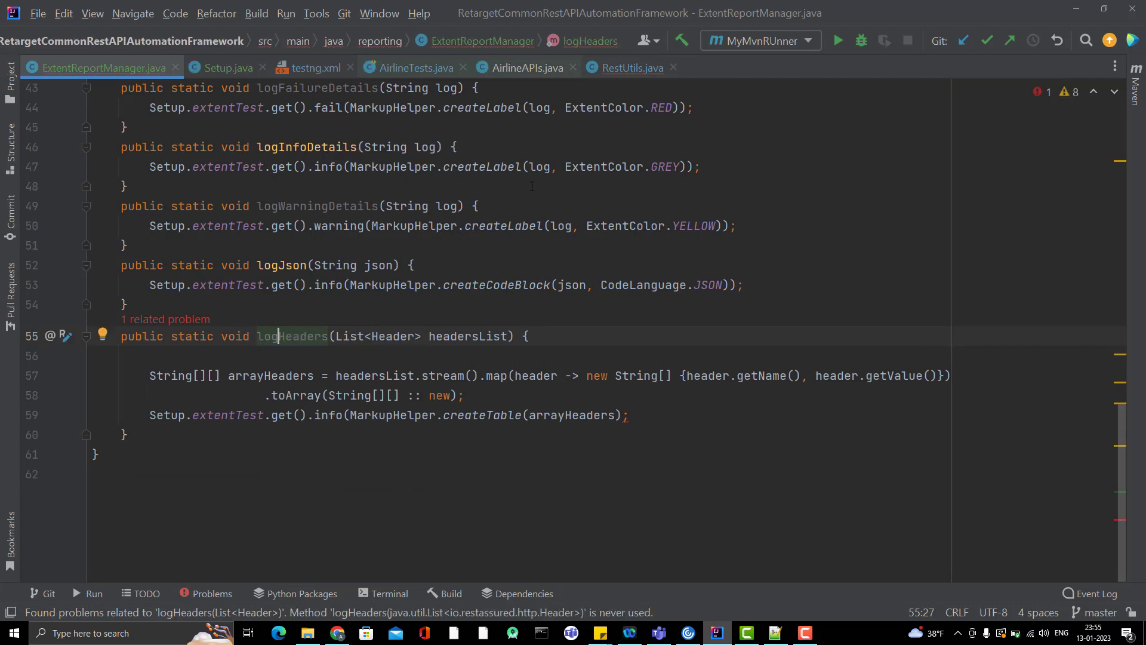
pyautogui.moveTo(625, 67)
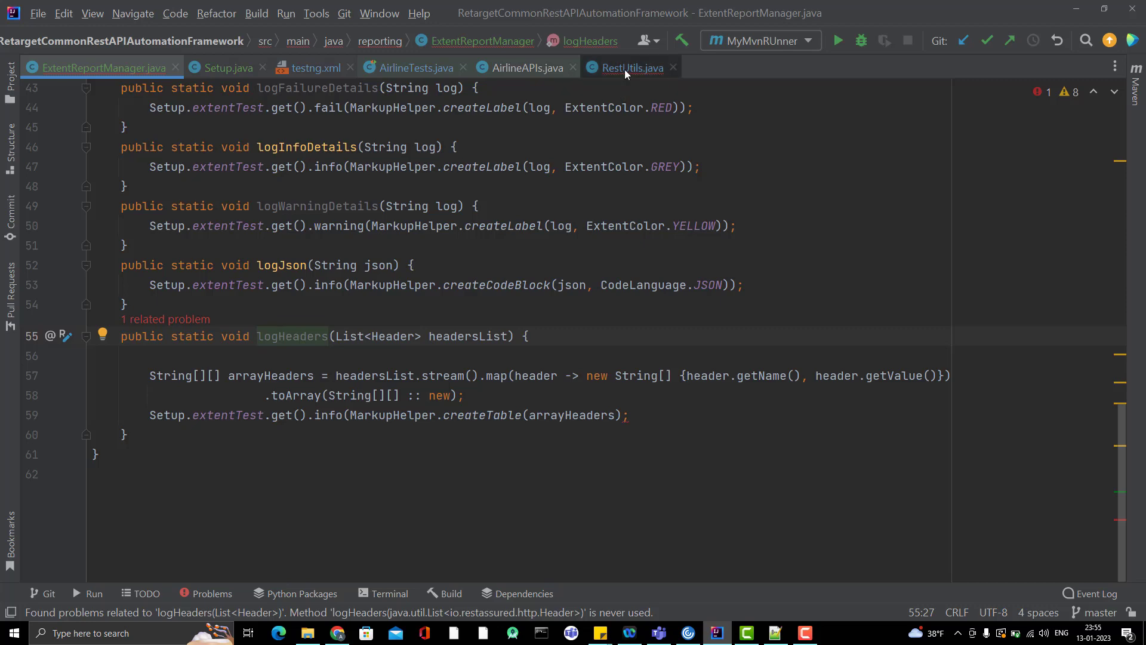
pyautogui.click(631, 66)
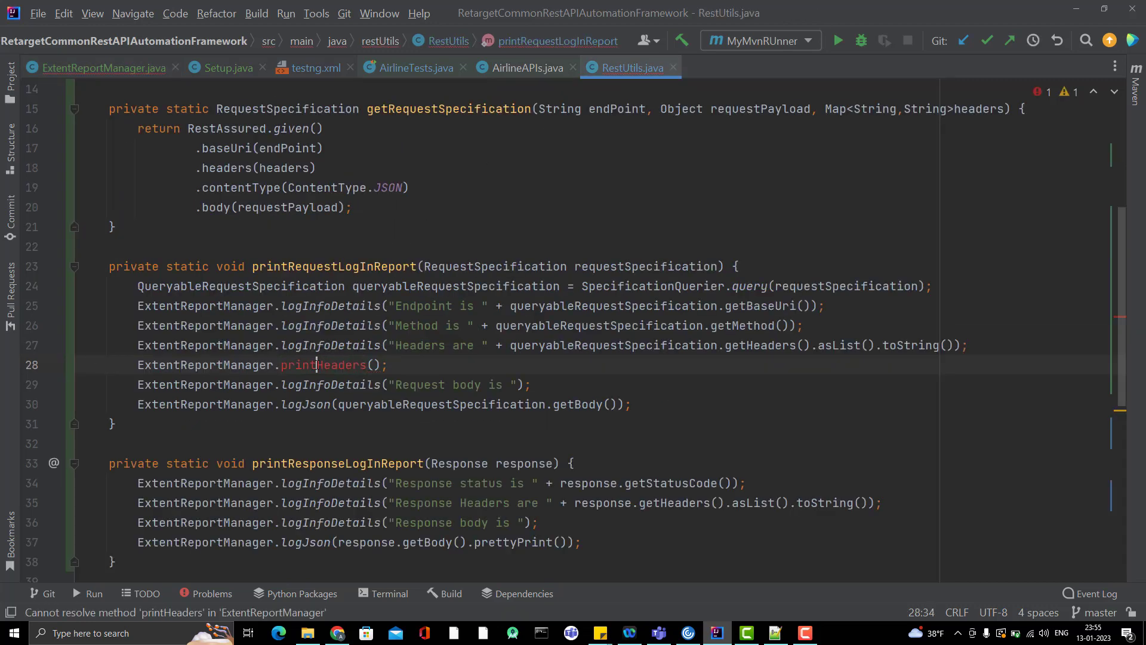
pyautogui.write('log')
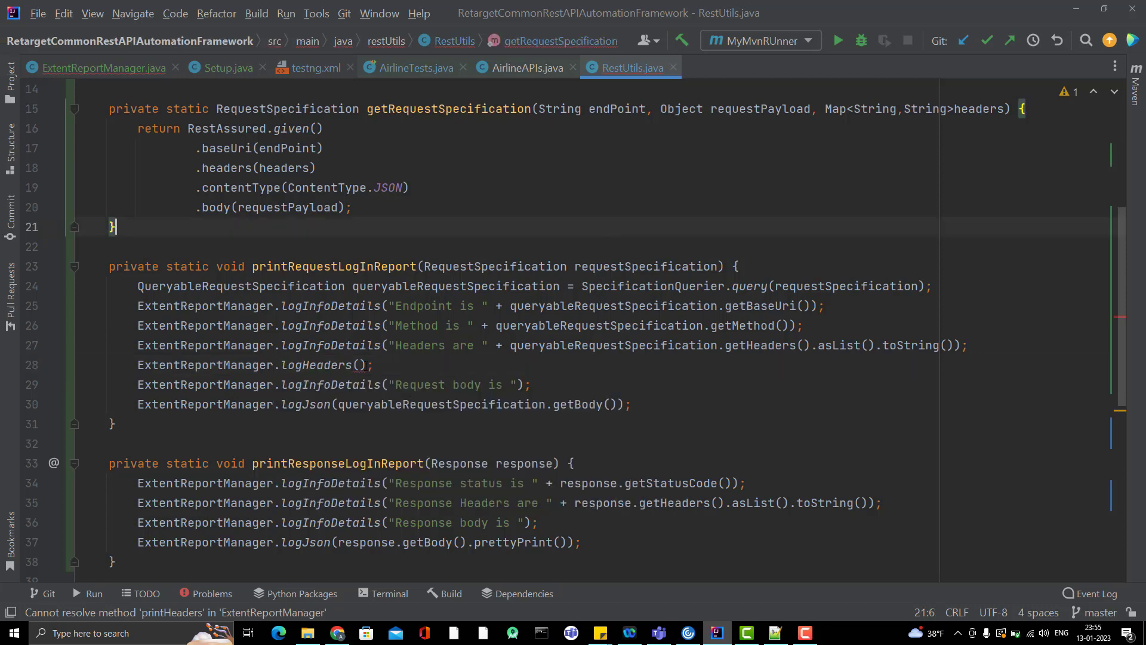
# Step: Pass response.getHeaders().asList() into logHeaders and drop the raw header list from the label
pyautogui.click(512, 345)
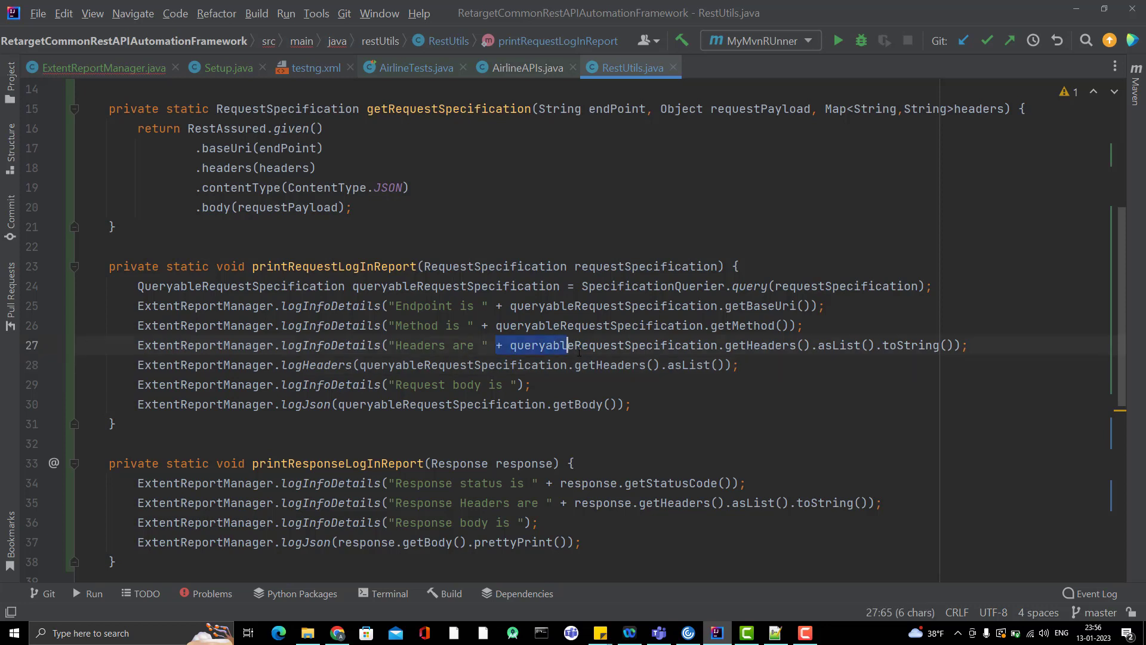
pyautogui.press('shift+End')
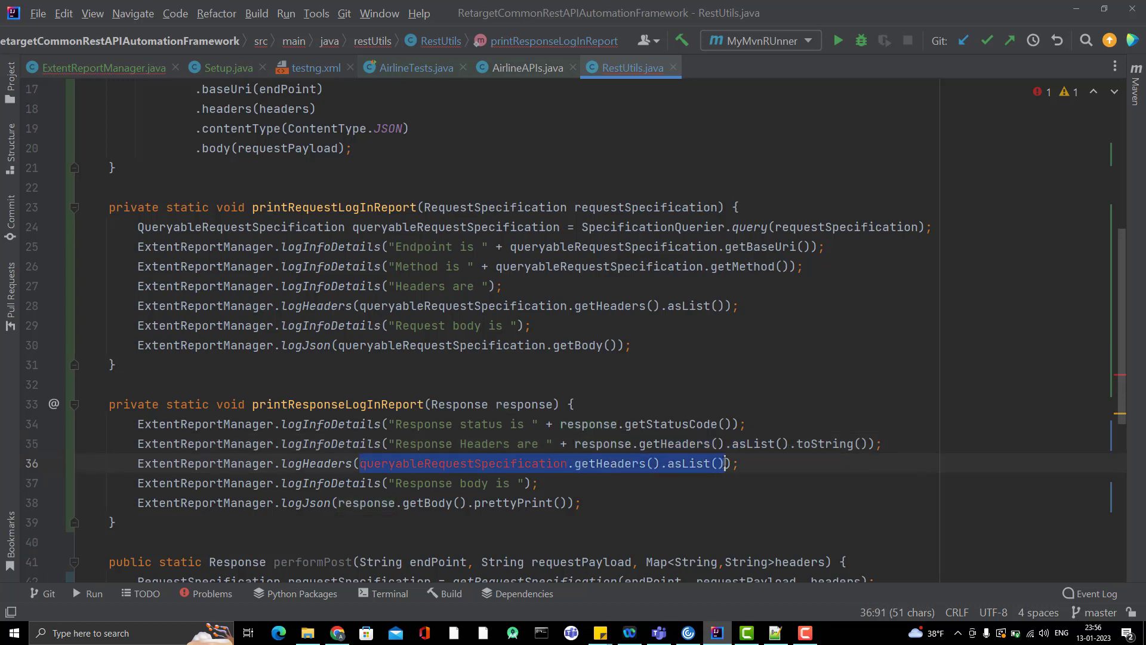
pyautogui.write('response.getHeaders().asList()')
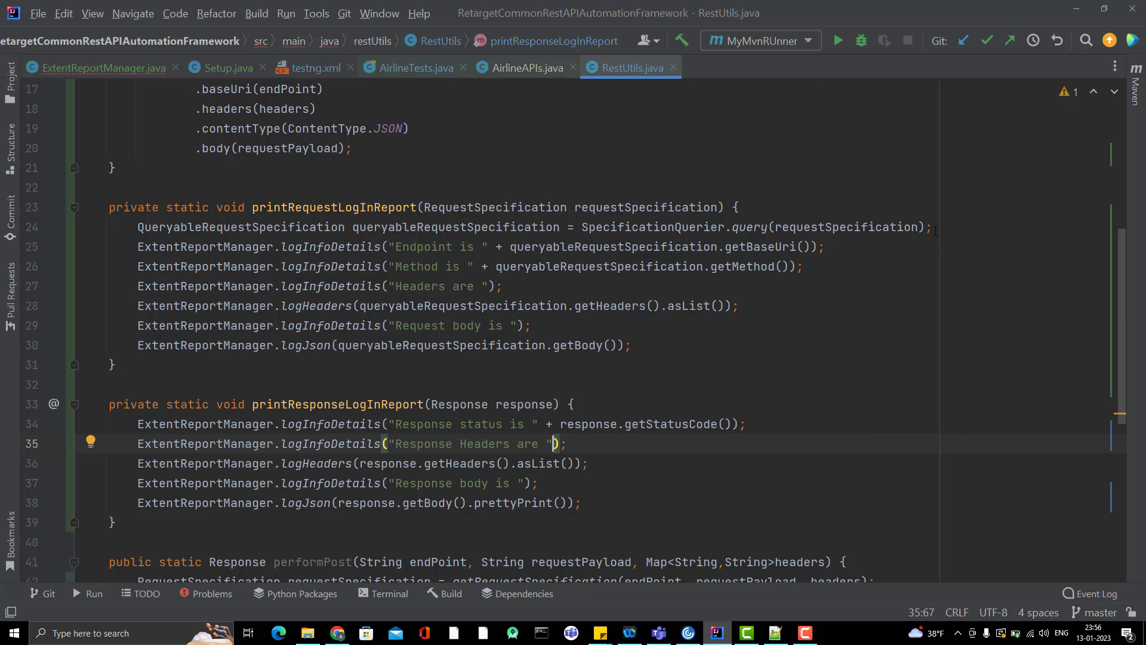
pyautogui.click(228, 67)
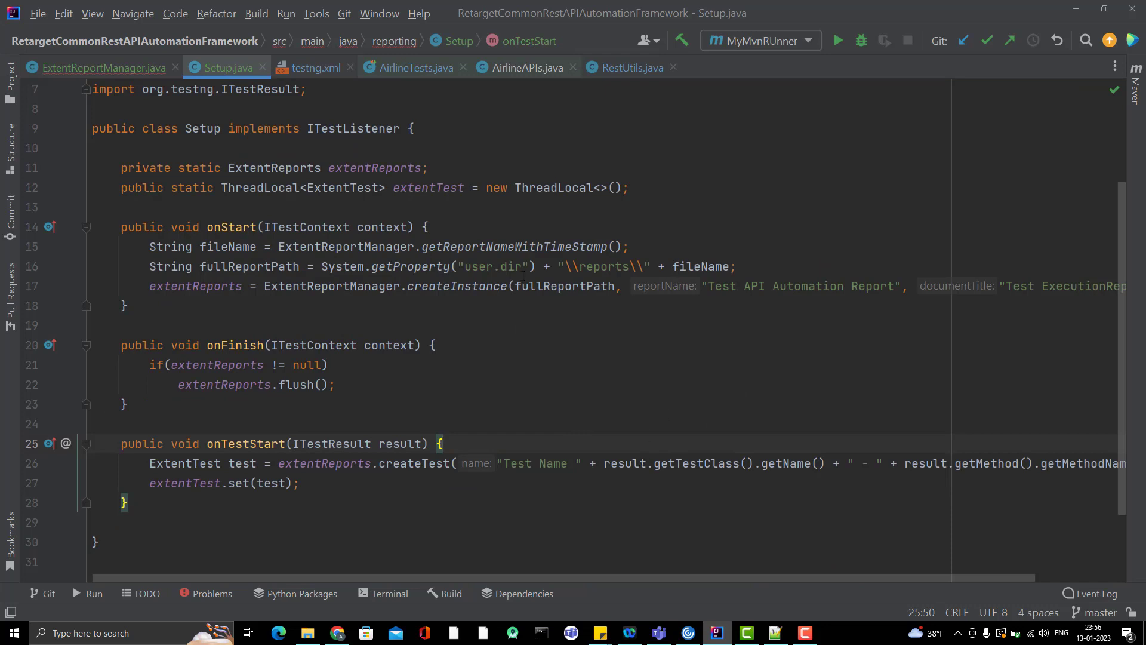
# Step: Change the test airline id to 5654457, fix the missing ')' in ExtentReportManager and rerun the tests
pyautogui.click(411, 67)
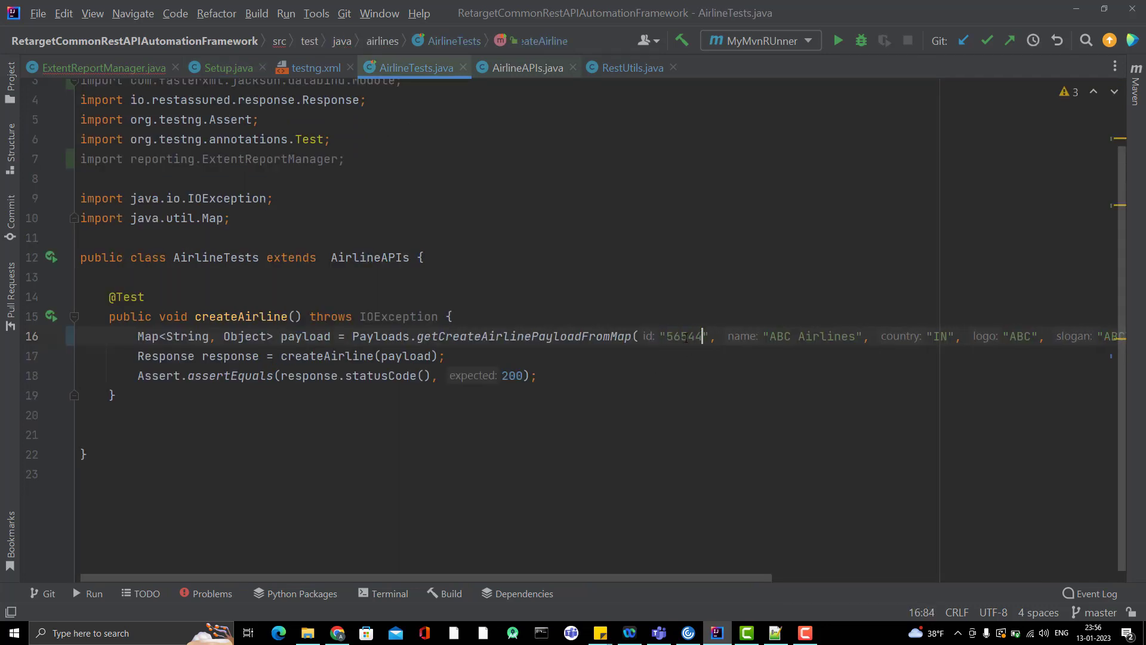
pyautogui.write('57')
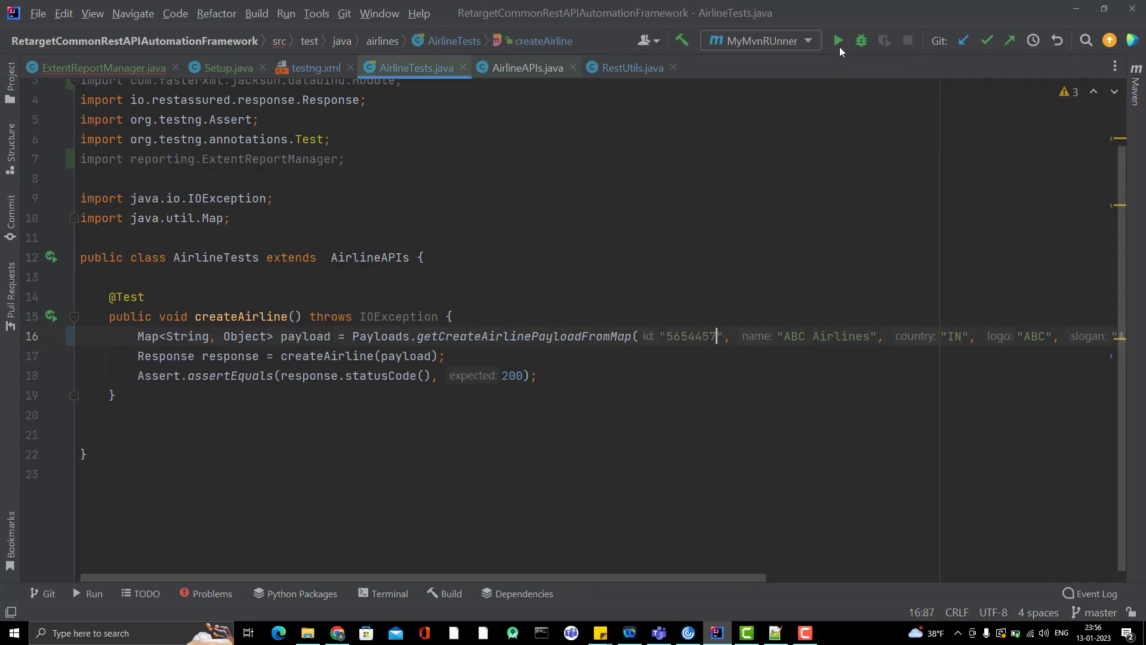
pyautogui.click(838, 41)
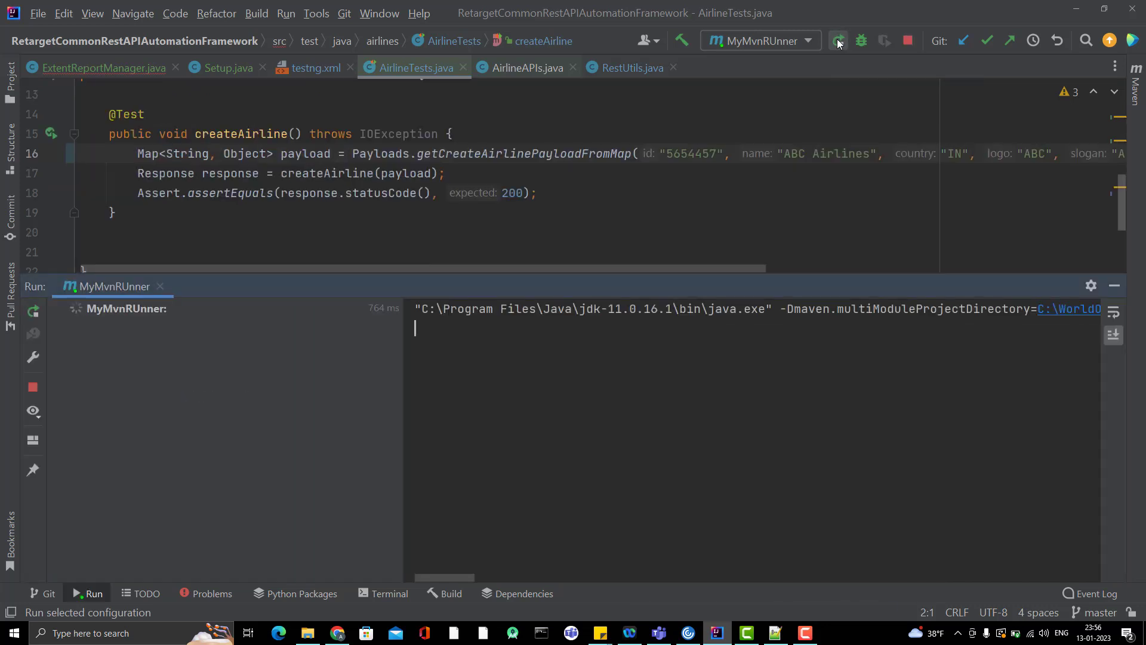
pyautogui.click(835, 41)
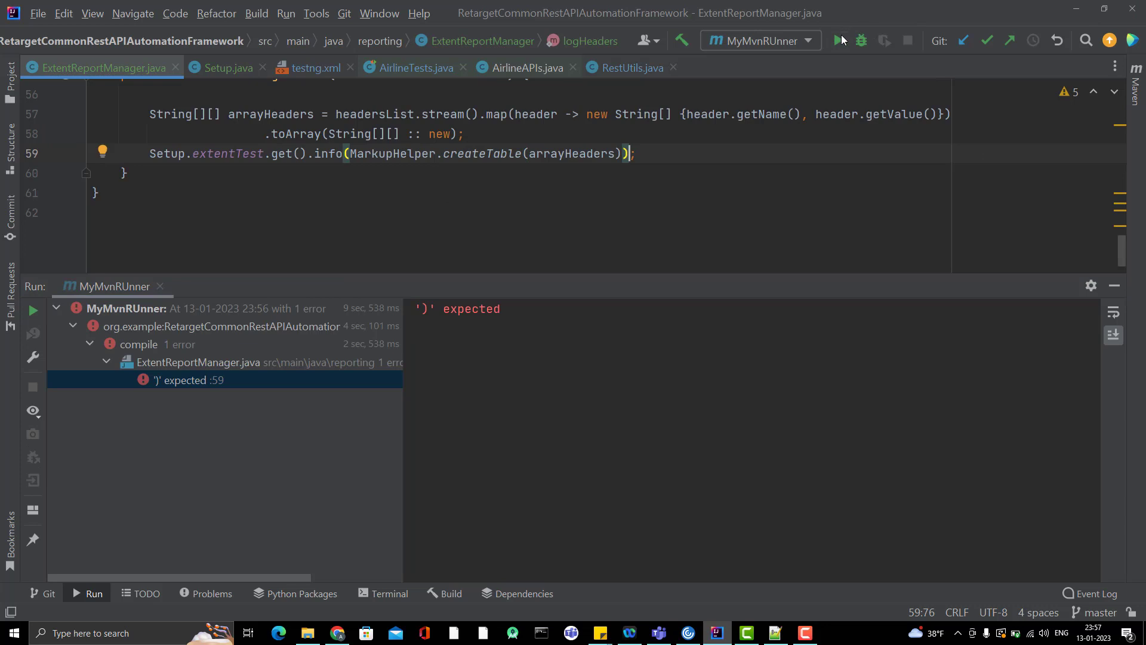
pyautogui.click(838, 40)
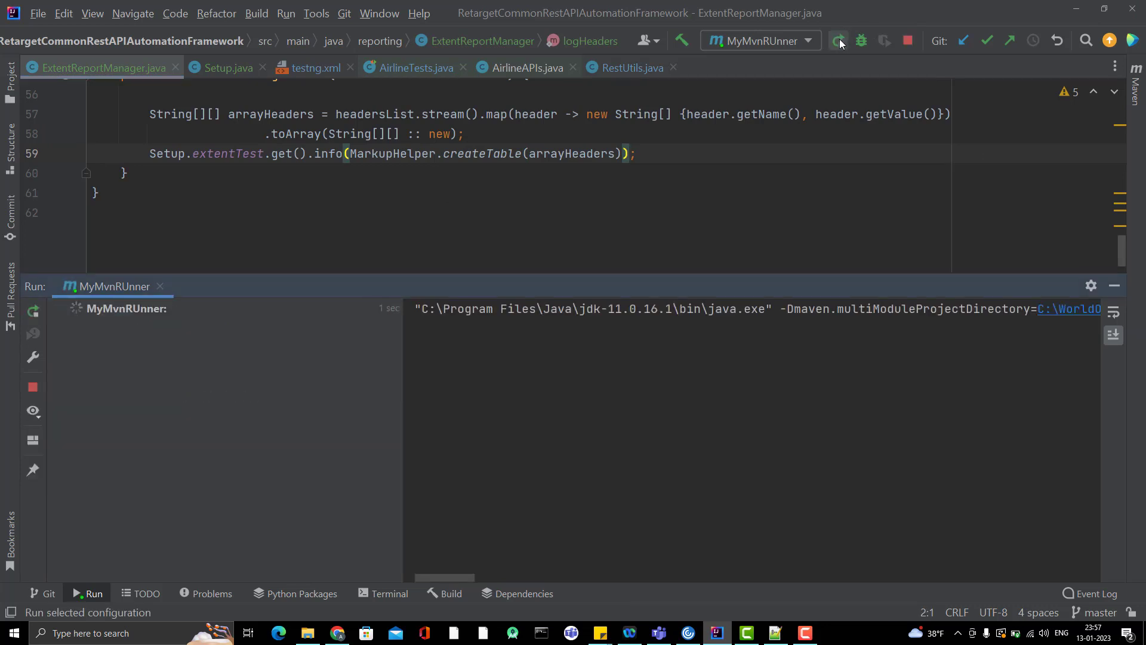
pyautogui.click(838, 41)
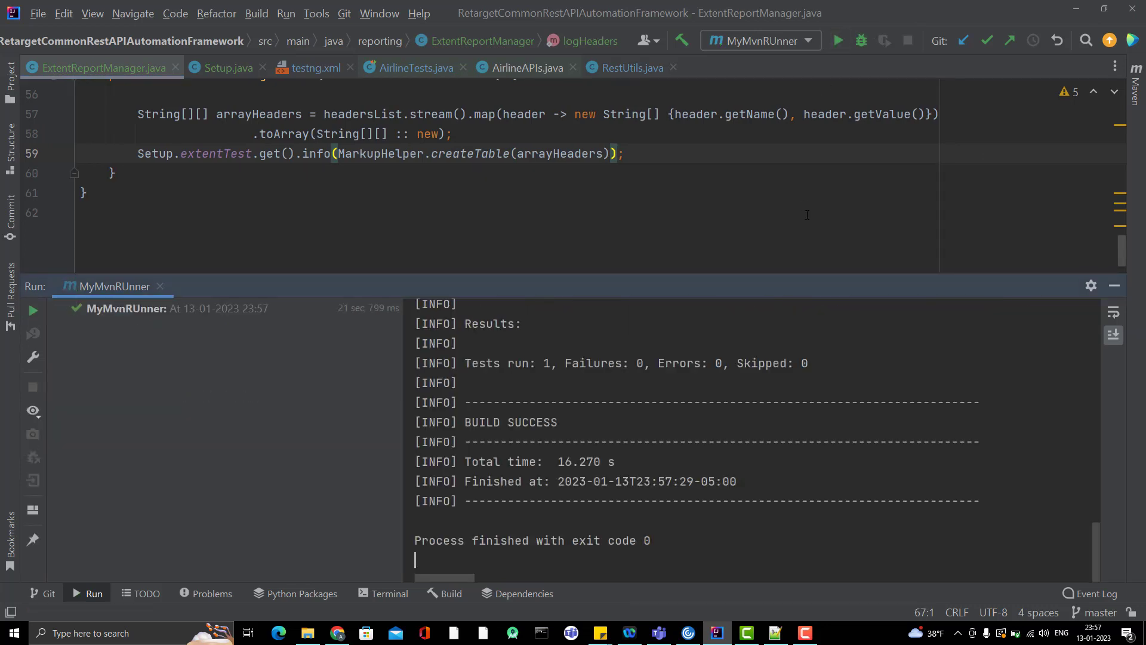
# Step: Open the newest HTML report from the reports folder in the browser
pyautogui.click(306, 633)
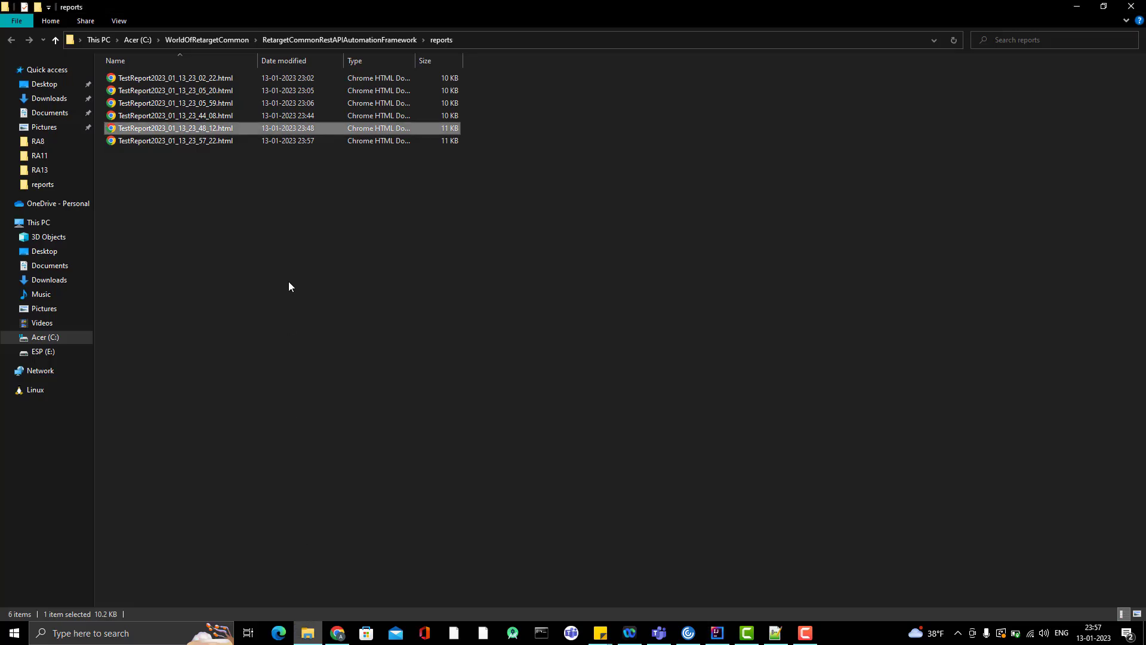
pyautogui.click(175, 141)
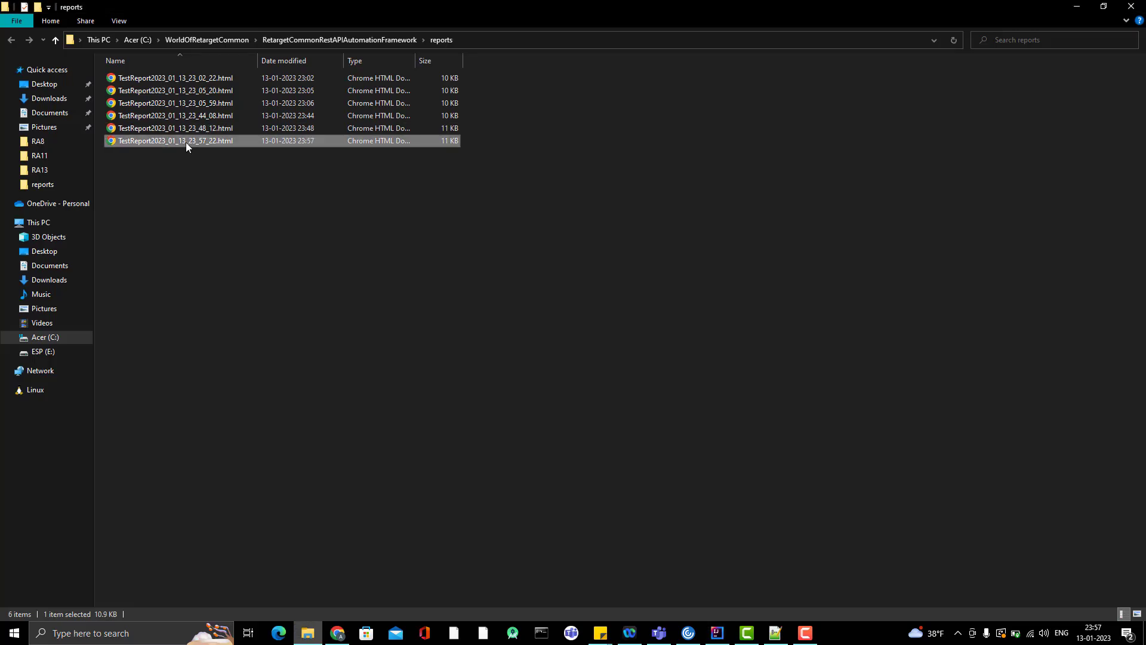
pyautogui.doubleClick(174, 141)
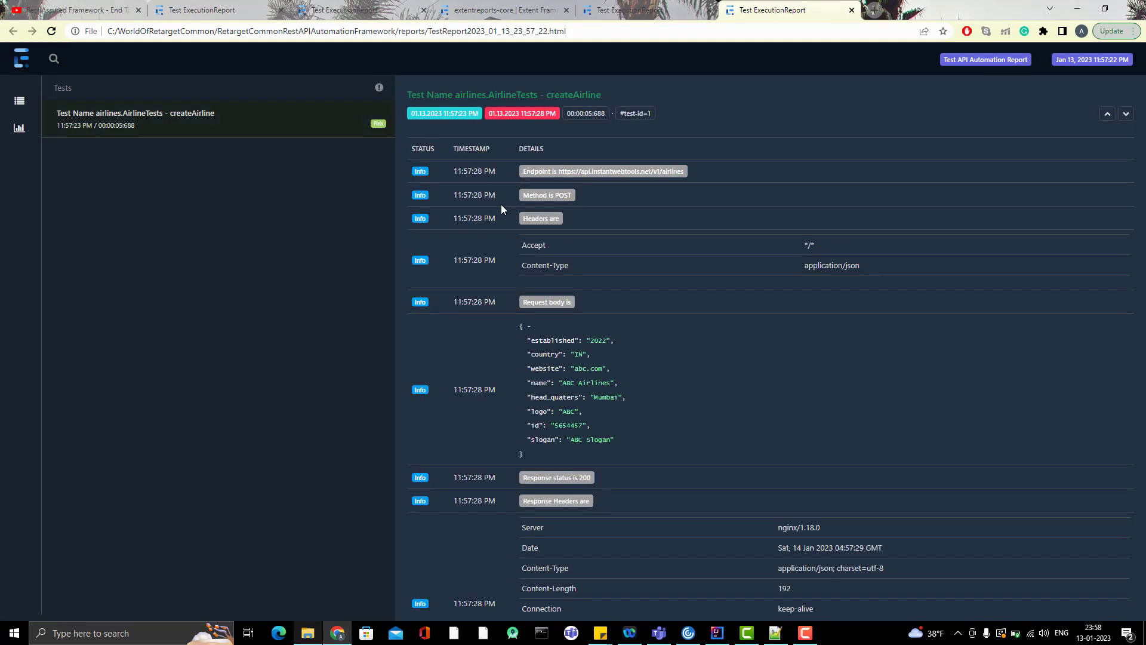
pyautogui.moveTo(648, 265)
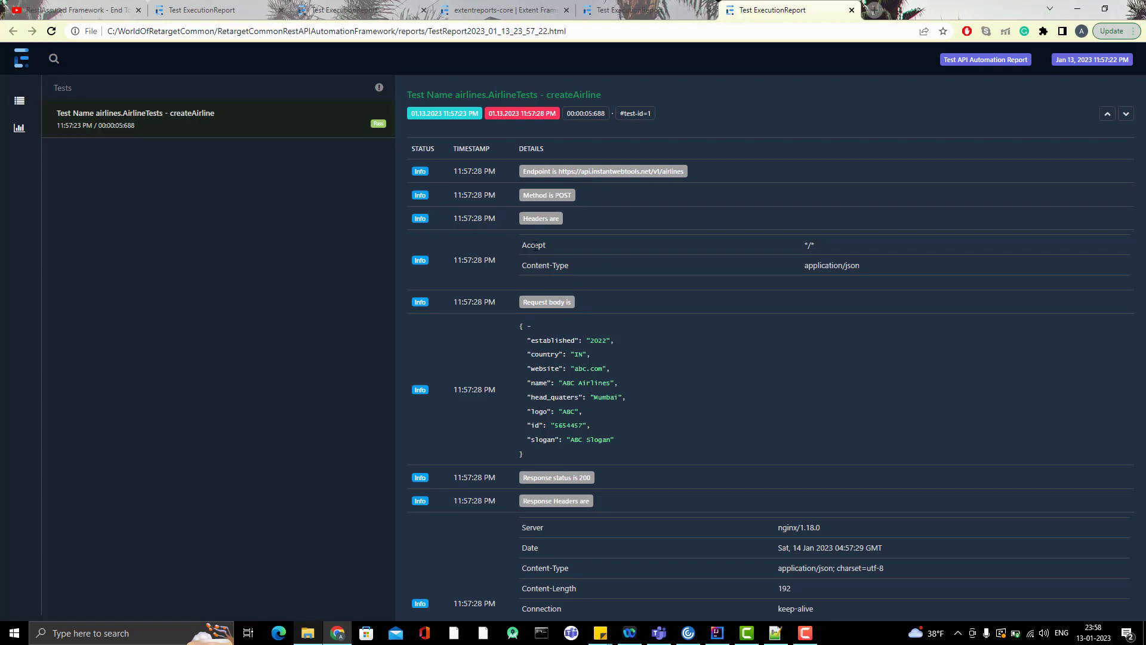
pyautogui.moveTo(706, 350)
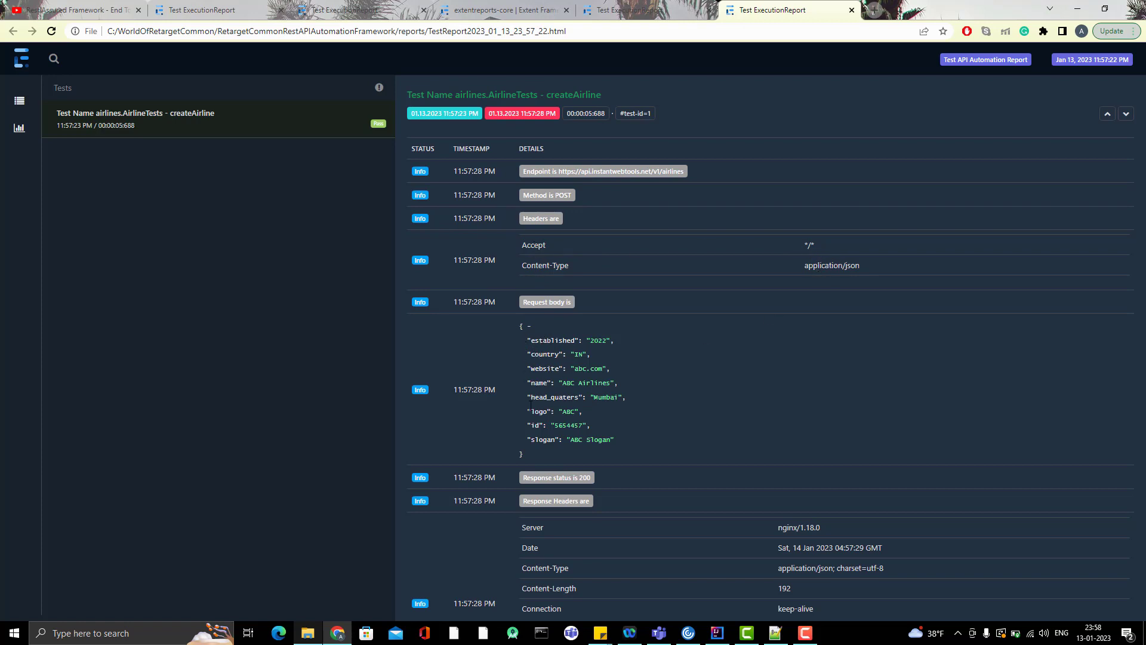
pyautogui.scroll(-3)
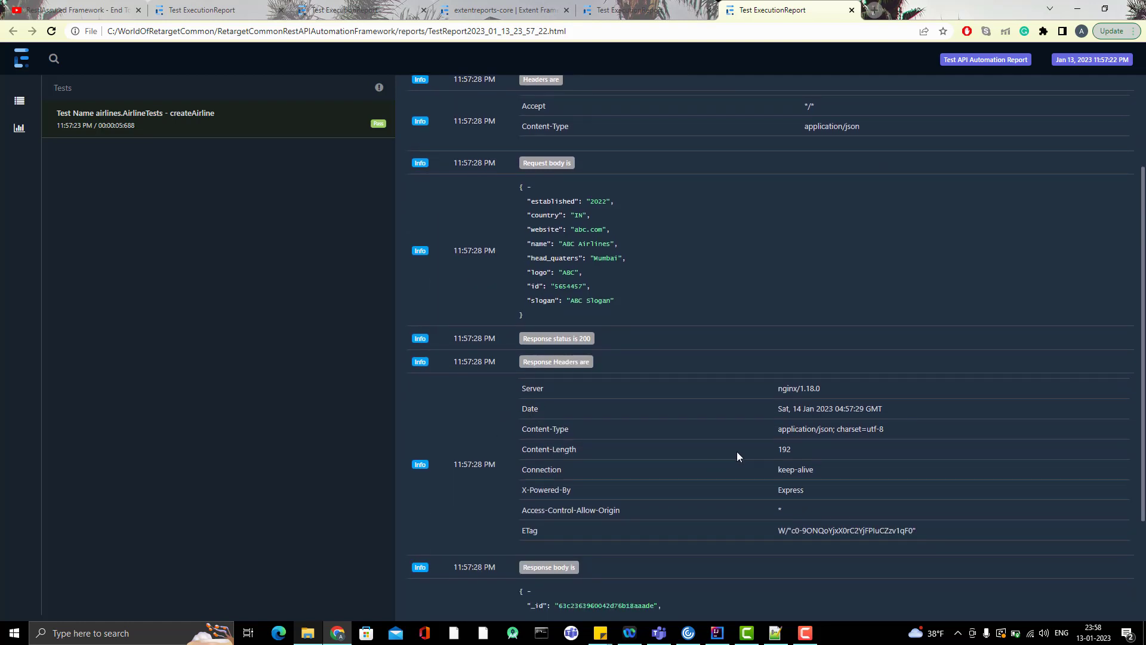
pyautogui.scroll(-3)
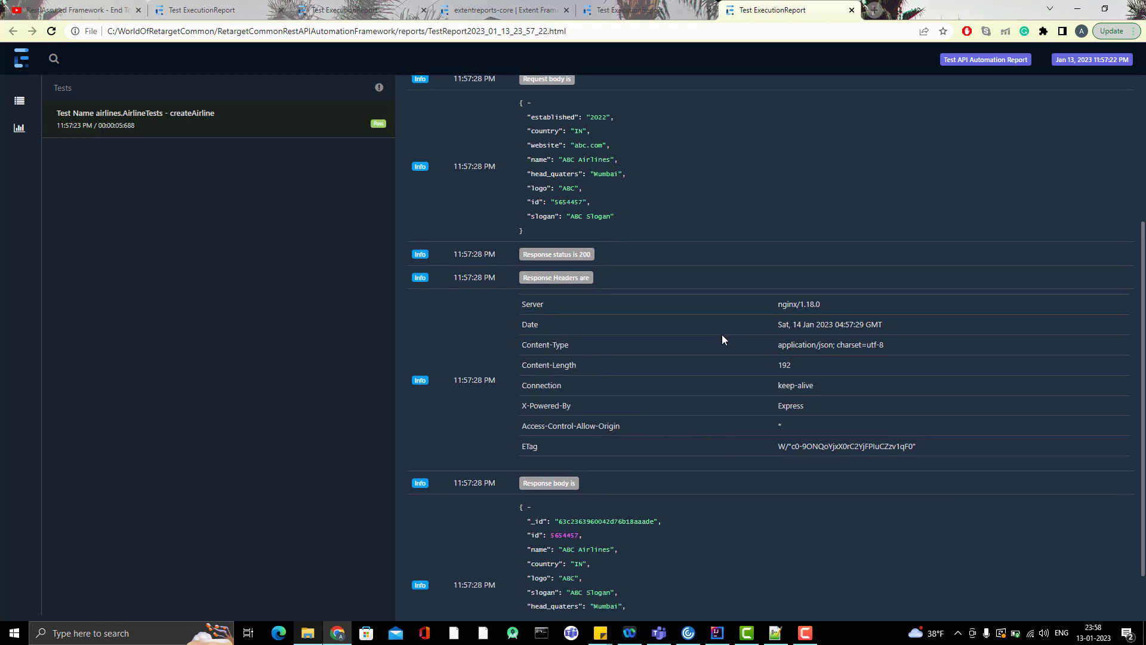
pyautogui.scroll(-3)
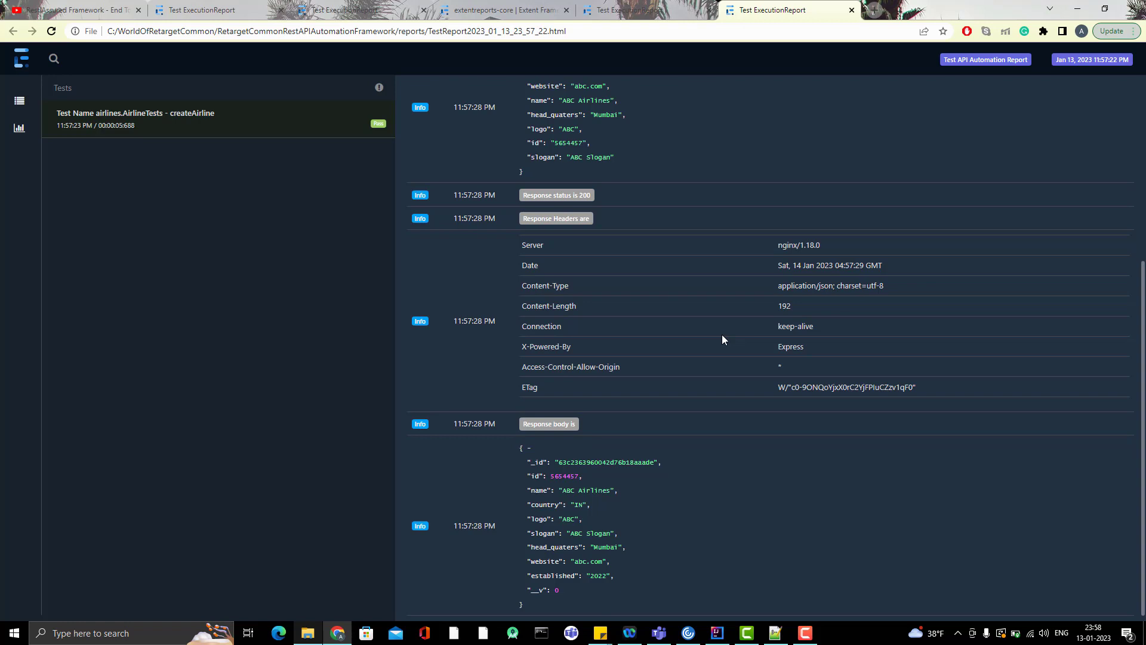
pyautogui.scroll(3)
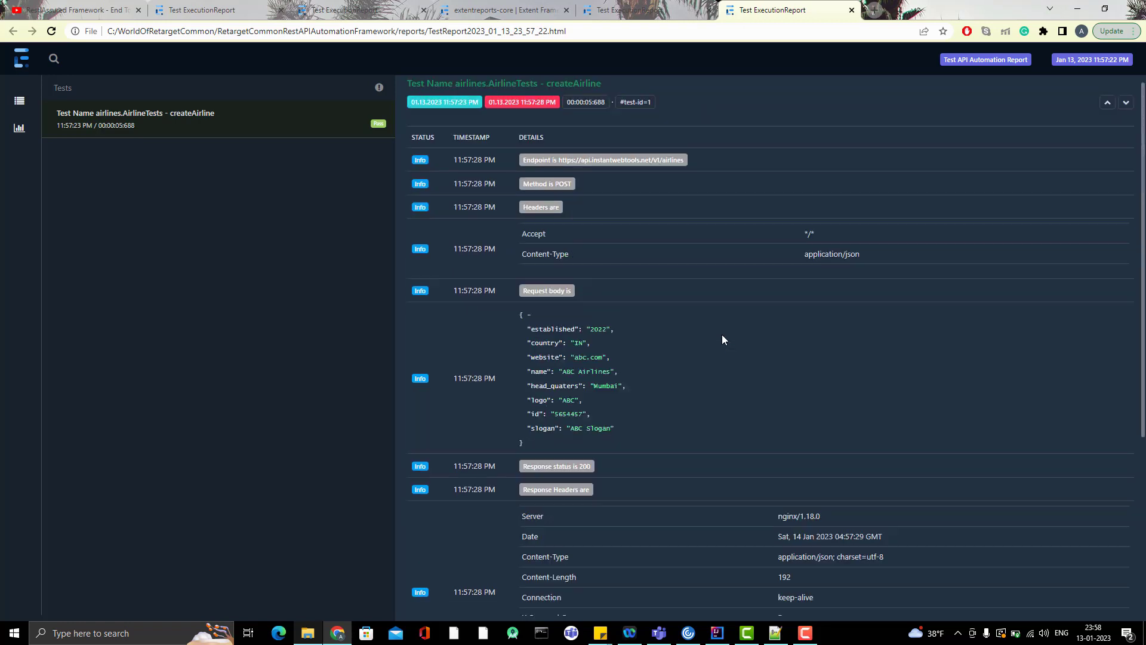